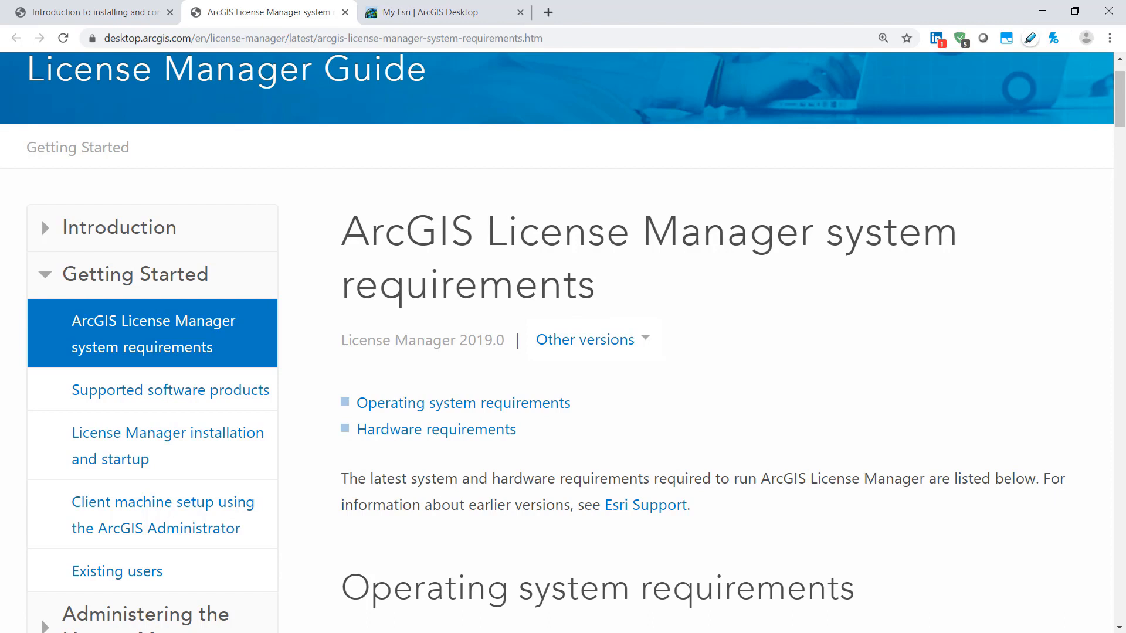
pyautogui.moveTo(681, 6)
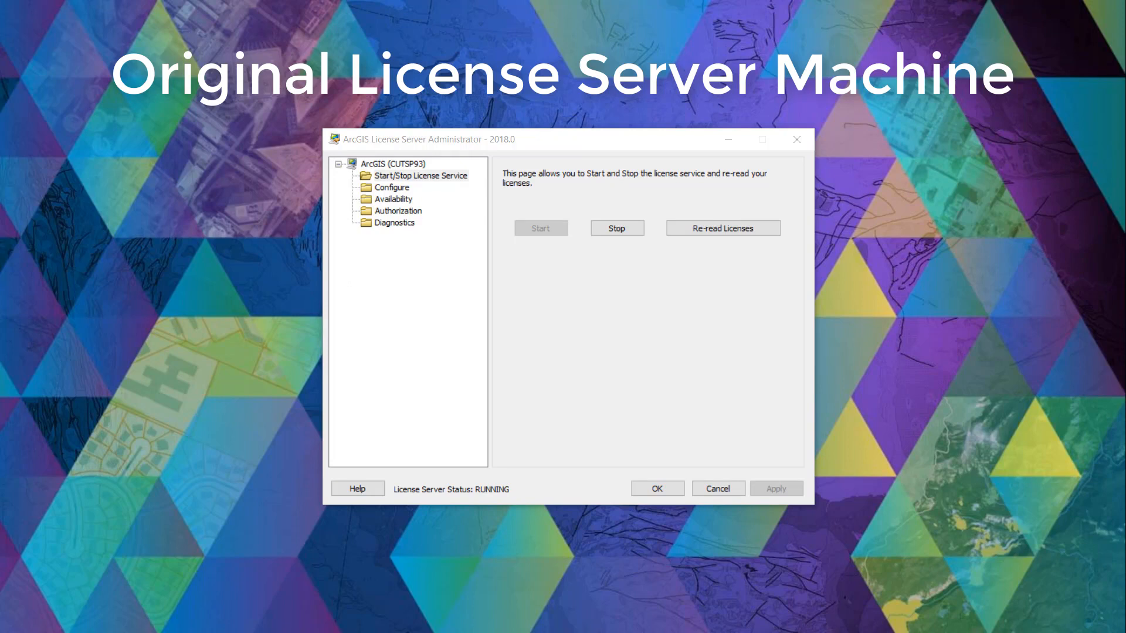
pyautogui.moveTo(913, 240)
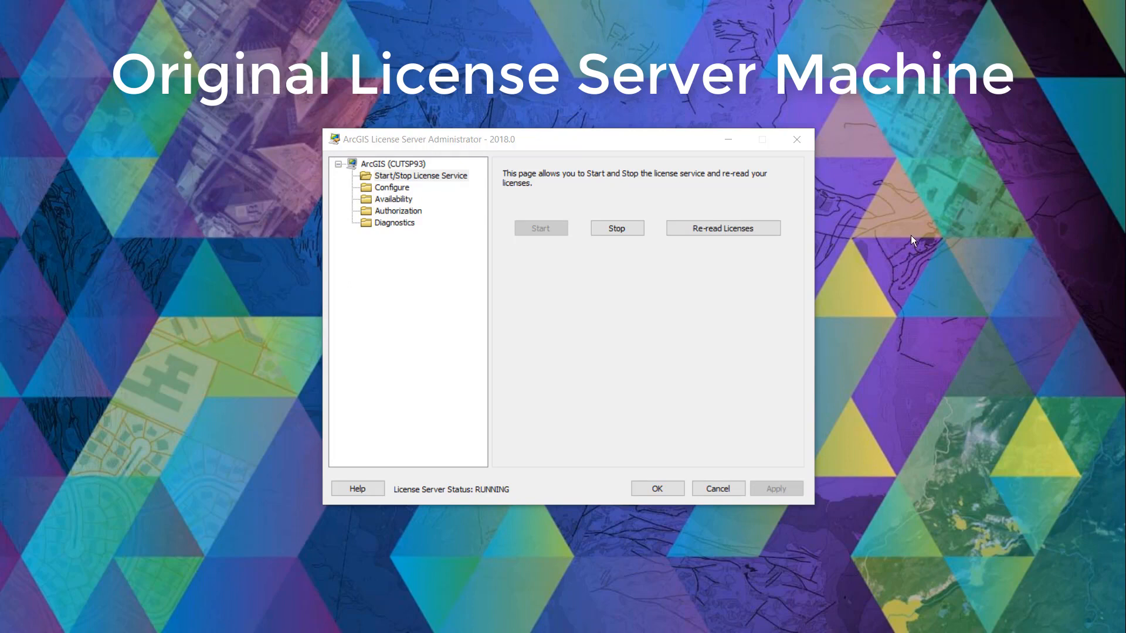
pyautogui.moveTo(551, 151)
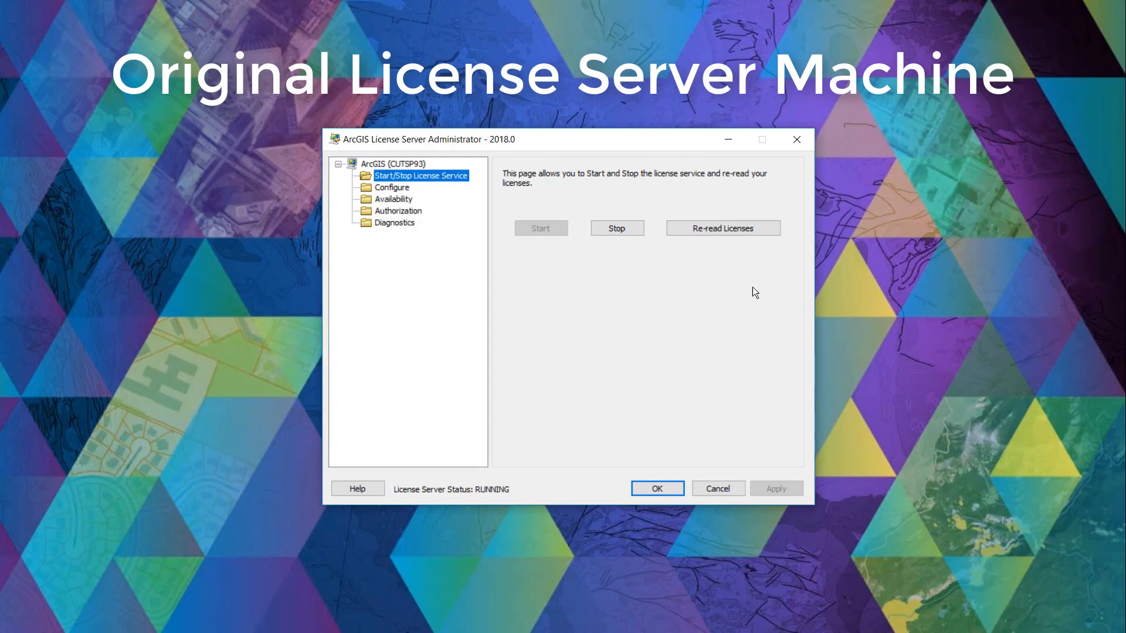
pyautogui.moveTo(593, 136)
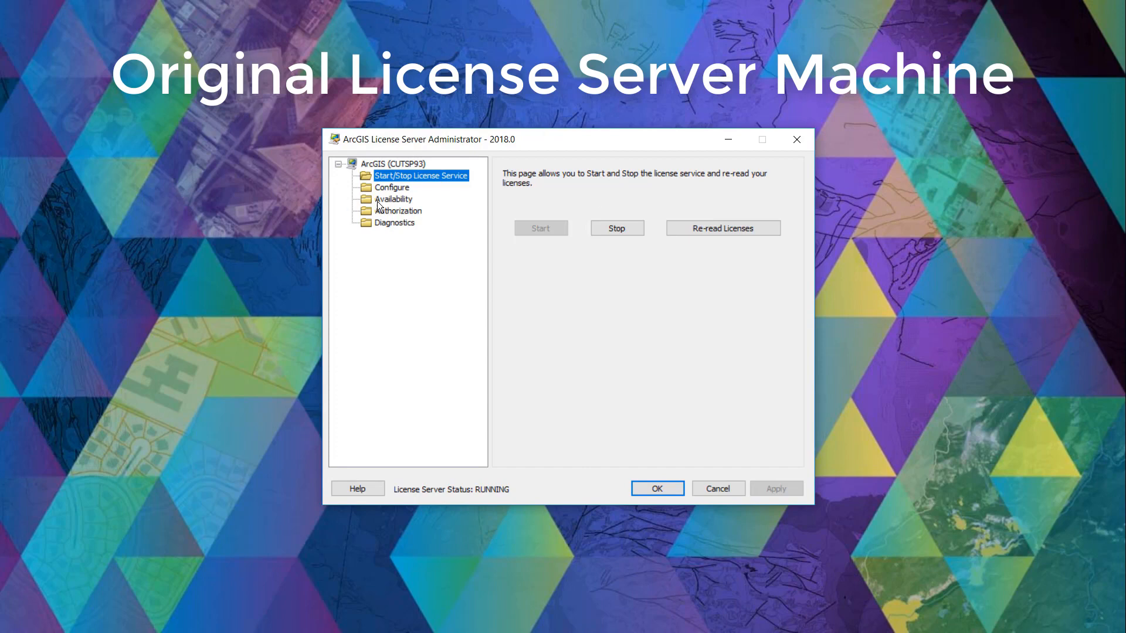
# Show the Availability list of the original server's licensed features and counts
pyautogui.click(394, 199)
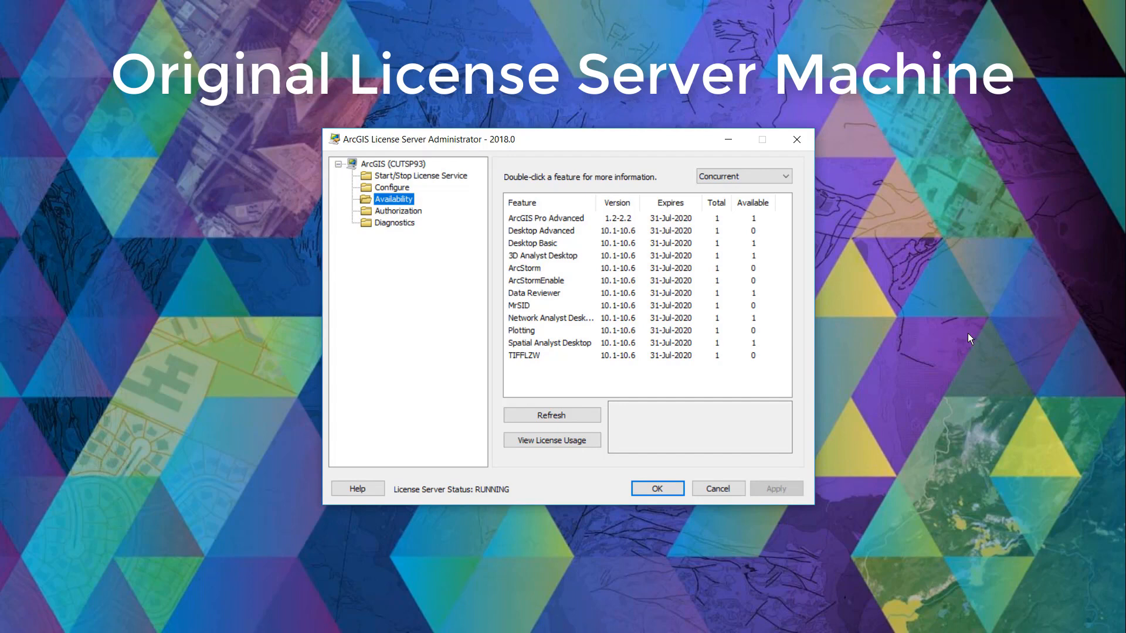
pyautogui.moveTo(806, 297)
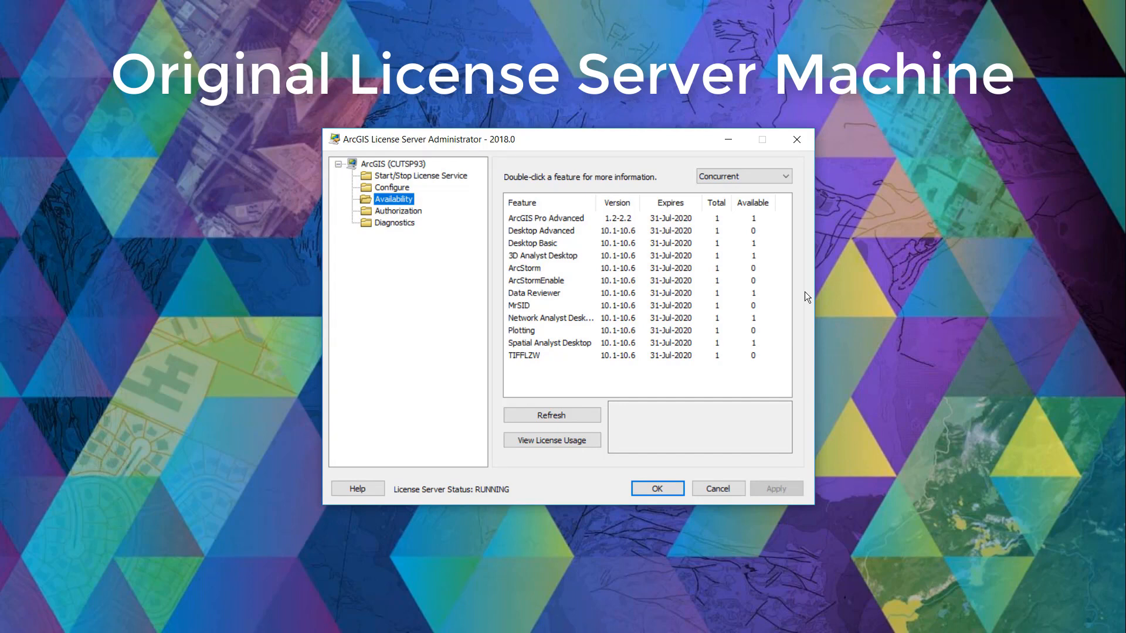
pyautogui.click(549, 355)
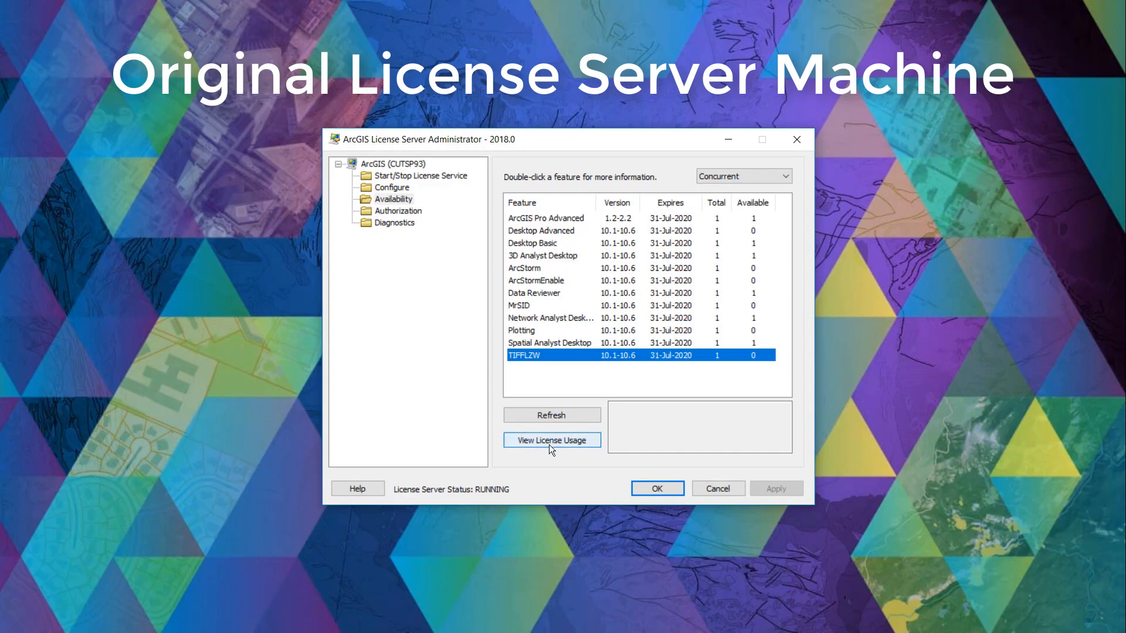
pyautogui.click(552, 440)
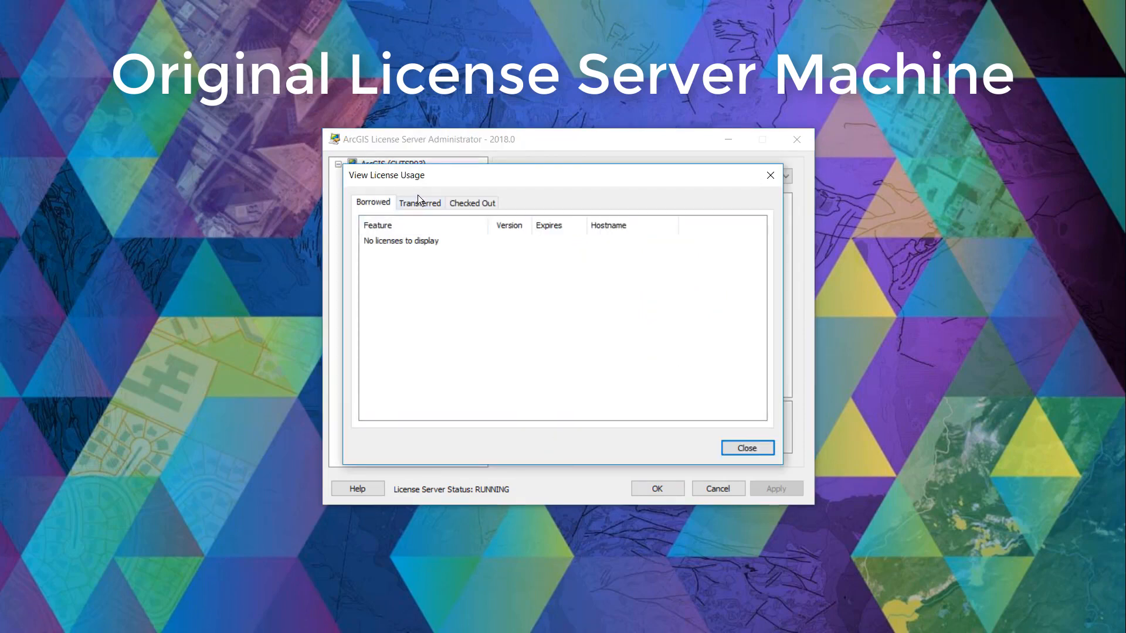
pyautogui.click(420, 203)
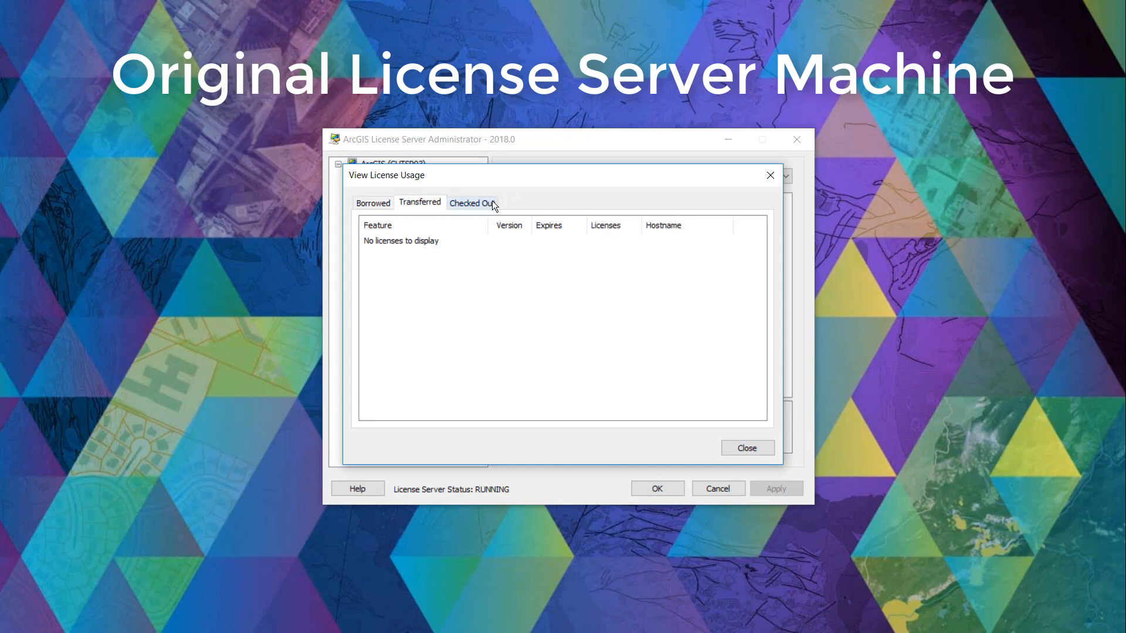
pyautogui.click(472, 203)
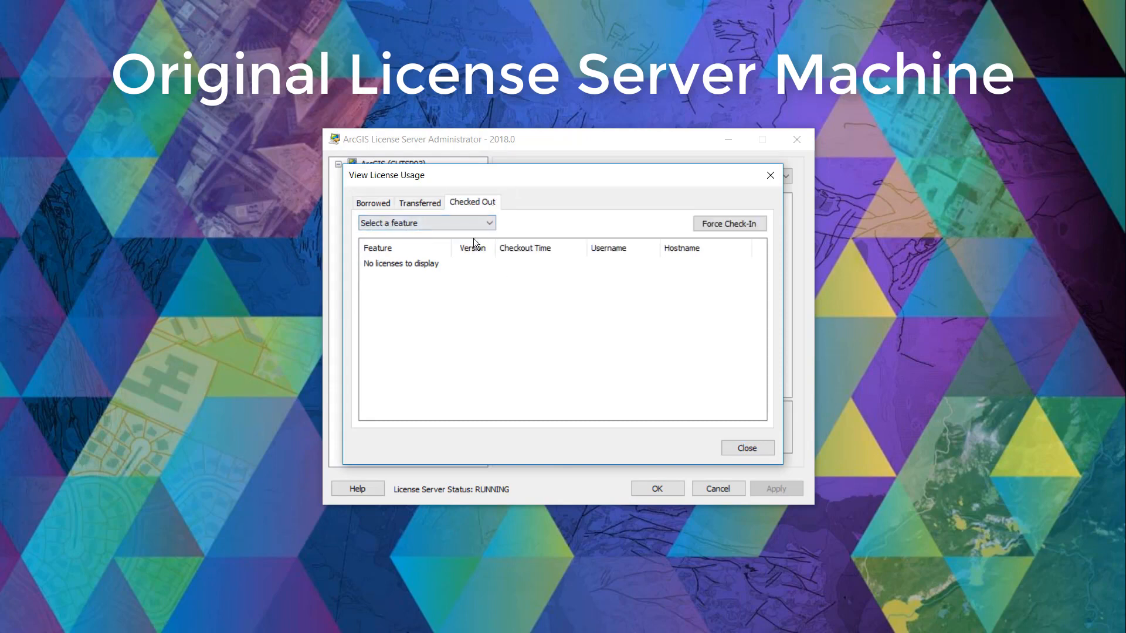
pyautogui.click(424, 223)
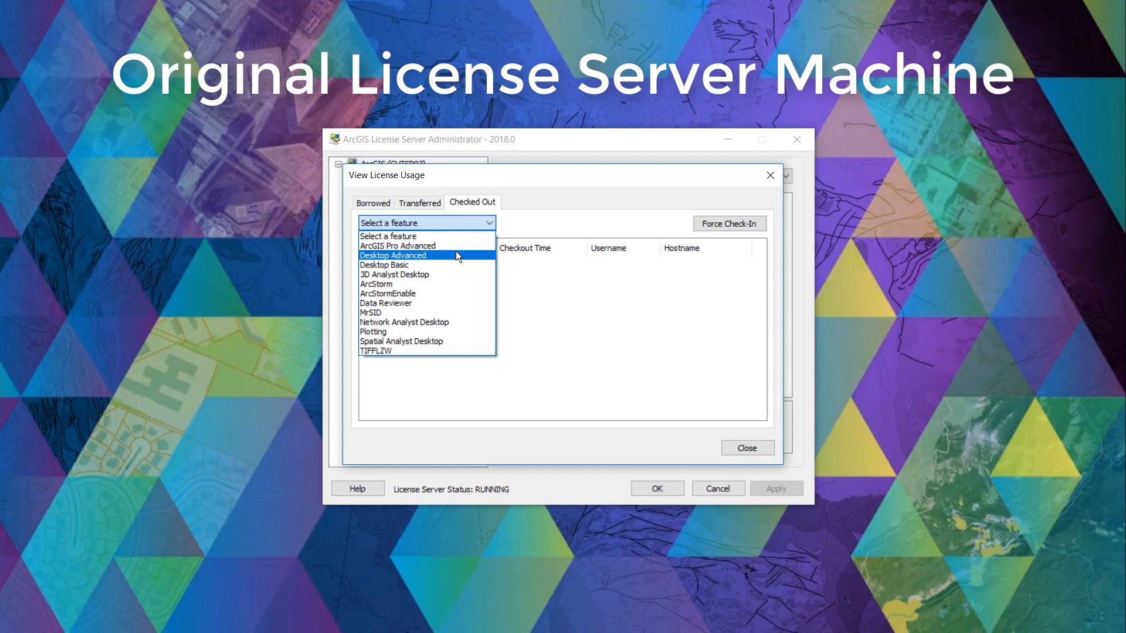
pyautogui.click(393, 254)
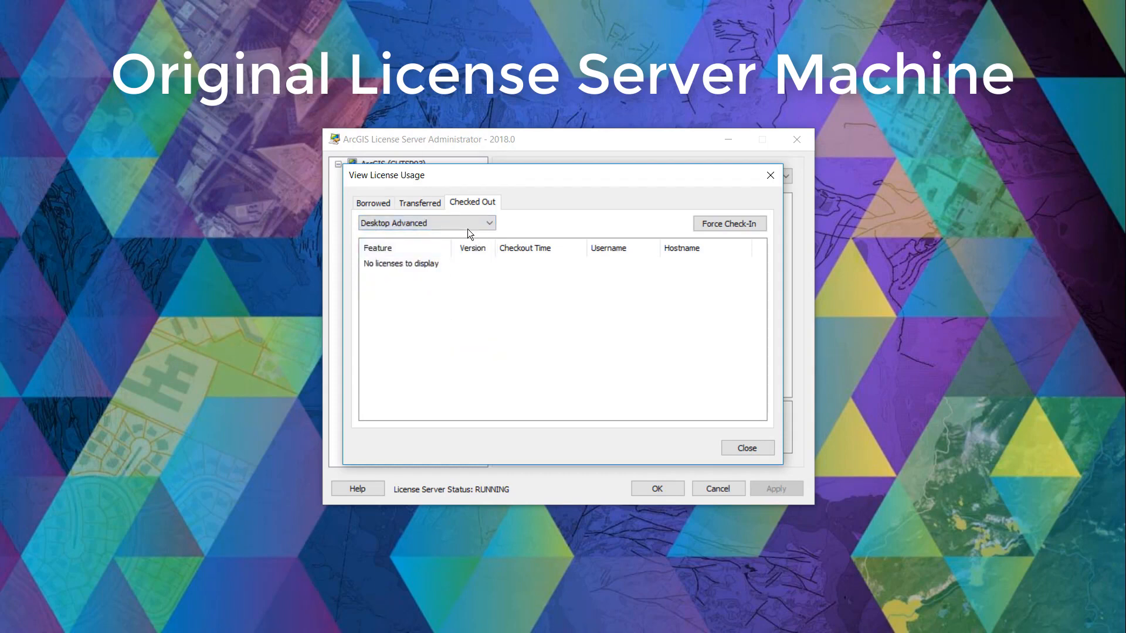
pyautogui.click(425, 223)
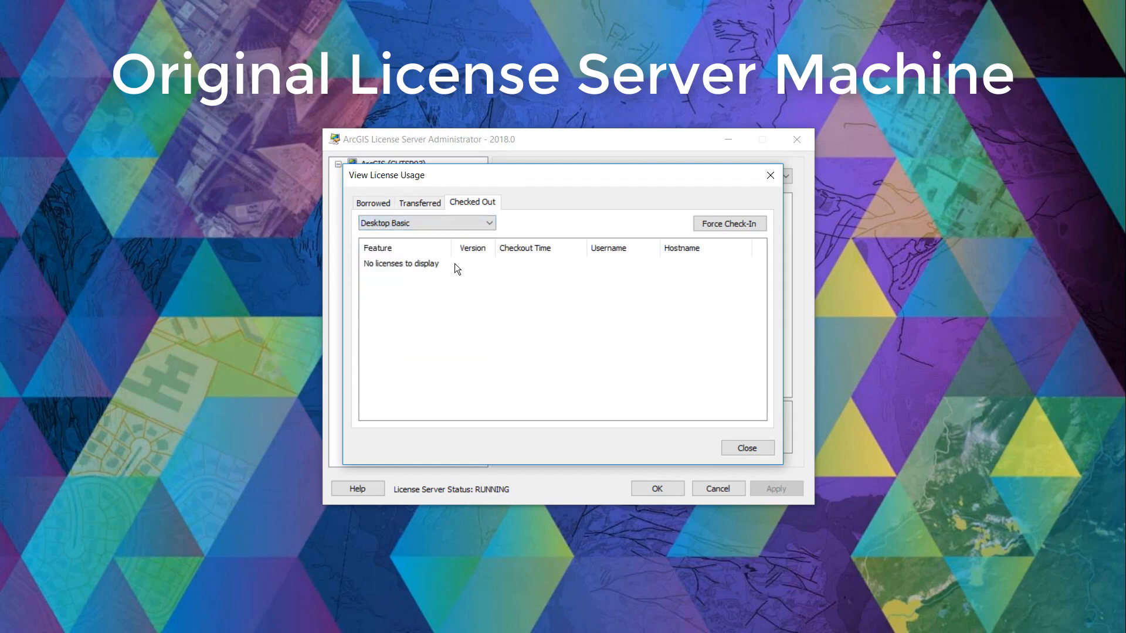
pyautogui.click(424, 223)
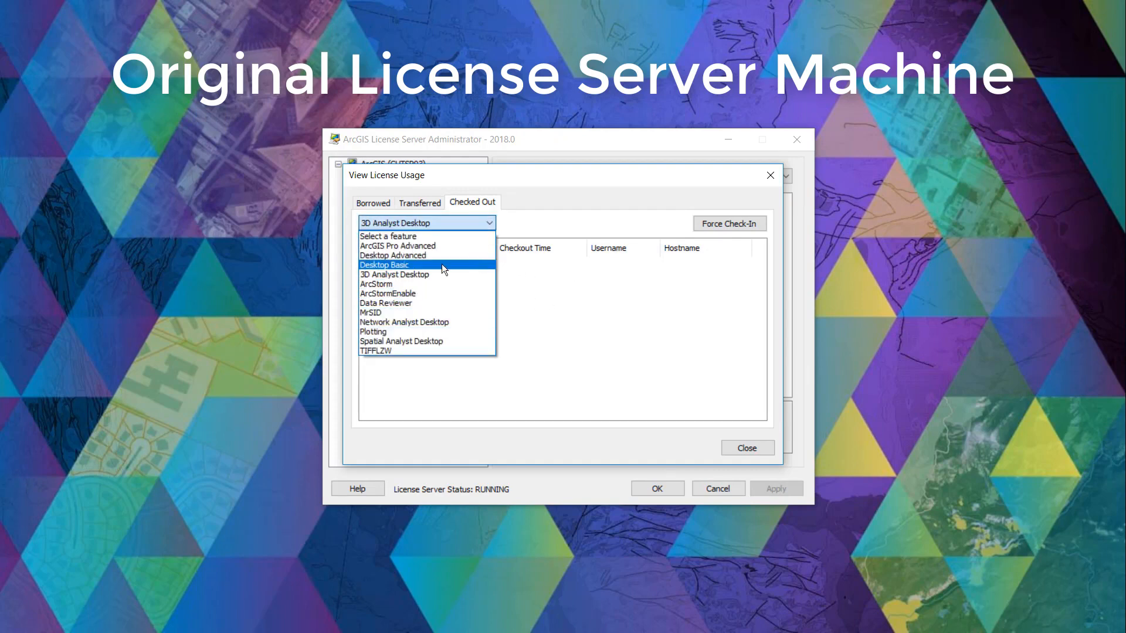
pyautogui.click(394, 274)
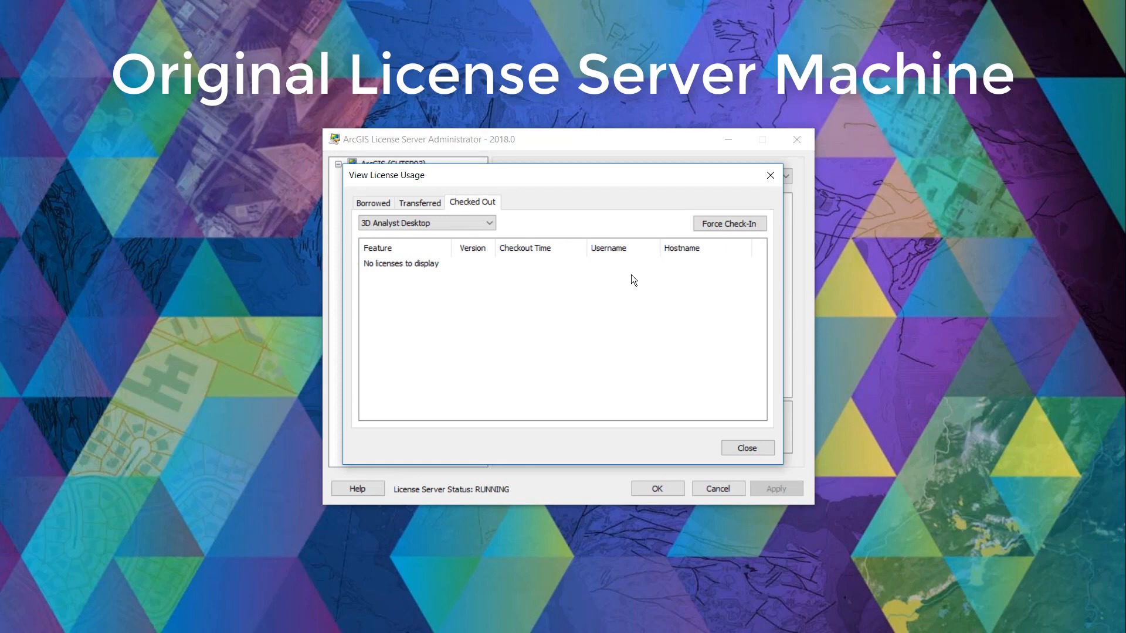
pyautogui.click(728, 223)
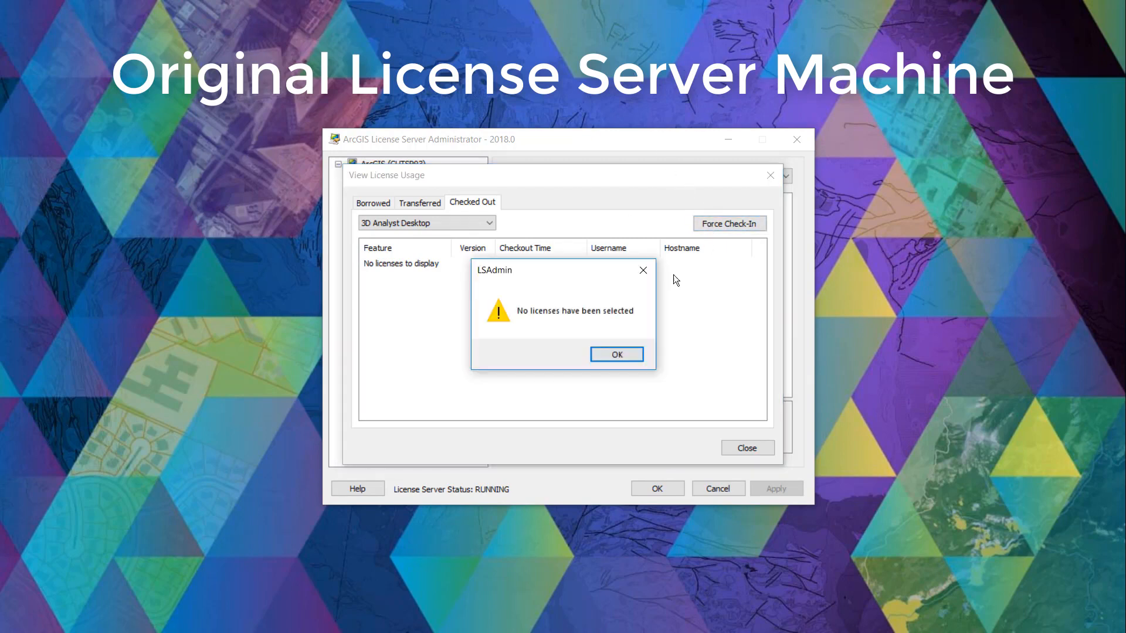
pyautogui.click(616, 355)
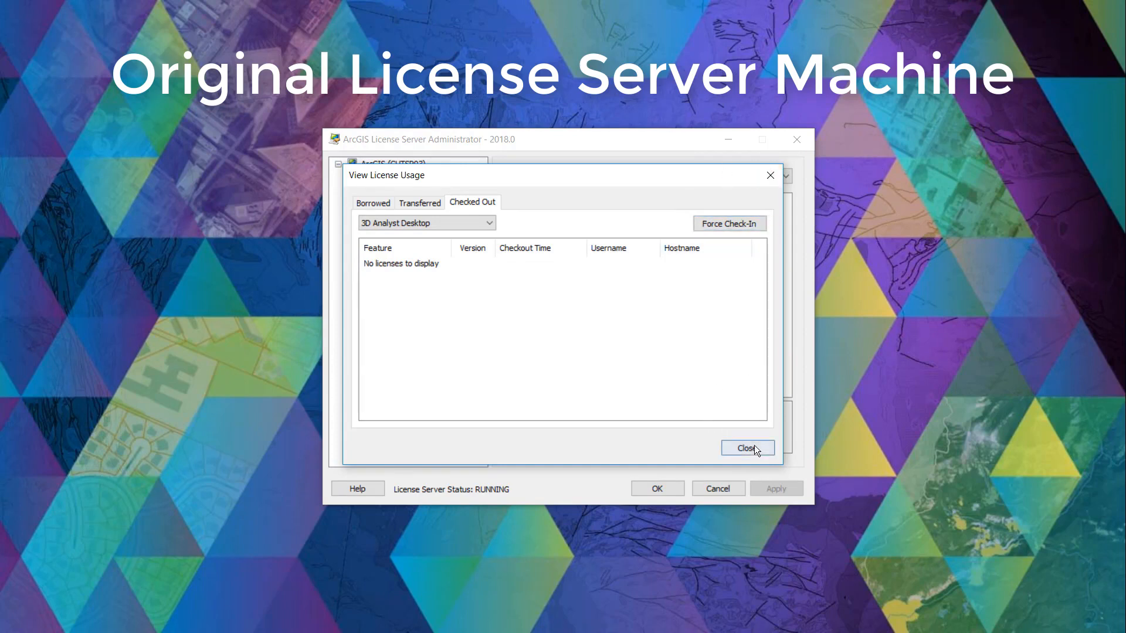
pyautogui.click(747, 448)
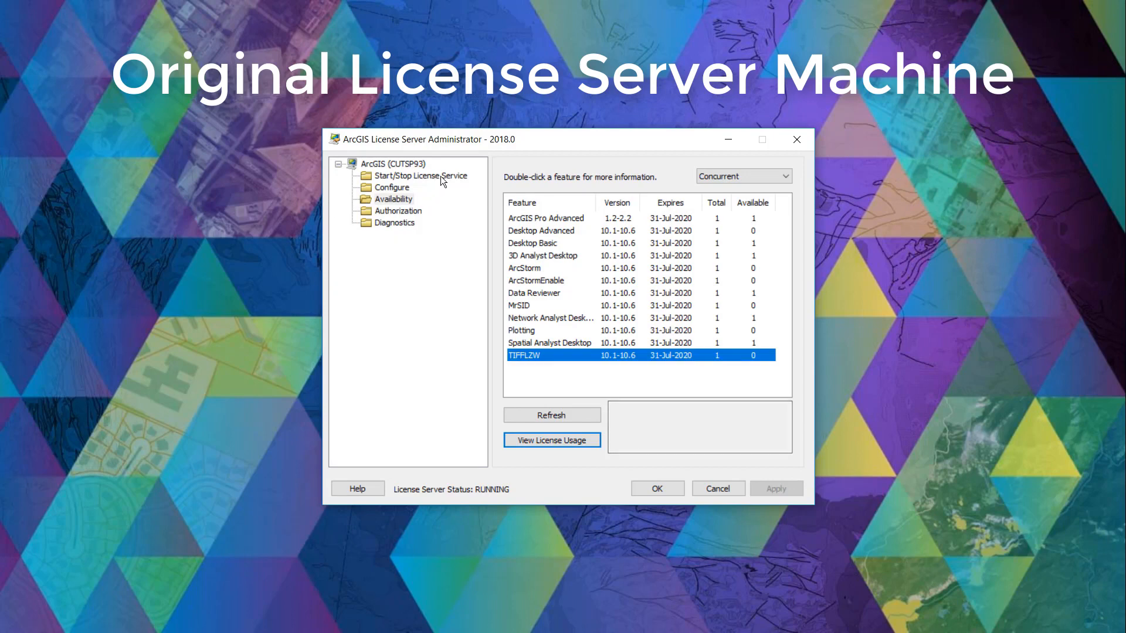
# Stop the license service so the original server reports NOT RUNNING
pyautogui.click(422, 175)
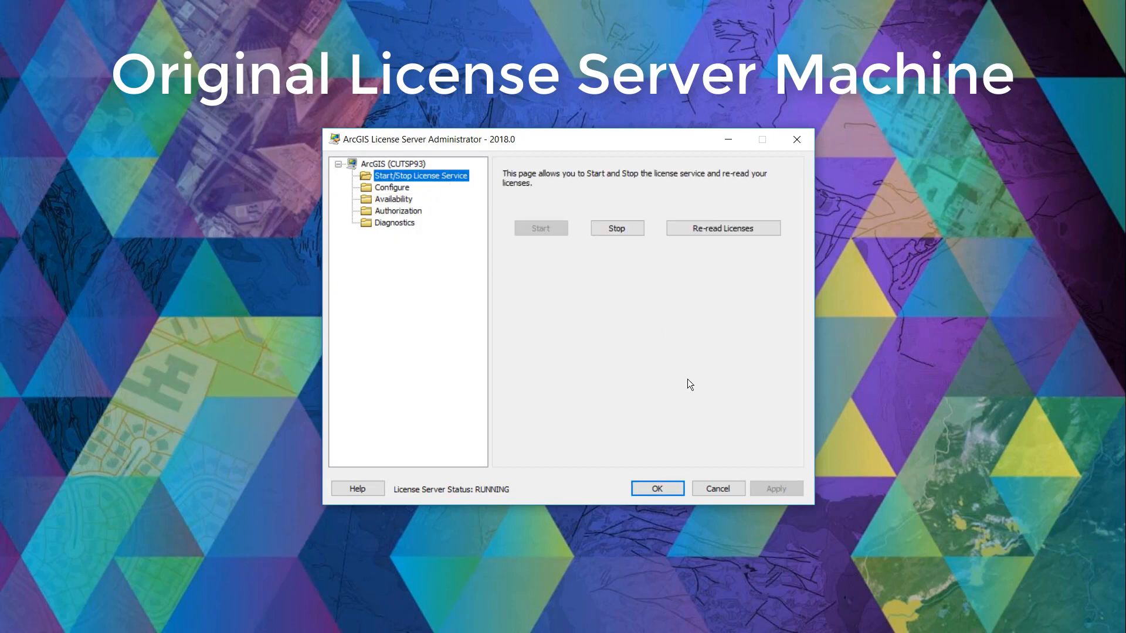
pyautogui.moveTo(694, 369)
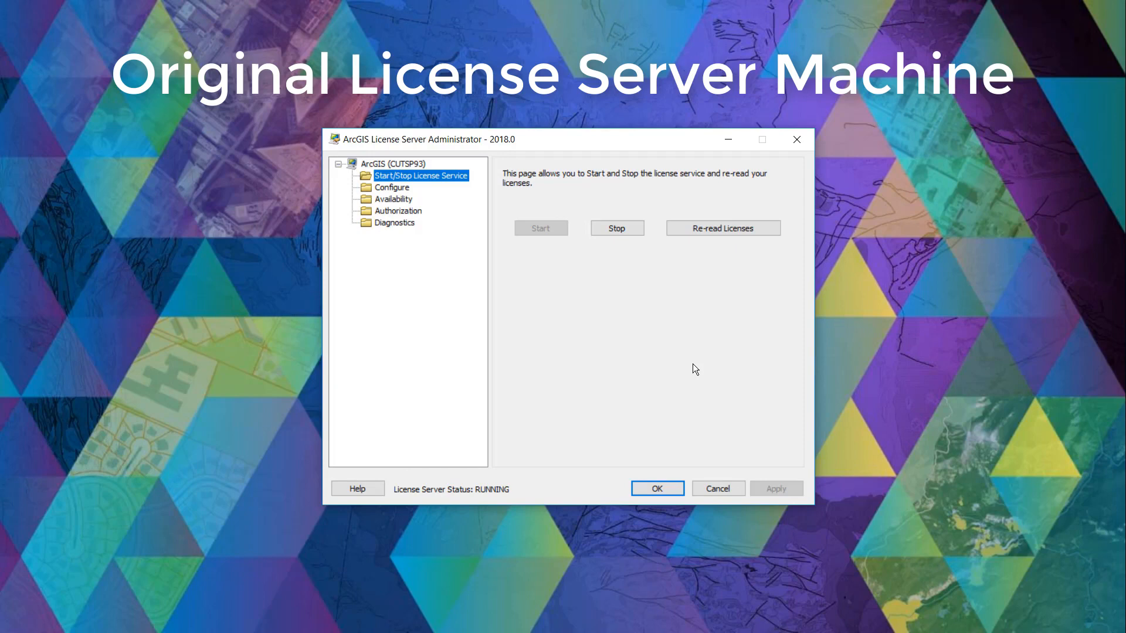
pyautogui.moveTo(705, 210)
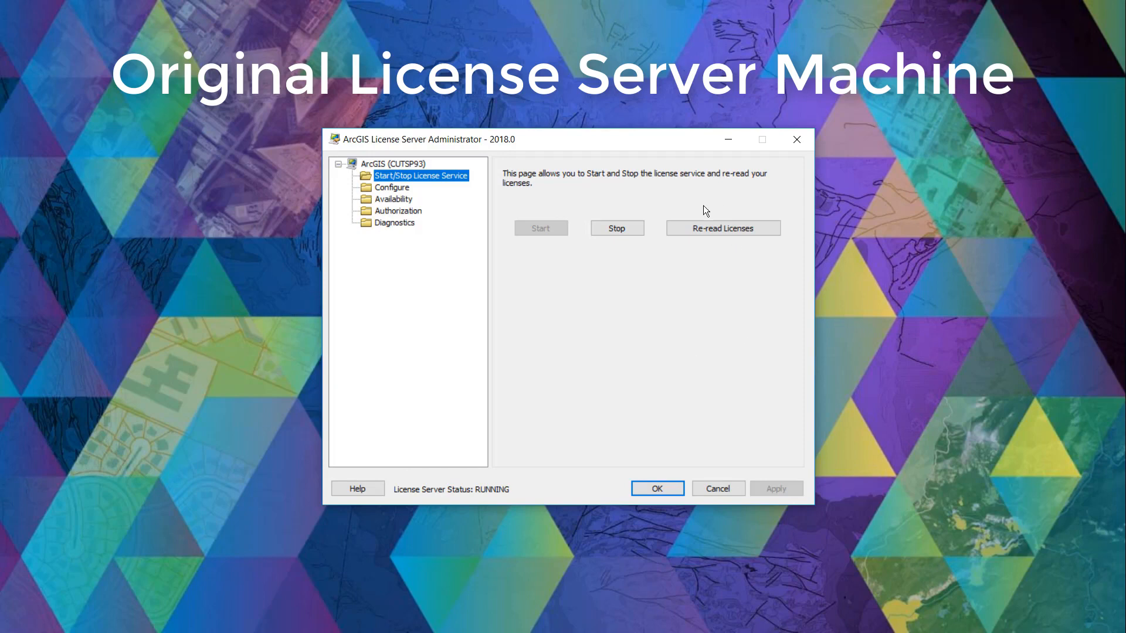
pyautogui.moveTo(616, 228)
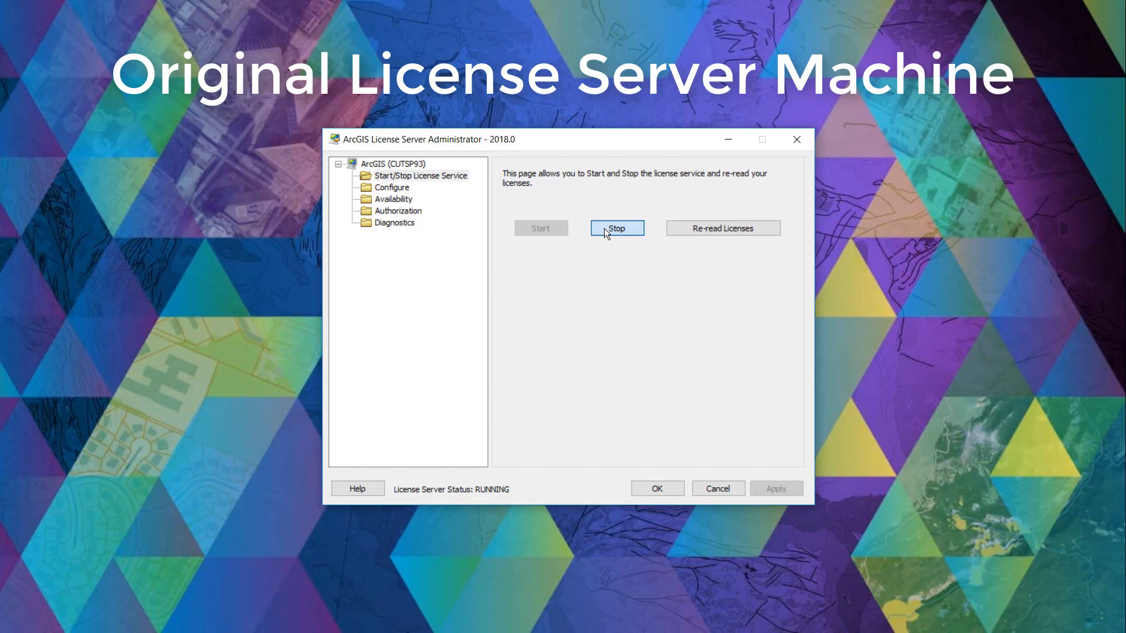
pyautogui.moveTo(754, 203)
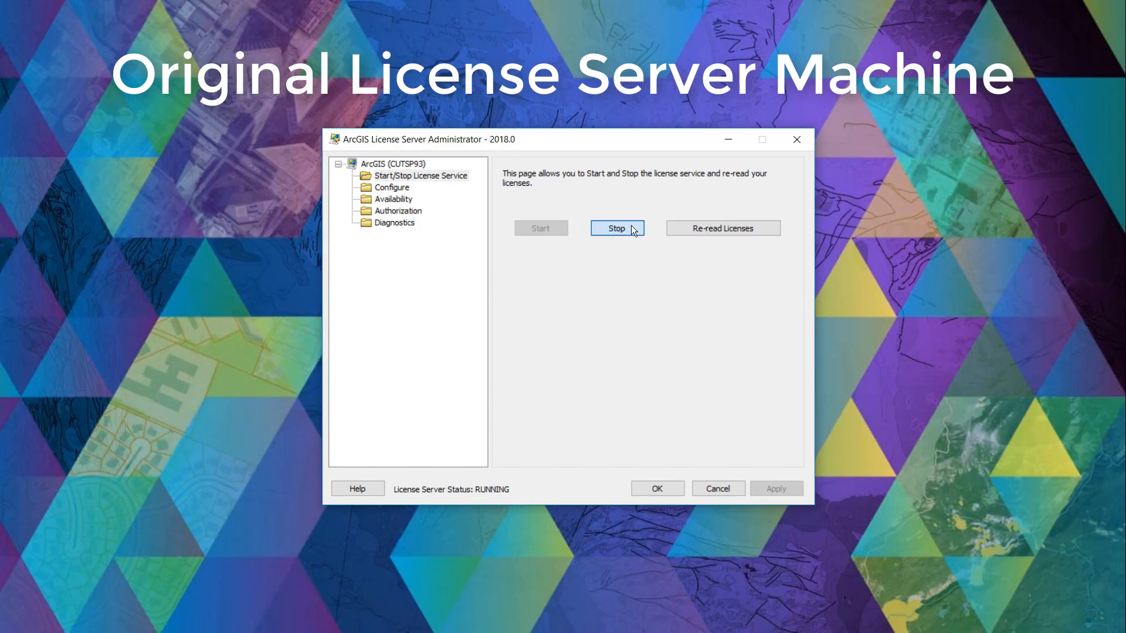
pyautogui.click(616, 228)
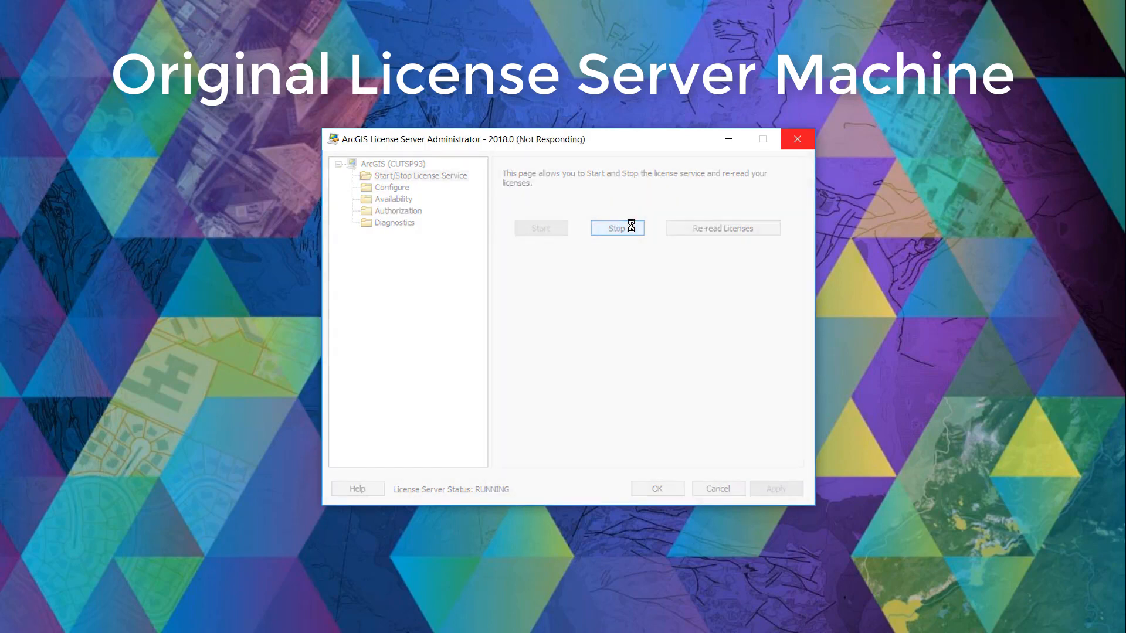
pyautogui.click(616, 227)
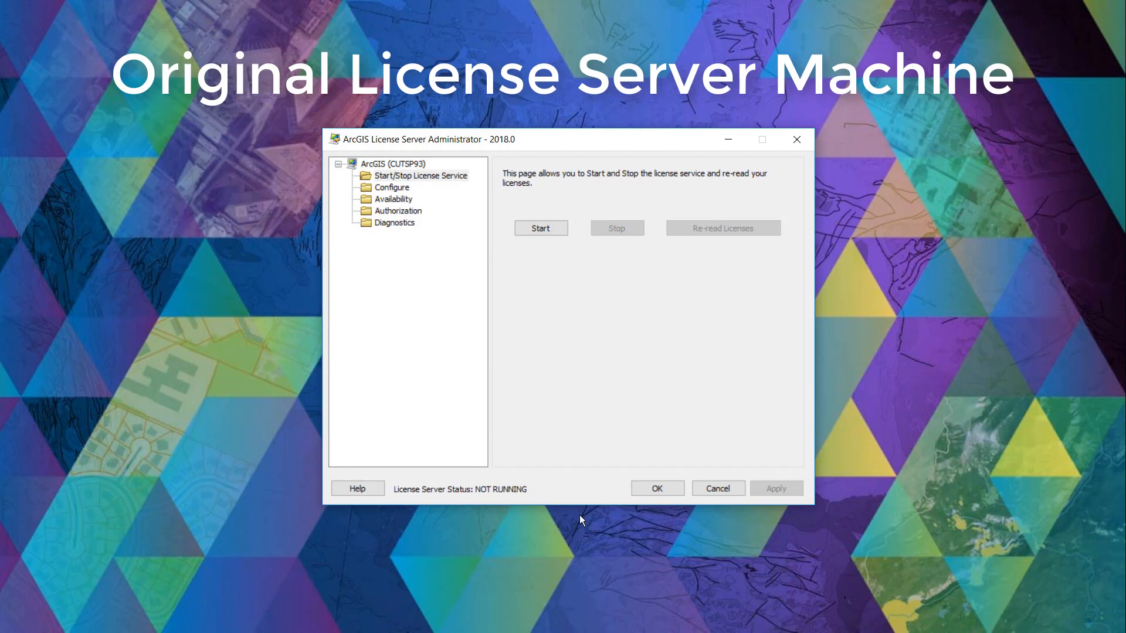
pyautogui.moveTo(500, 375)
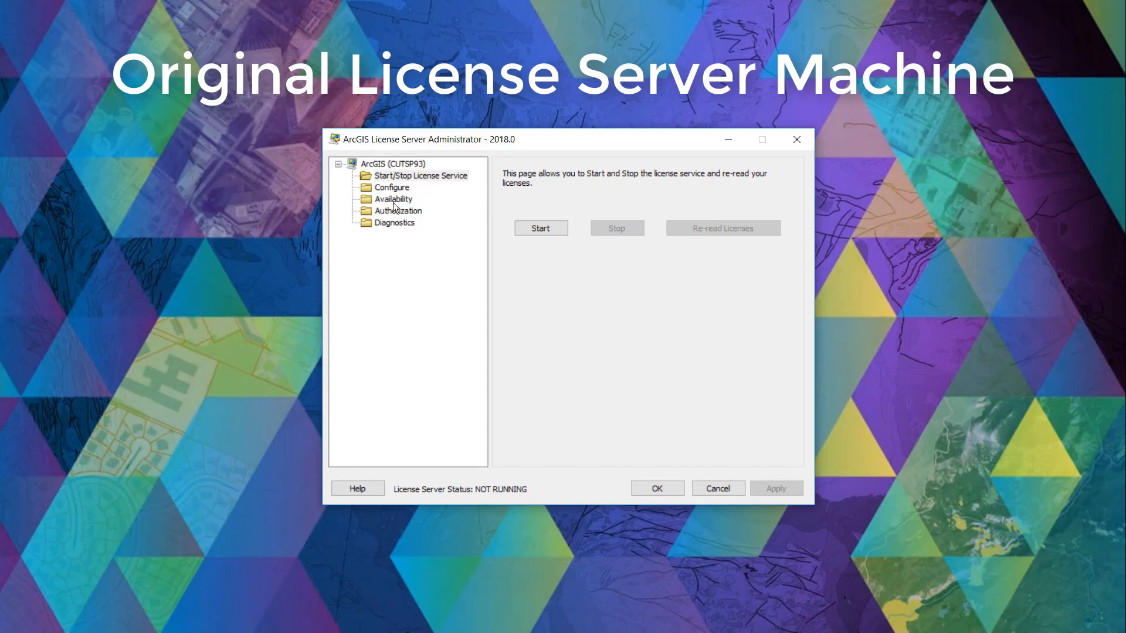
# Review the Desktop Advanced entry in Availability, then go to the Authorization page
pyautogui.click(393, 199)
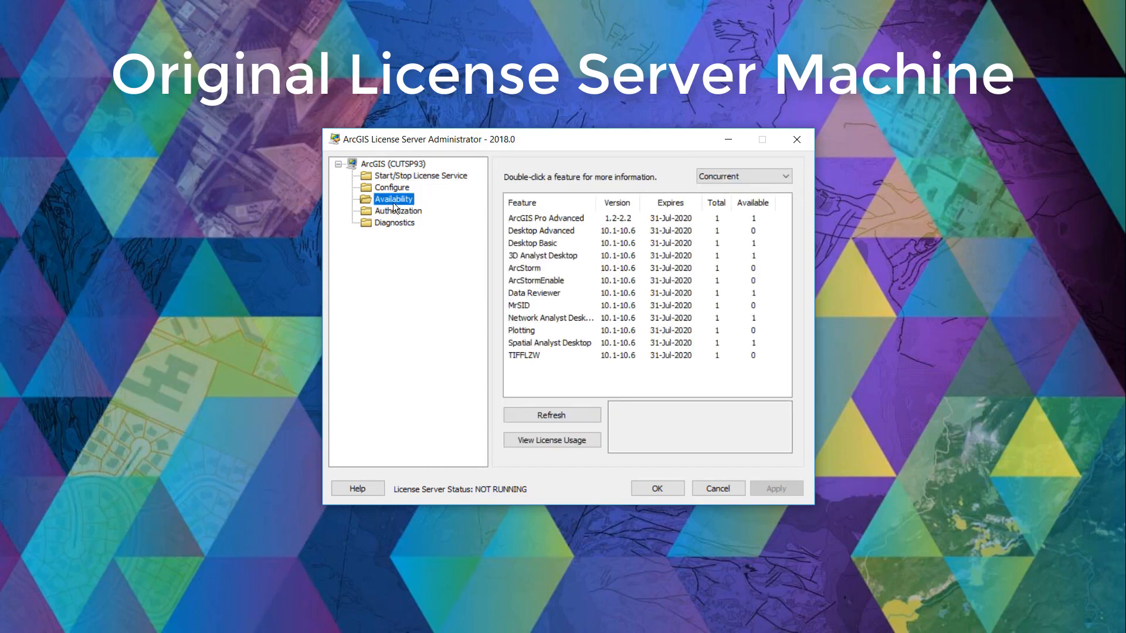
pyautogui.click(541, 231)
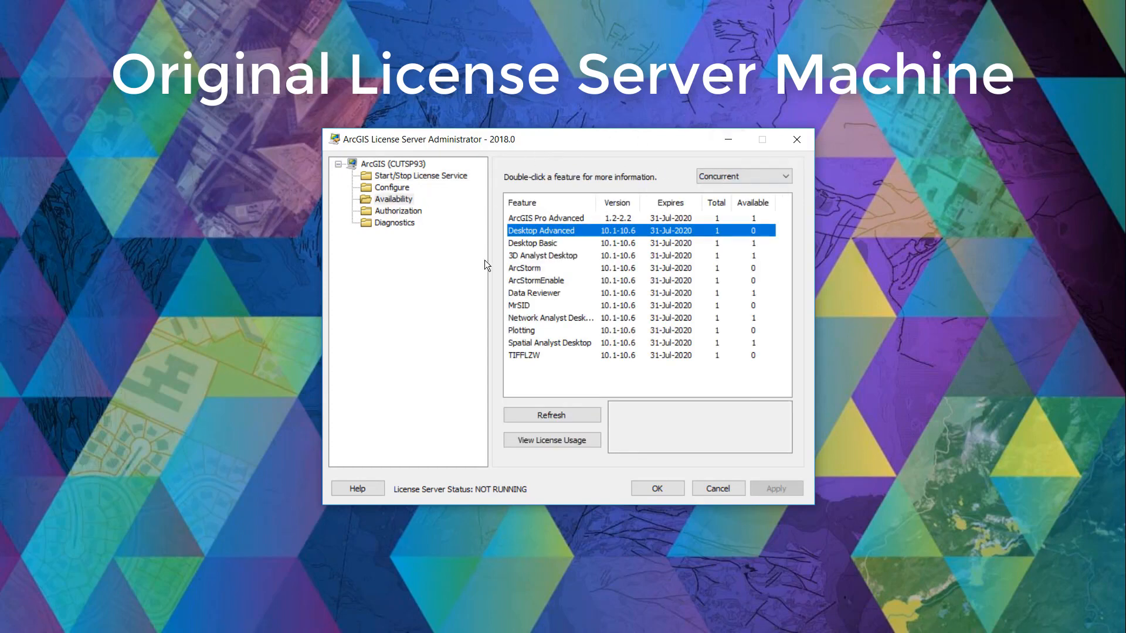
pyautogui.click(545, 331)
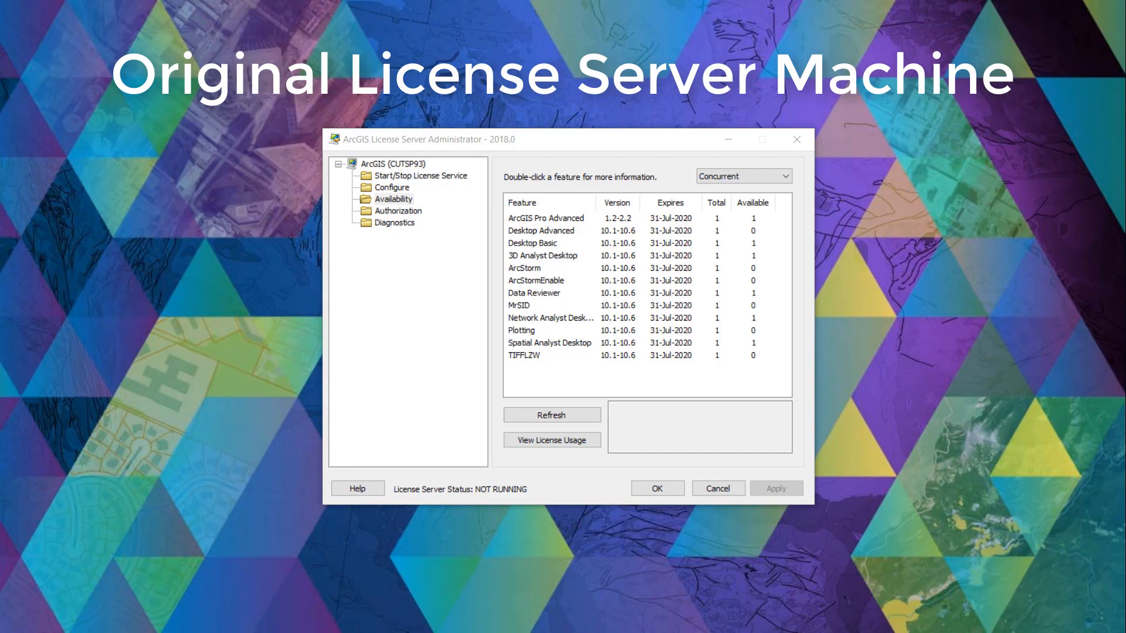
pyautogui.moveTo(1032, 444)
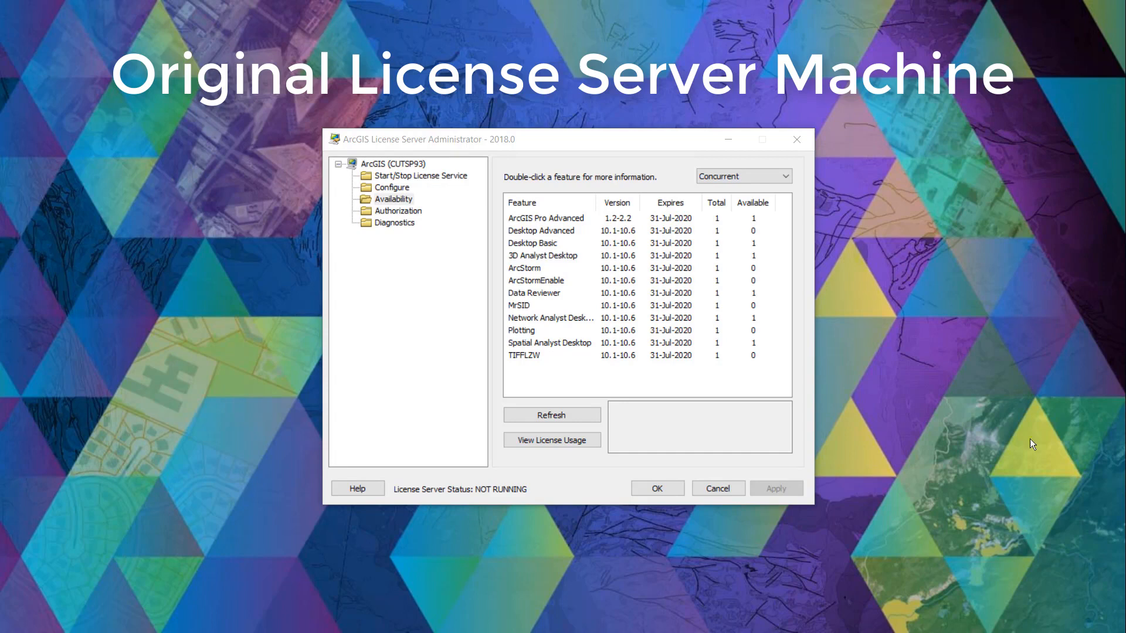
pyautogui.click(398, 210)
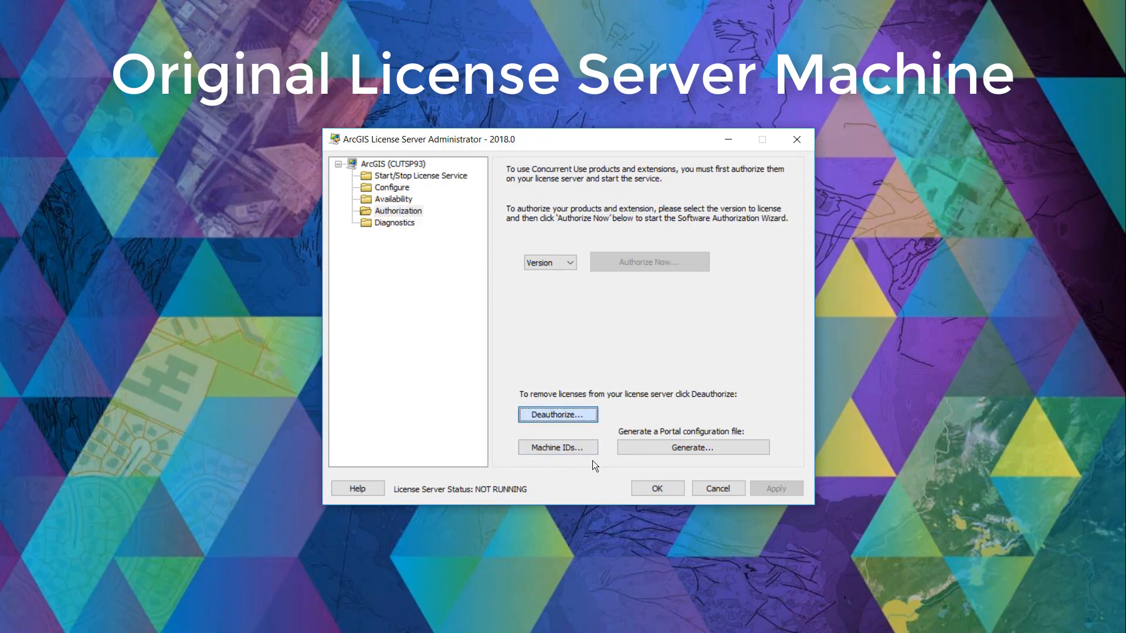
# Start deauthorizing with Esri now using the Internet
pyautogui.click(557, 414)
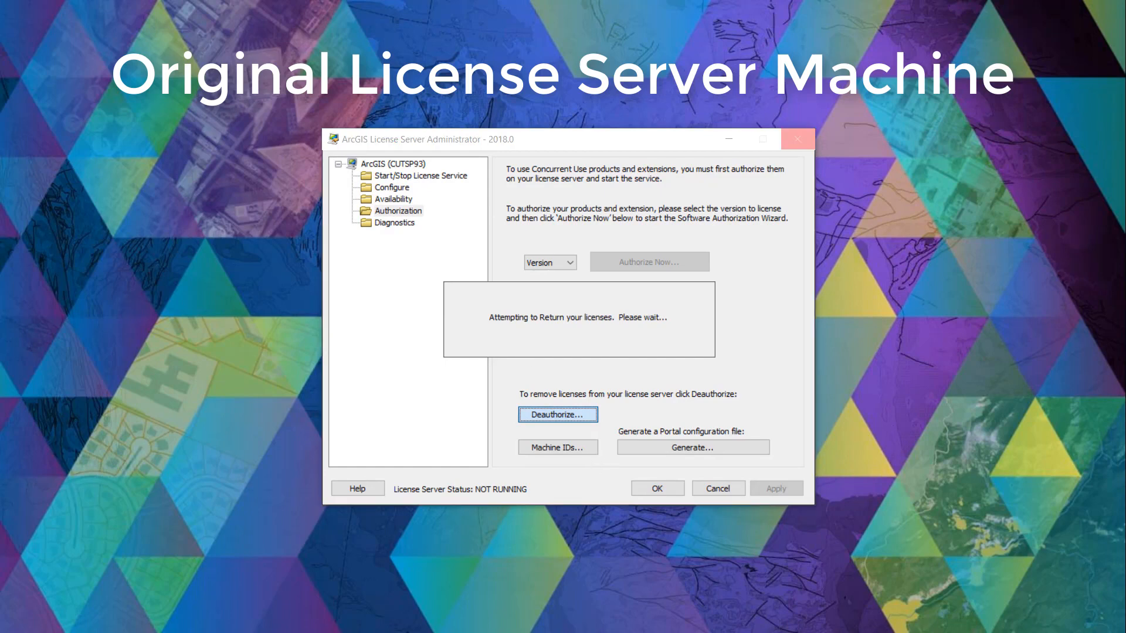
pyautogui.click(557, 414)
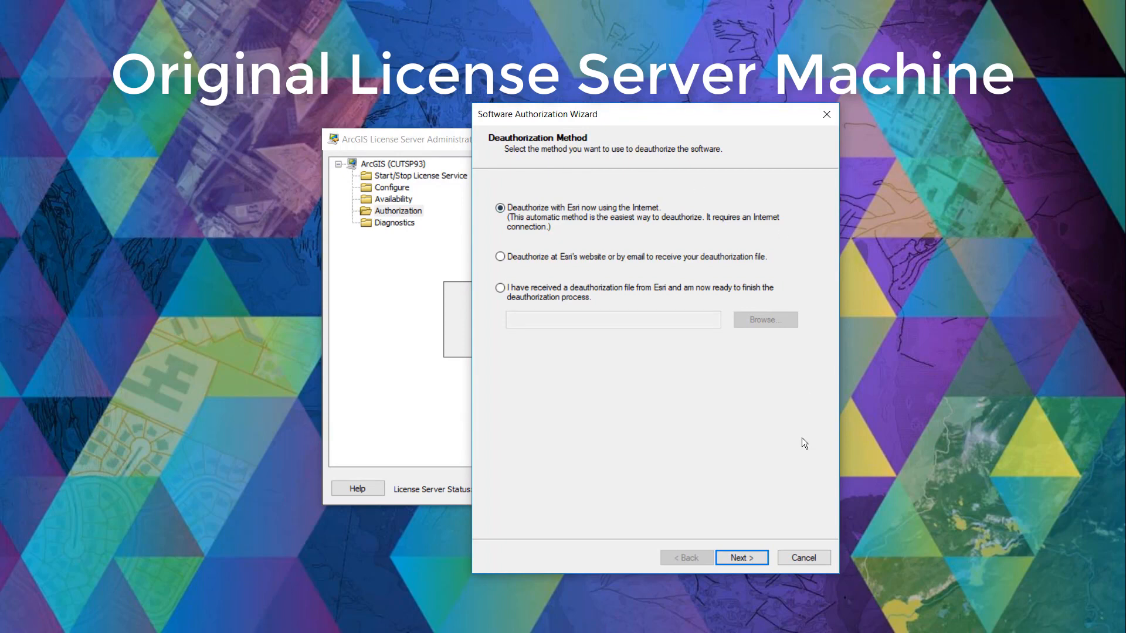
pyautogui.moveTo(662, 284)
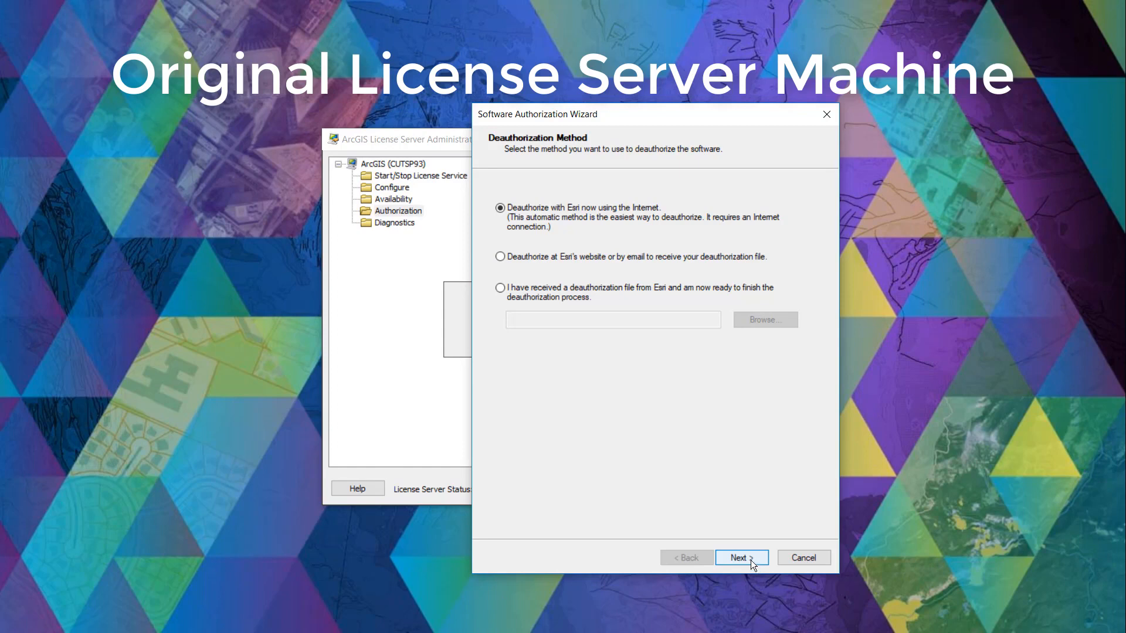
pyautogui.click(741, 559)
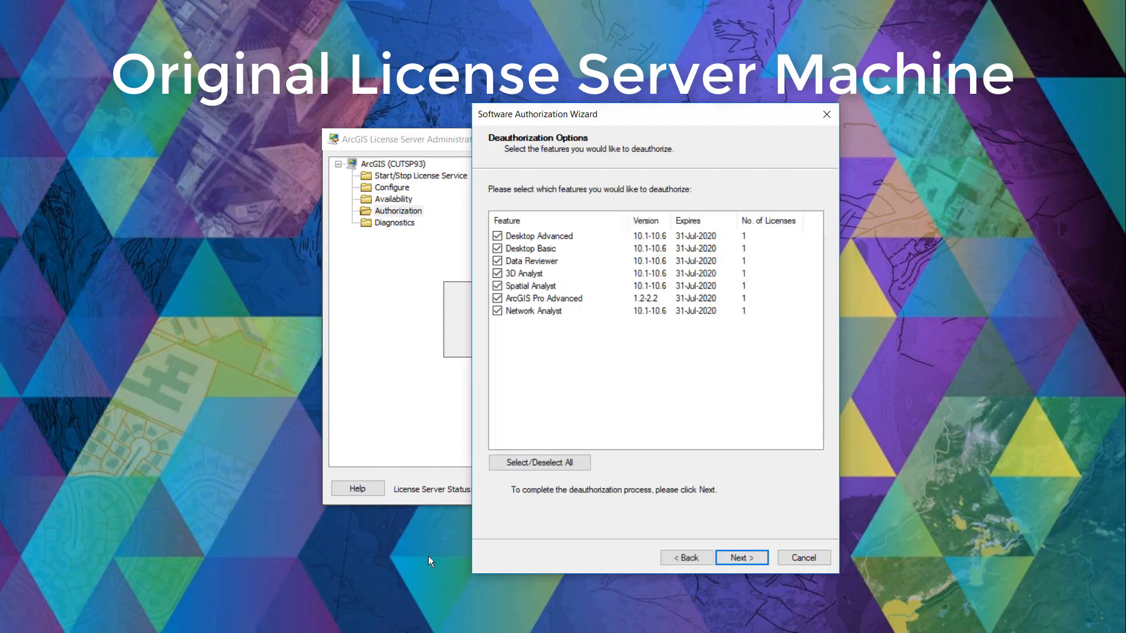
pyautogui.moveTo(560, 321)
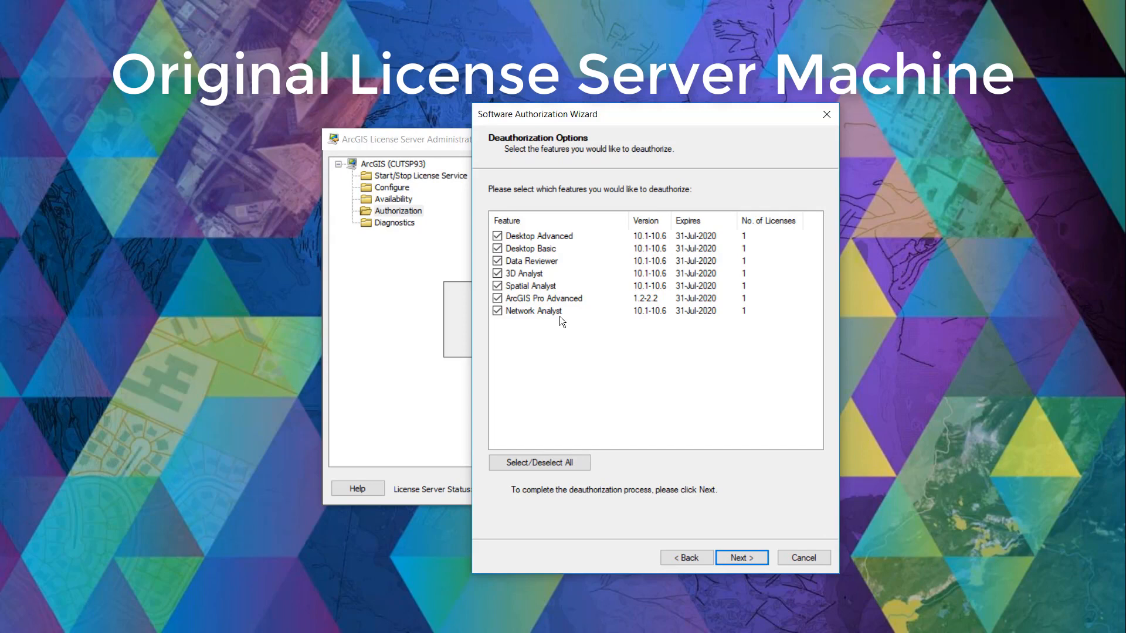
pyautogui.moveTo(757, 324)
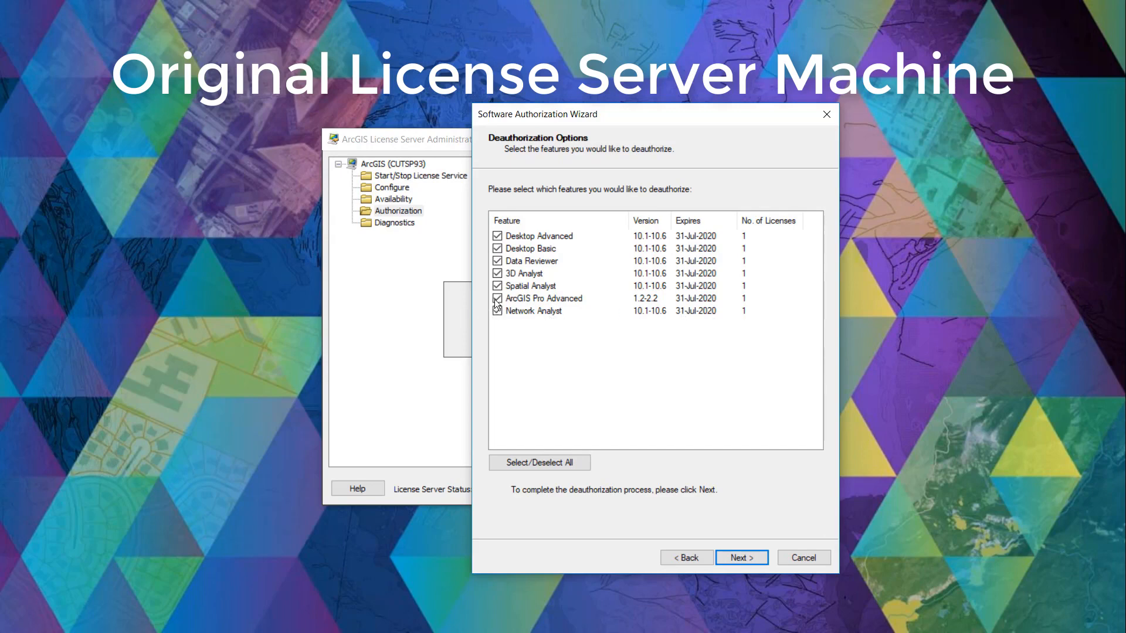
# Keep ArcGIS Pro Advanced, Data Reviewer and Desktop Advanced, returning the other licenses to Esri
pyautogui.click(497, 298)
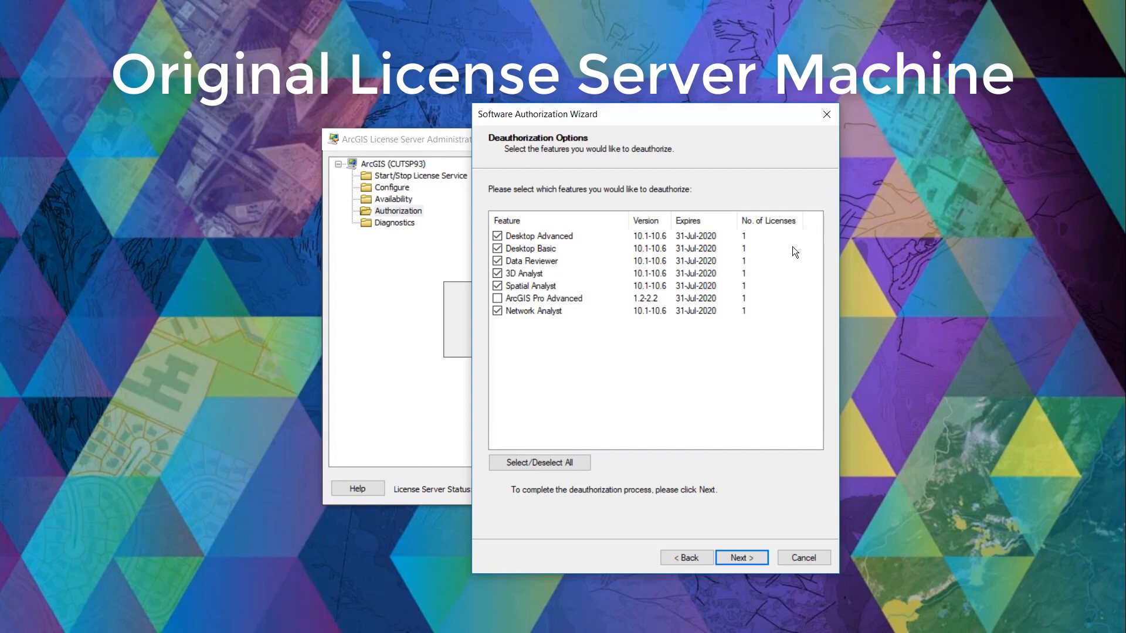
pyautogui.click(498, 261)
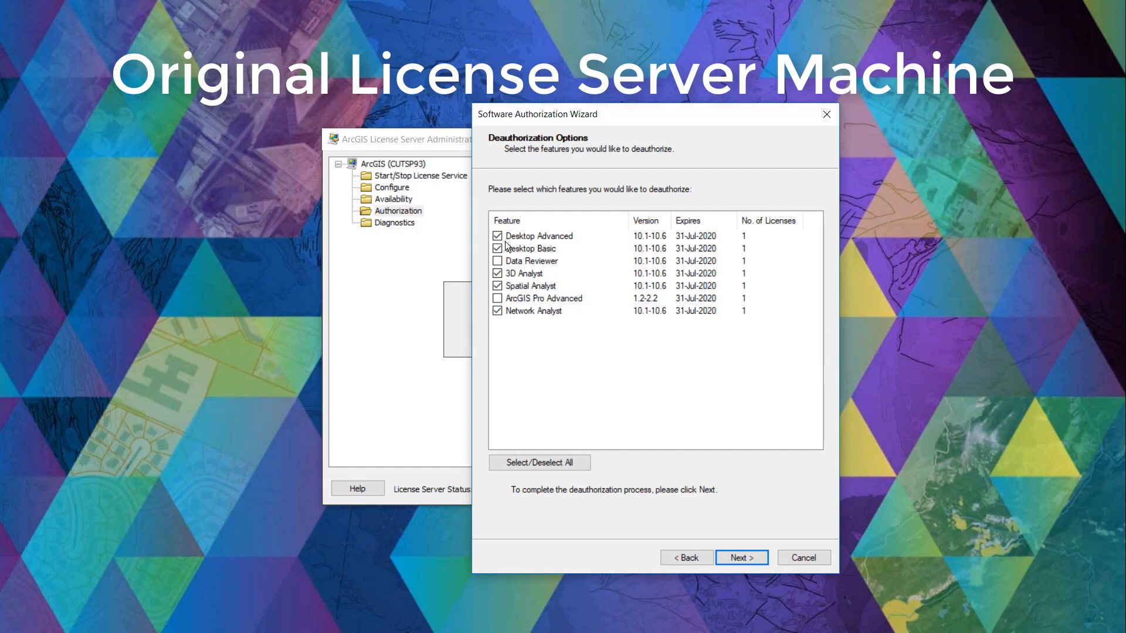
pyautogui.click(498, 236)
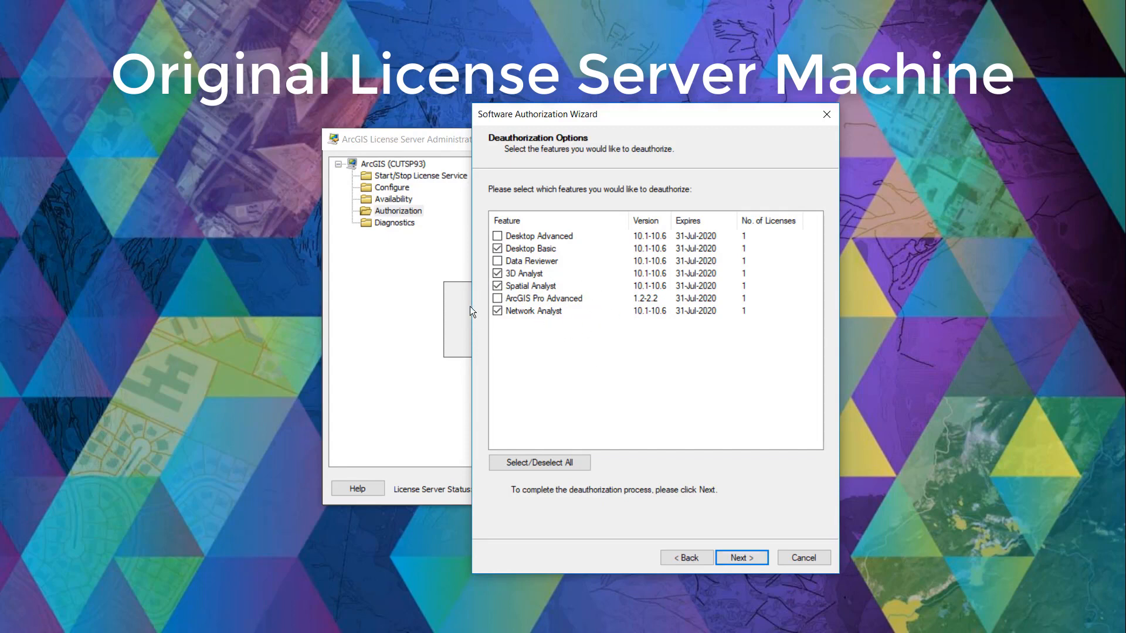
pyautogui.moveTo(728, 488)
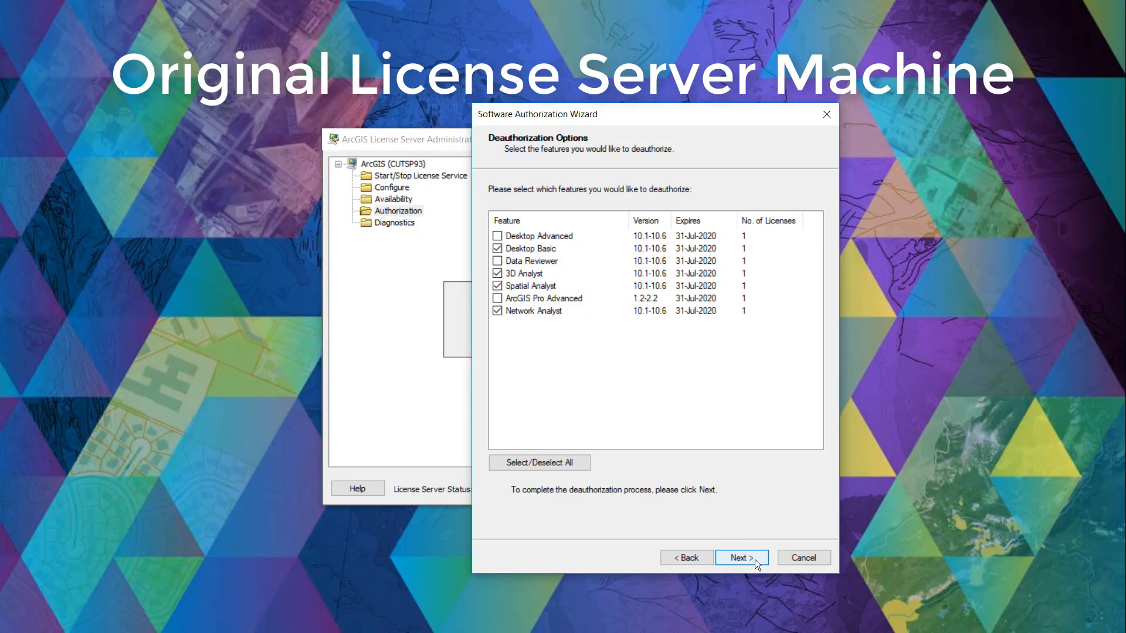
pyautogui.click(742, 558)
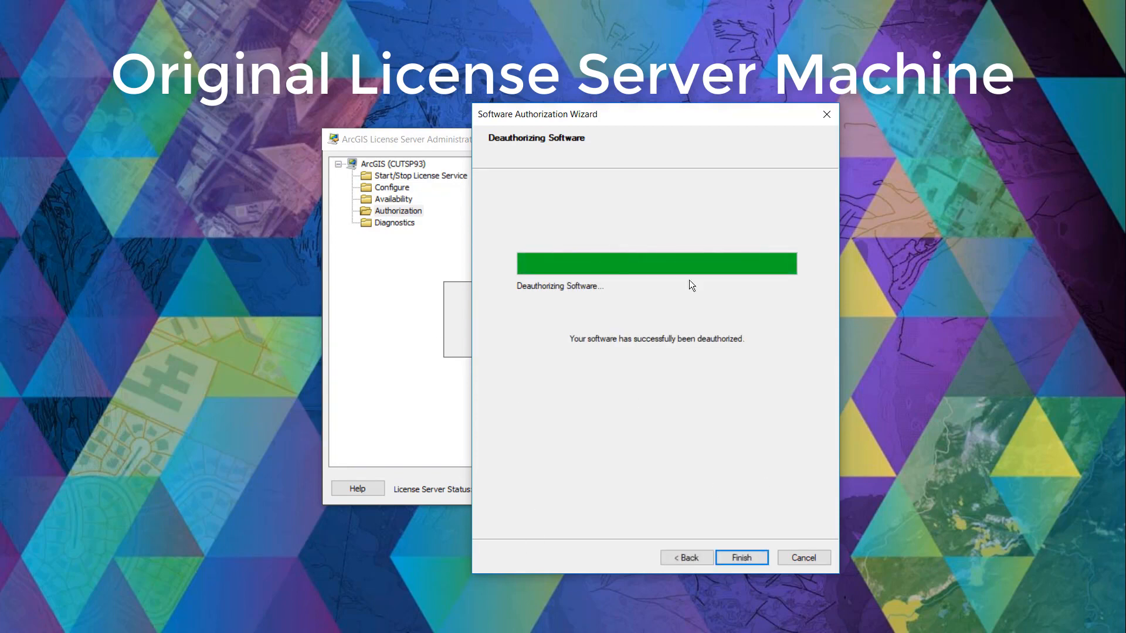
# Finish the completed deauthorization wizard
pyautogui.click(741, 558)
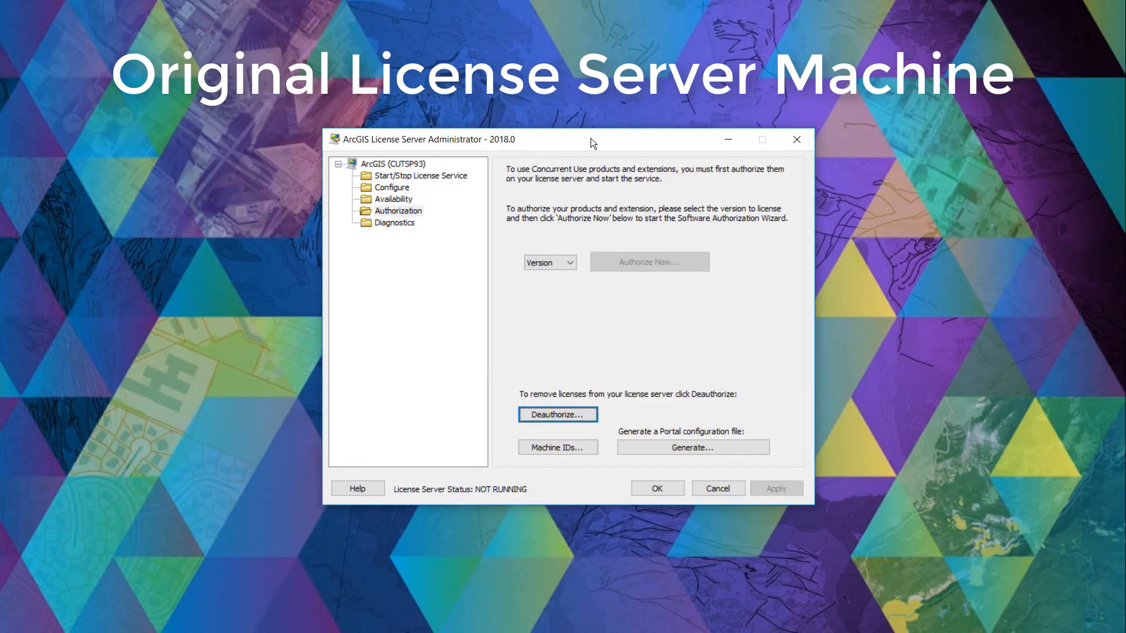
pyautogui.moveTo(444, 187)
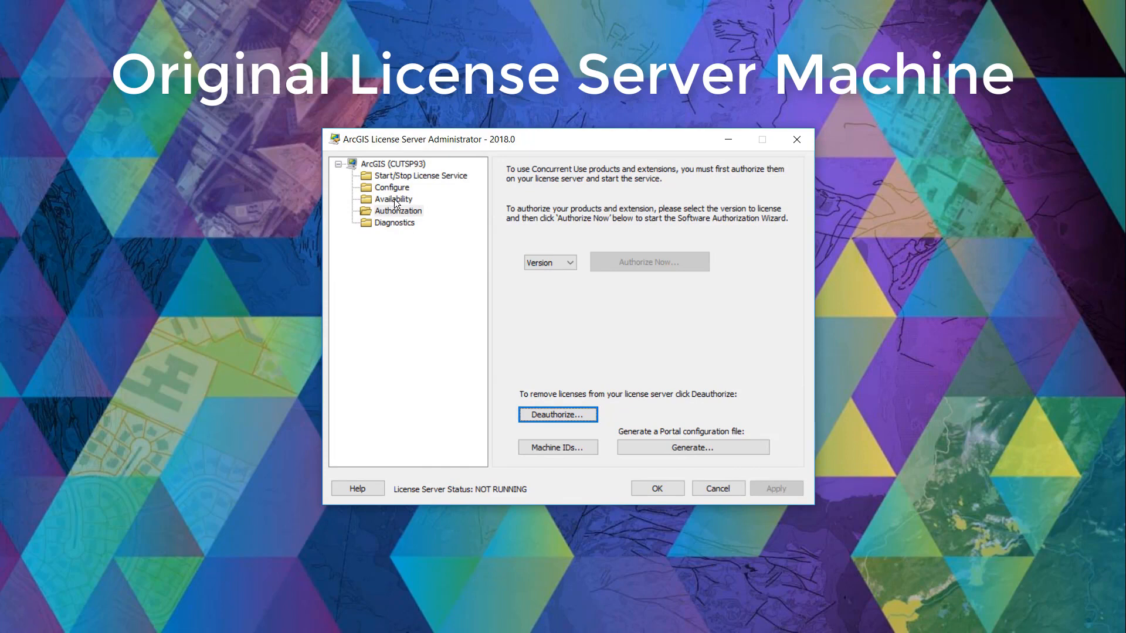
# Check Availability for the remaining TIFFLZW, Data Reviewer and ArcGIS Pro Advanced entries
pyautogui.click(394, 200)
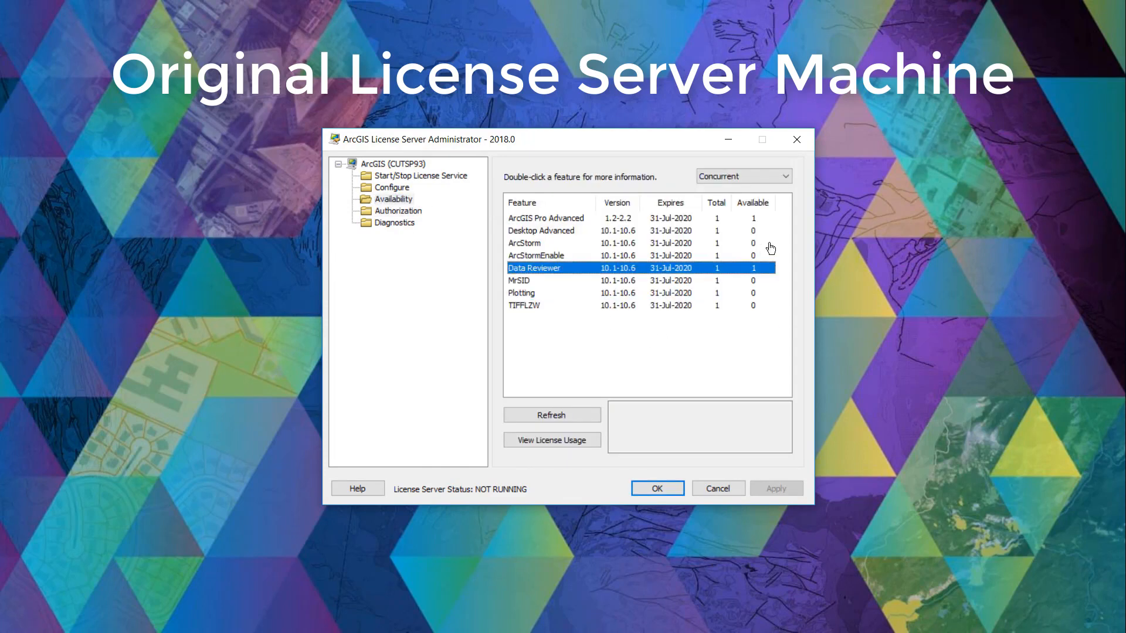
pyautogui.click(524, 305)
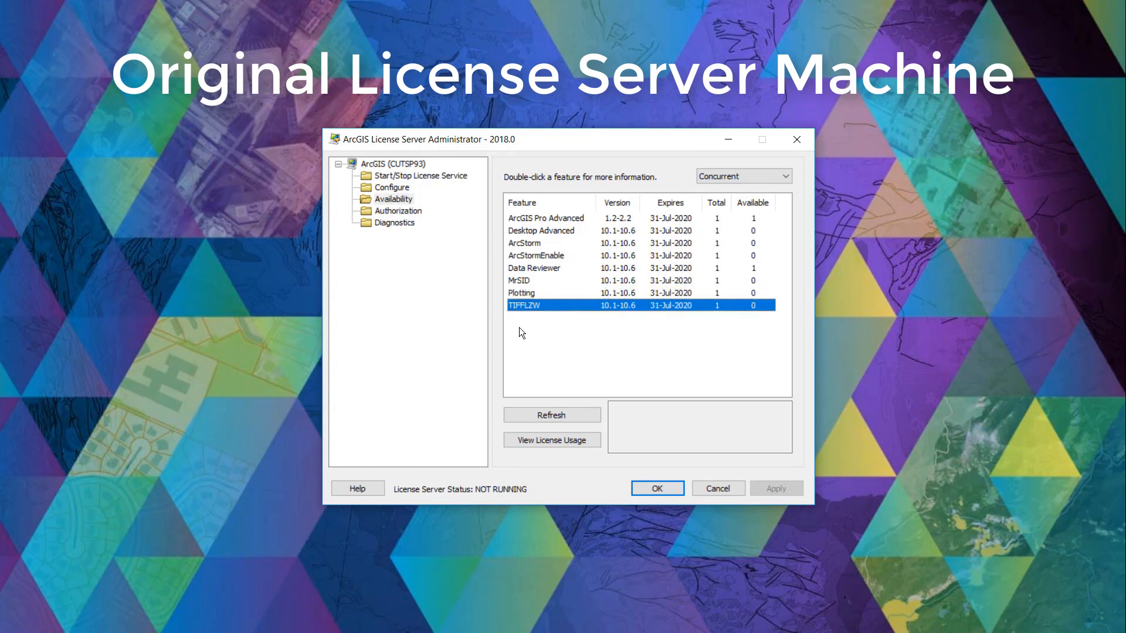
pyautogui.click(535, 267)
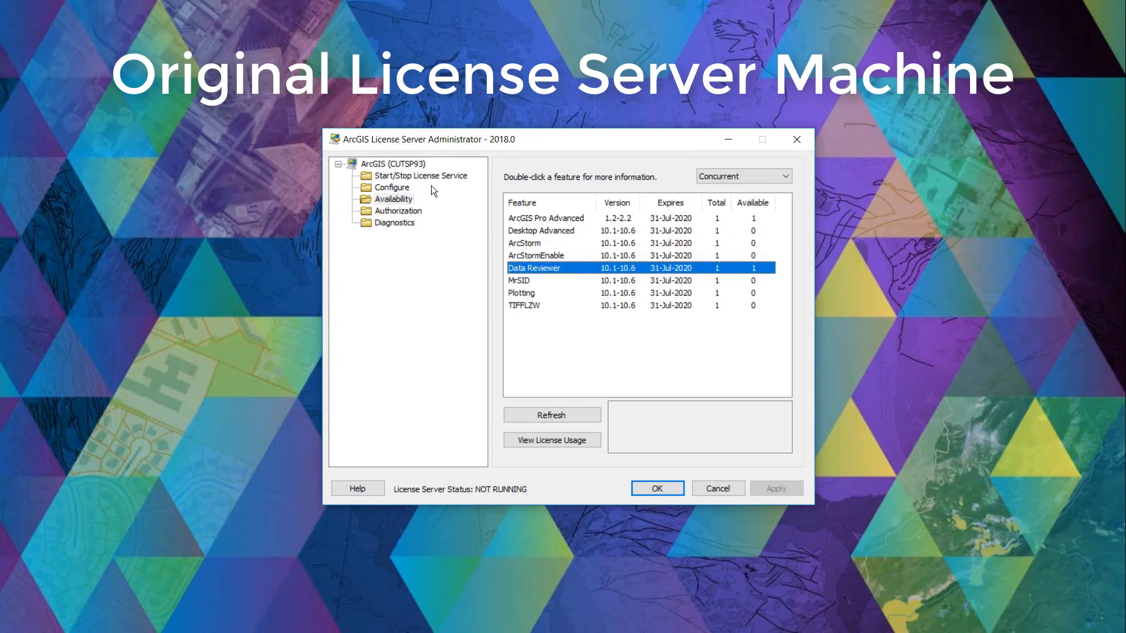
pyautogui.click(545, 219)
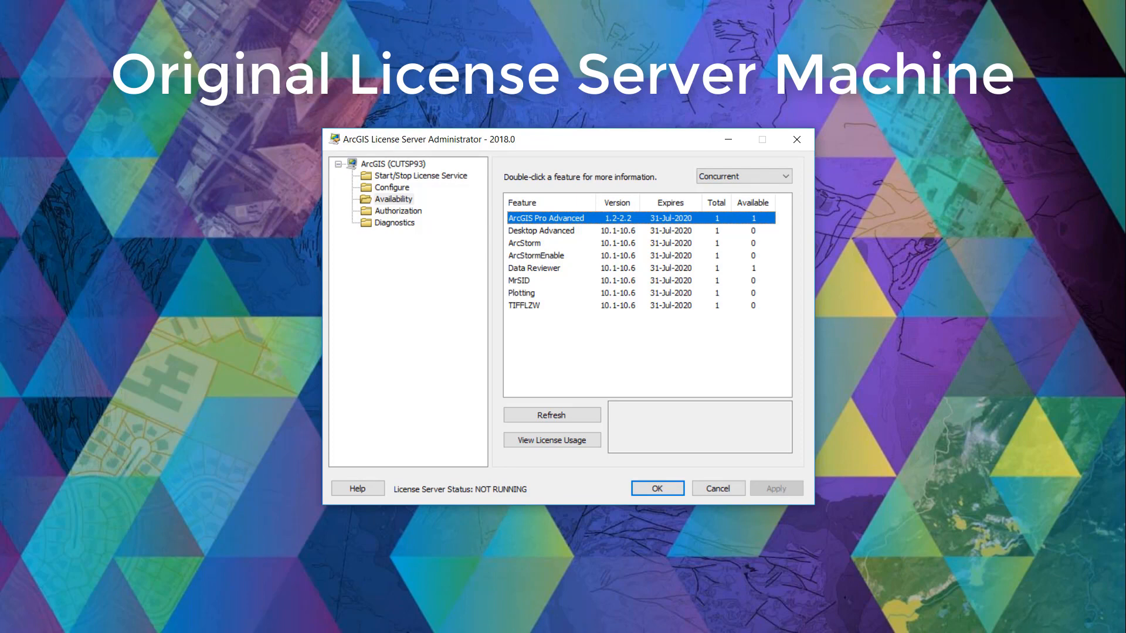
pyautogui.moveTo(991, 301)
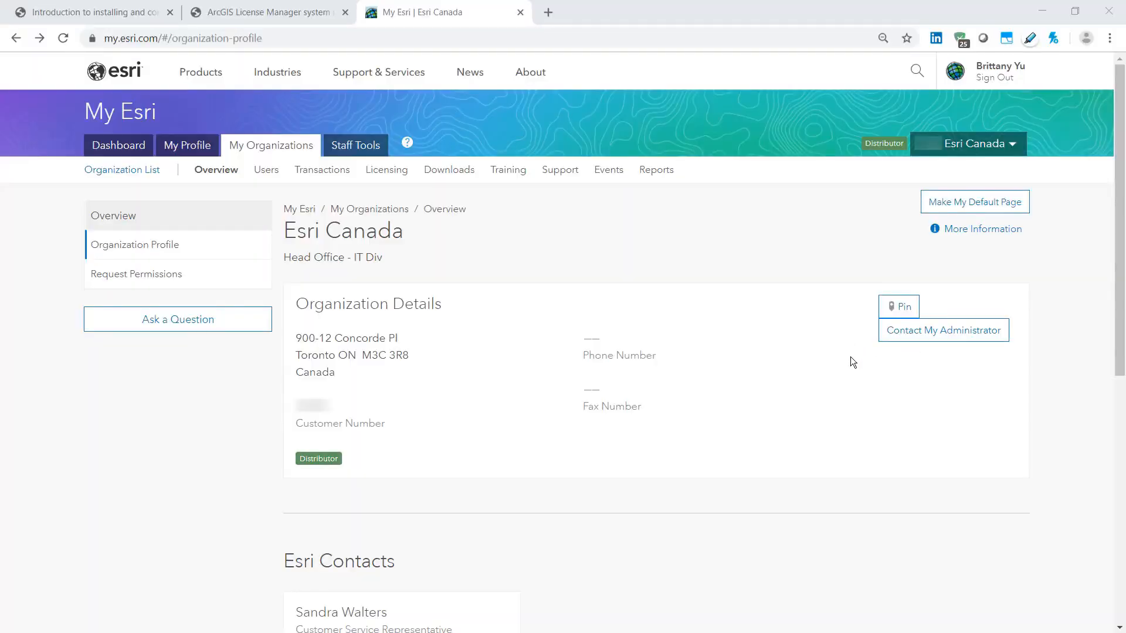
pyautogui.moveTo(875, 464)
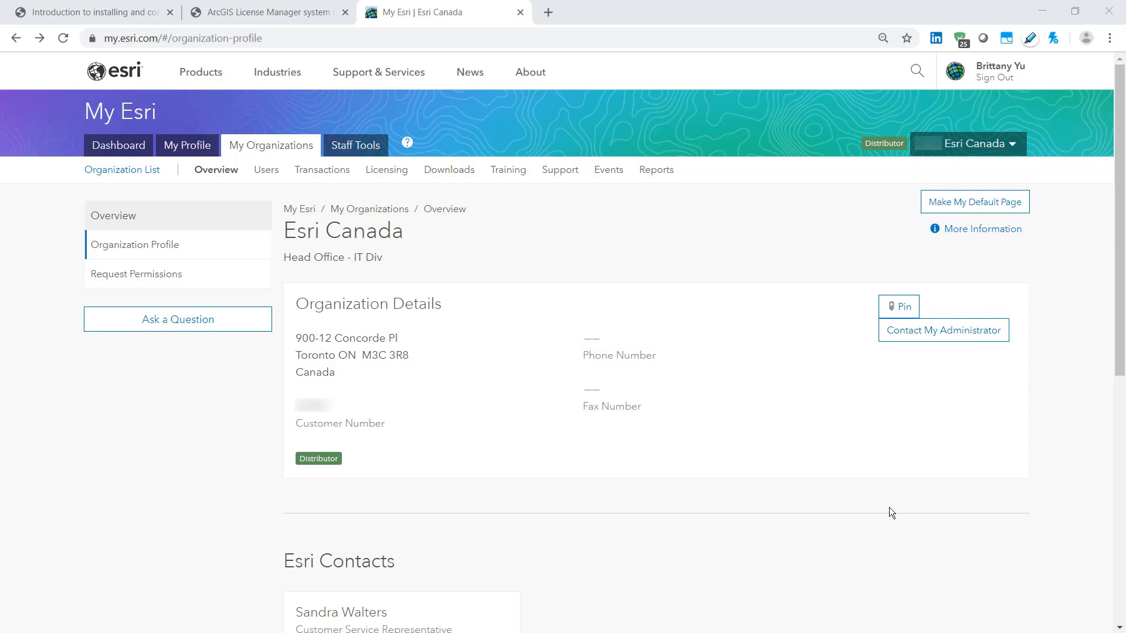
pyautogui.moveTo(74, 142)
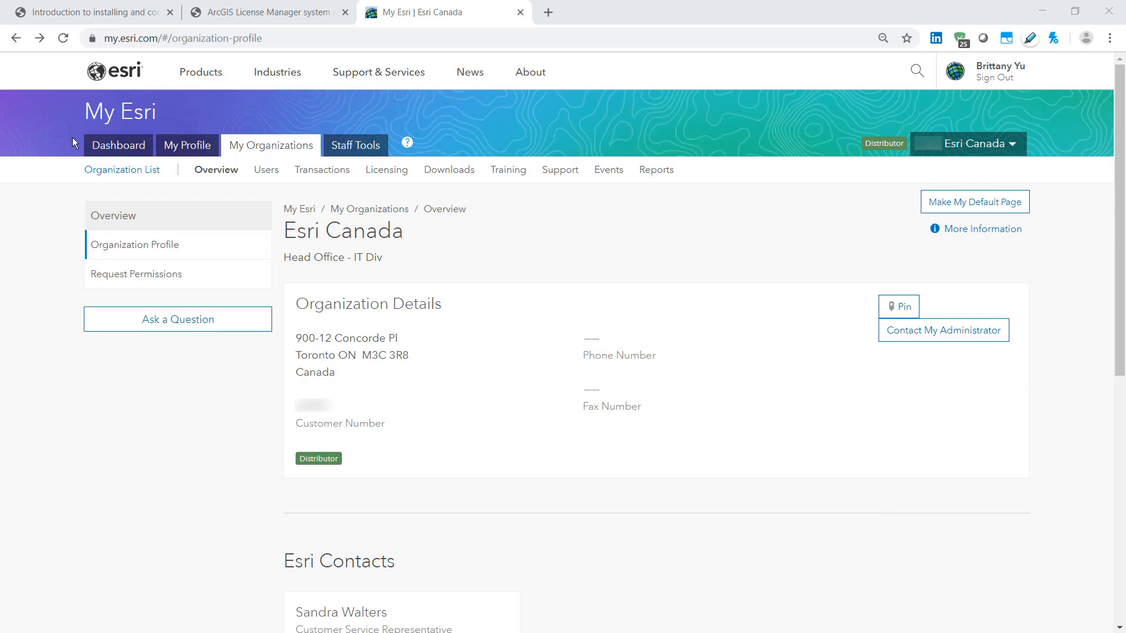
pyautogui.moveTo(4, 99)
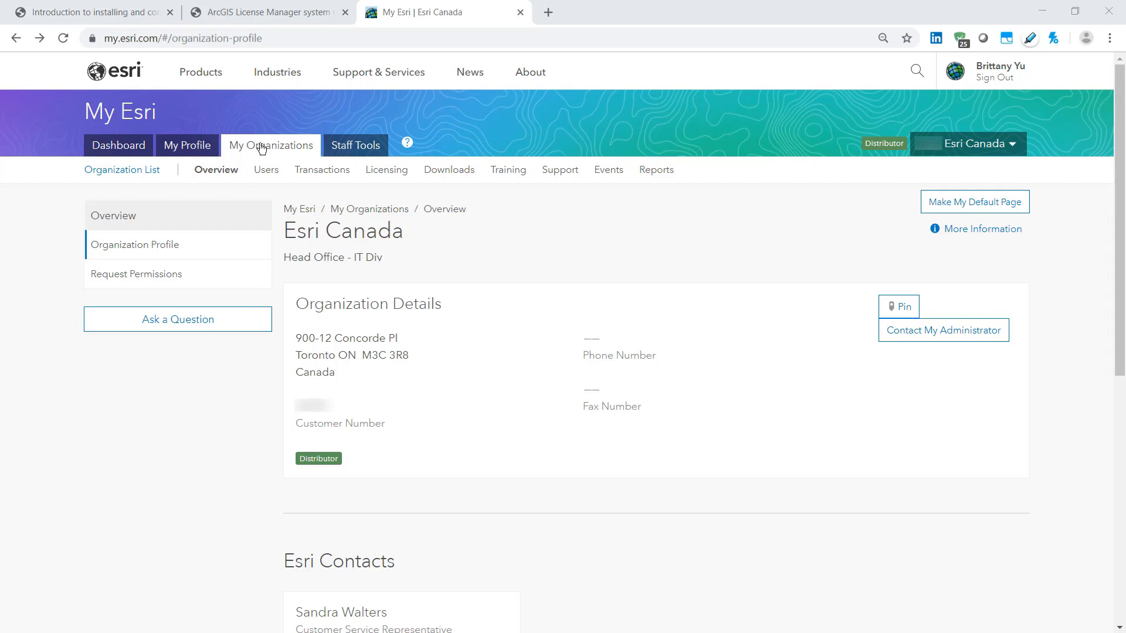
pyautogui.moveTo(187, 145)
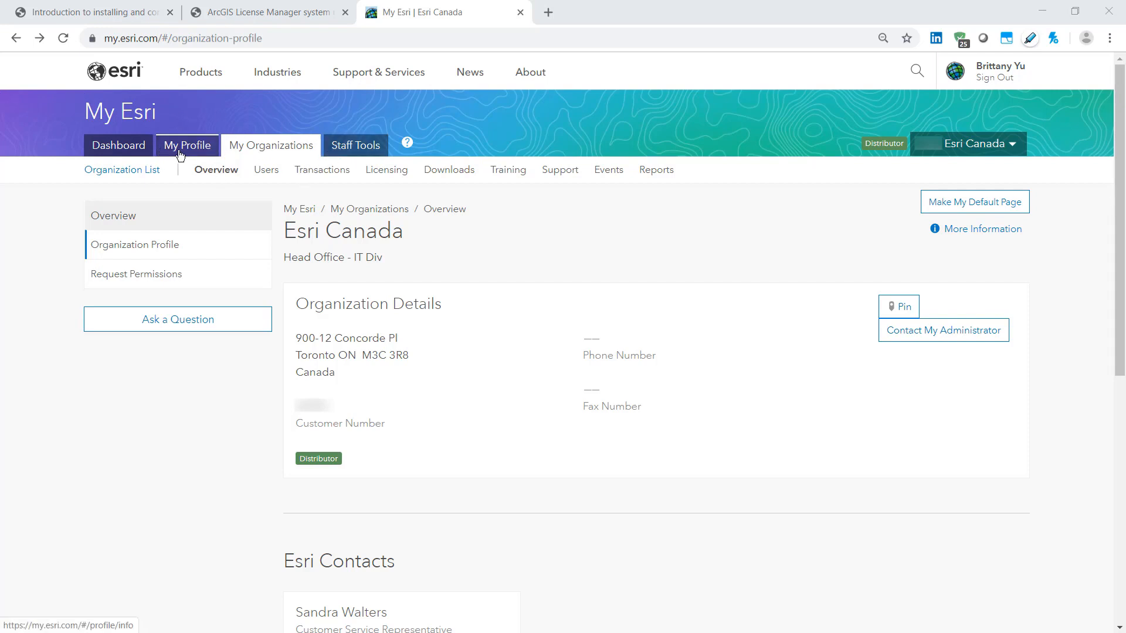
# Go to the organization's Downloads page in My Esri
pyautogui.click(448, 169)
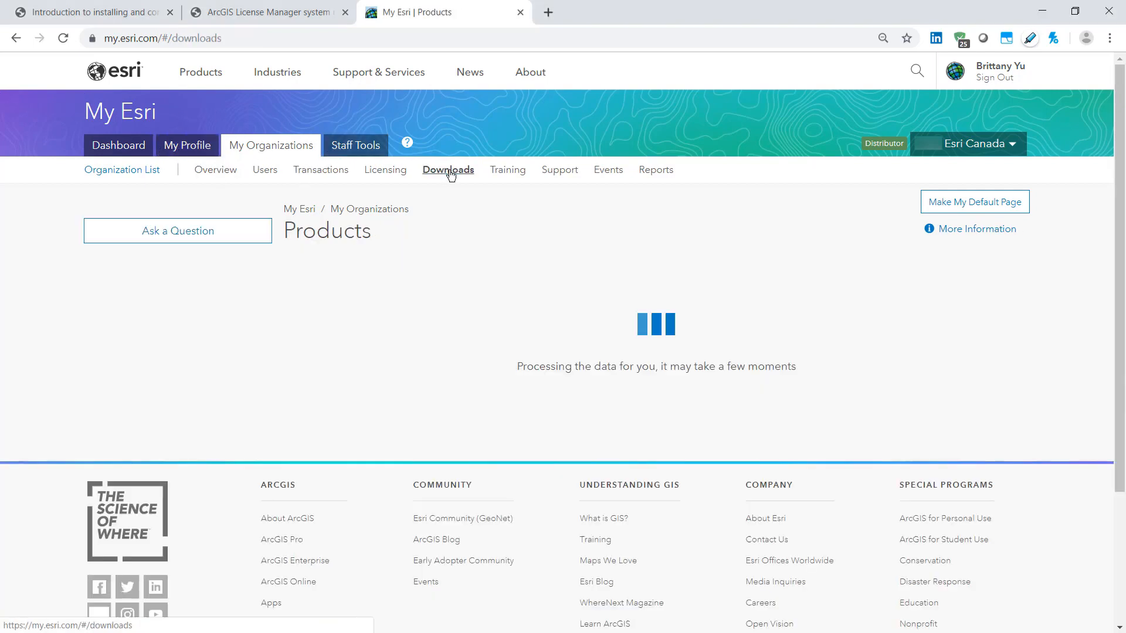
# Download ArcGIS License Manager 2019.0 (Windows) from the ArcGIS Desktop 10.7.1 components
pyautogui.click(448, 169)
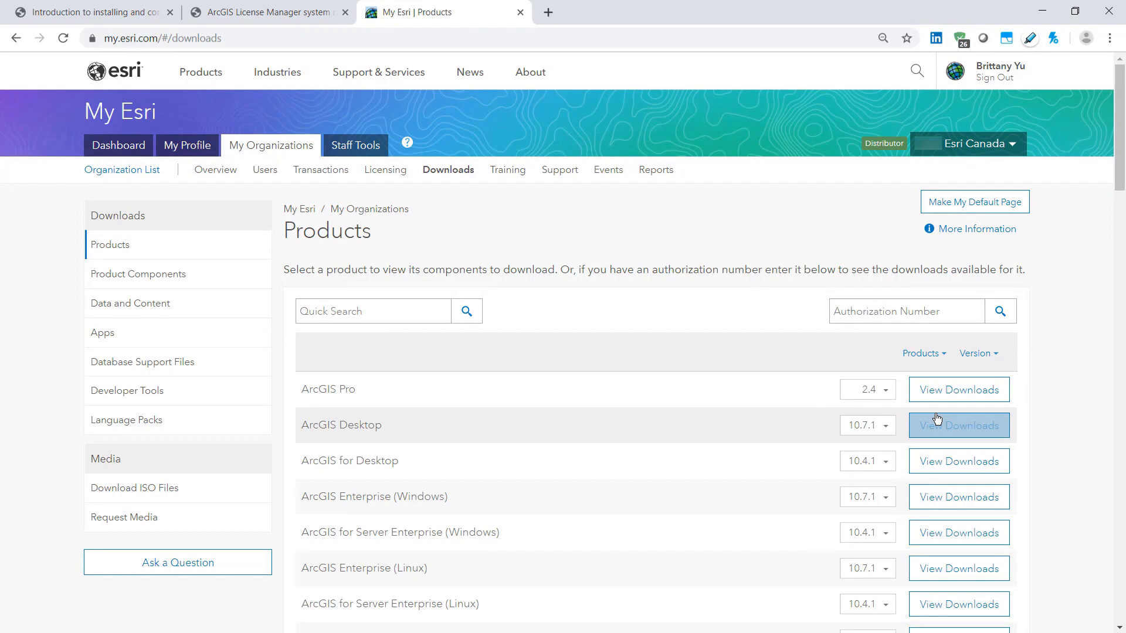
pyautogui.click(958, 425)
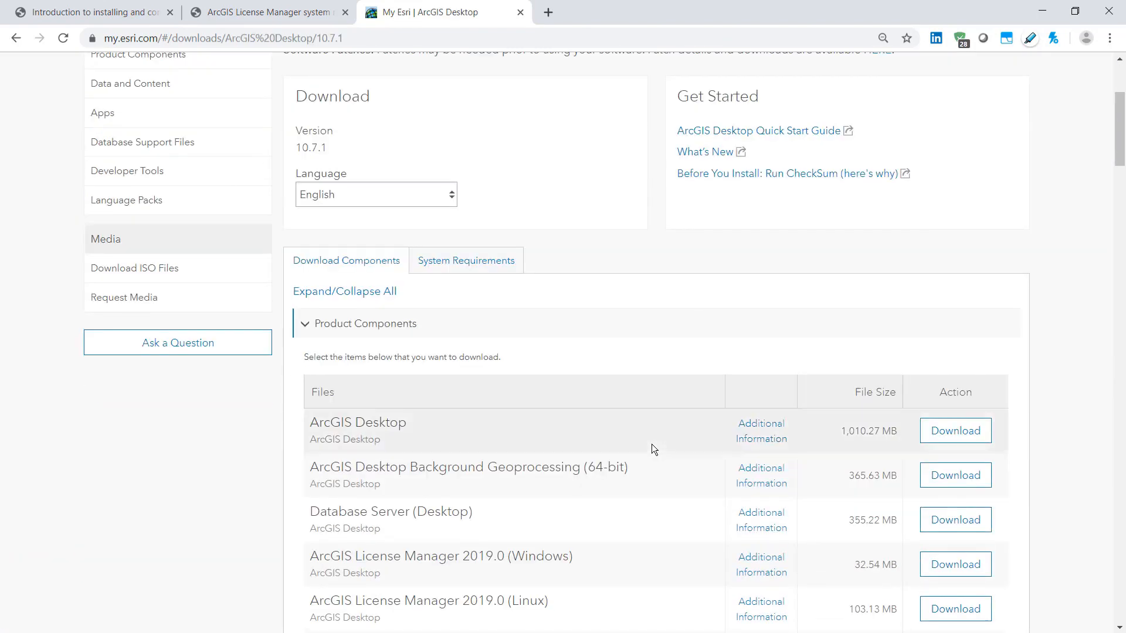
pyautogui.scroll(-3)
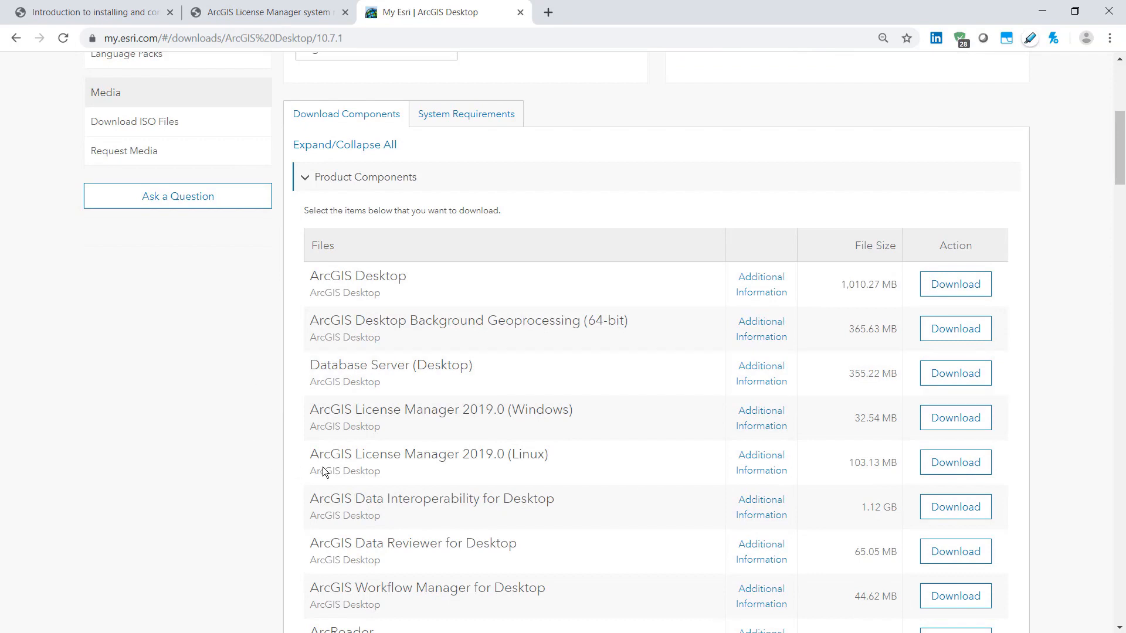
pyautogui.moveTo(220, 476)
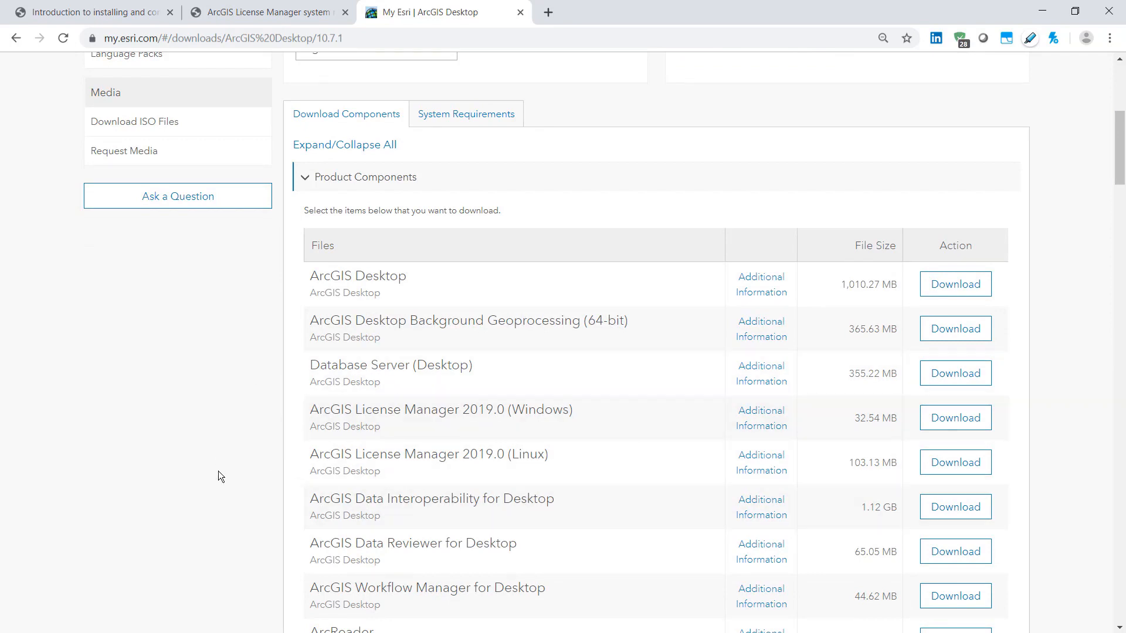
pyautogui.moveTo(538, 430)
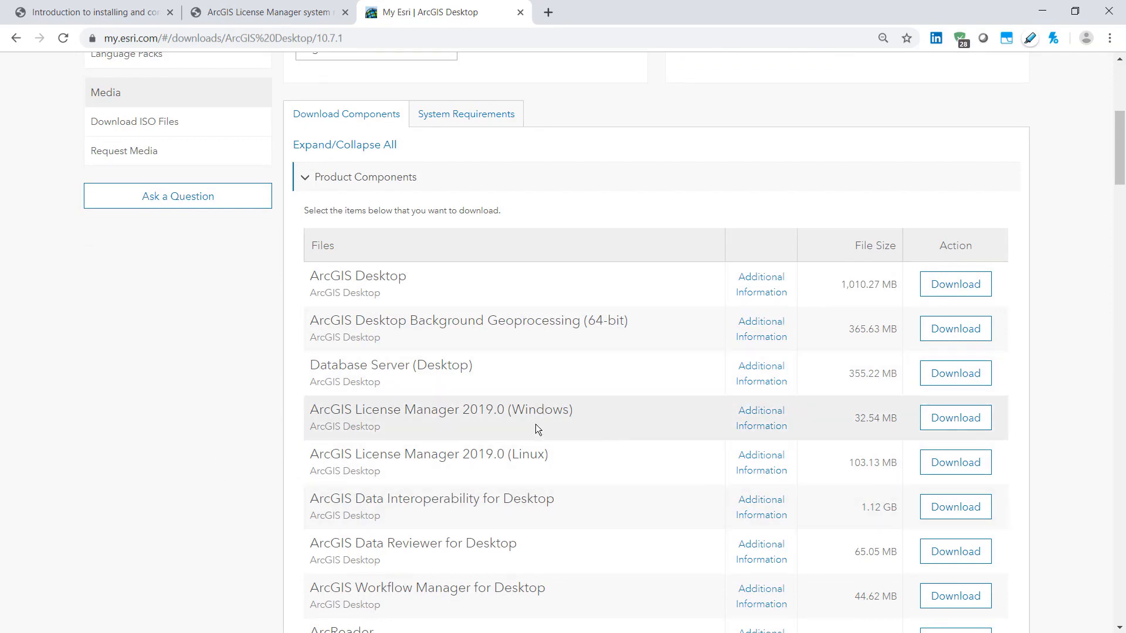
pyautogui.moveTo(555, 410)
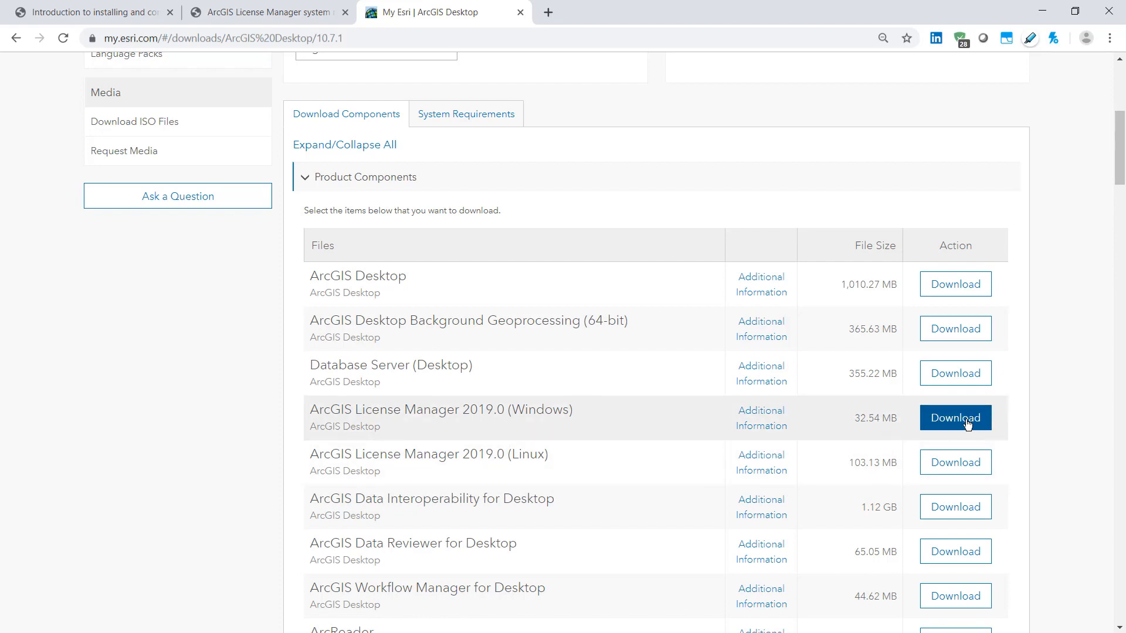
pyautogui.click(955, 417)
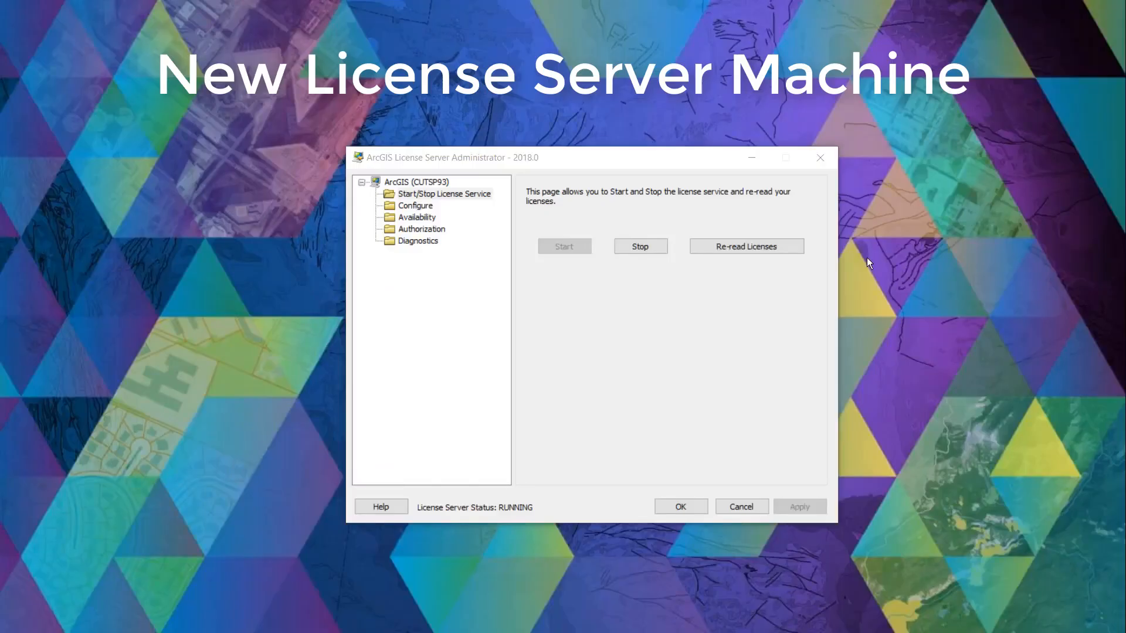
pyautogui.moveTo(494, 369)
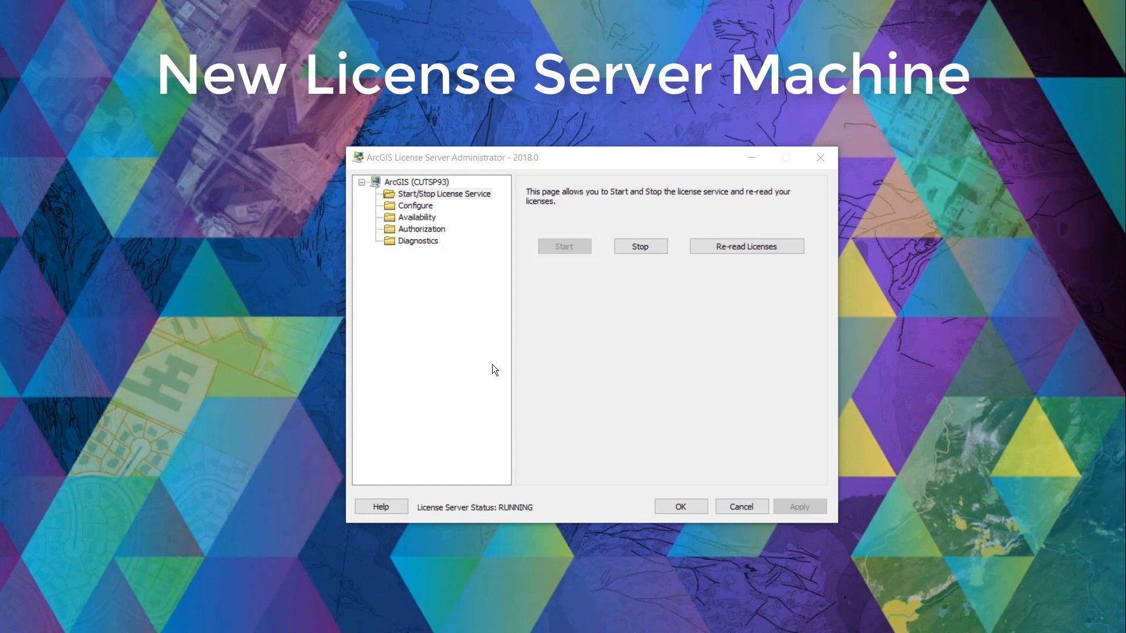
pyautogui.moveTo(683, 398)
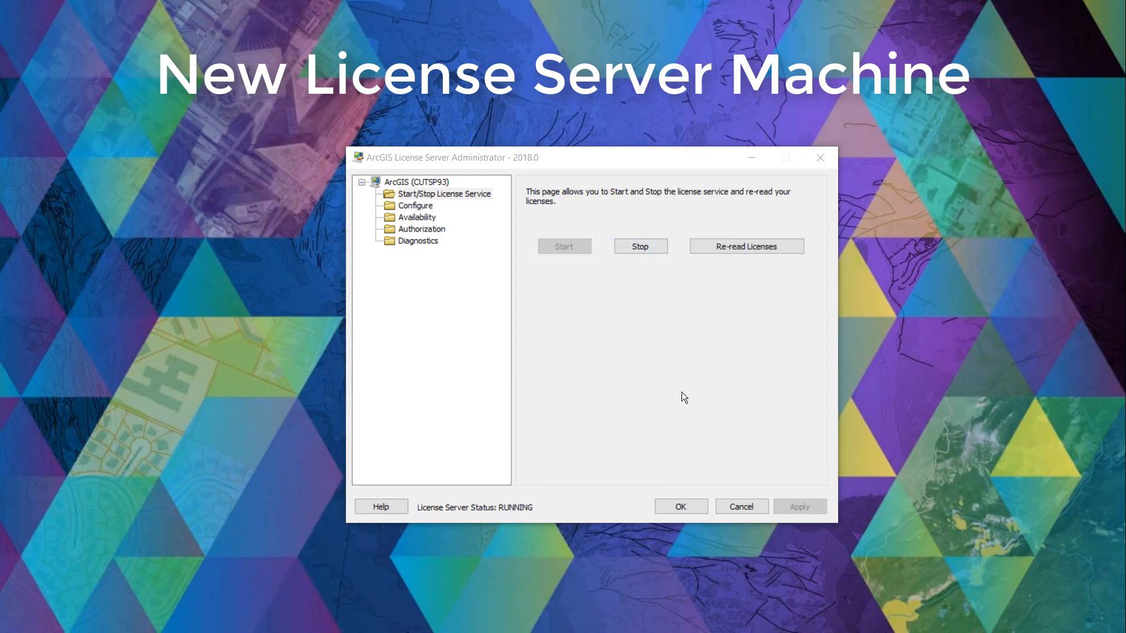
pyautogui.moveTo(743, 427)
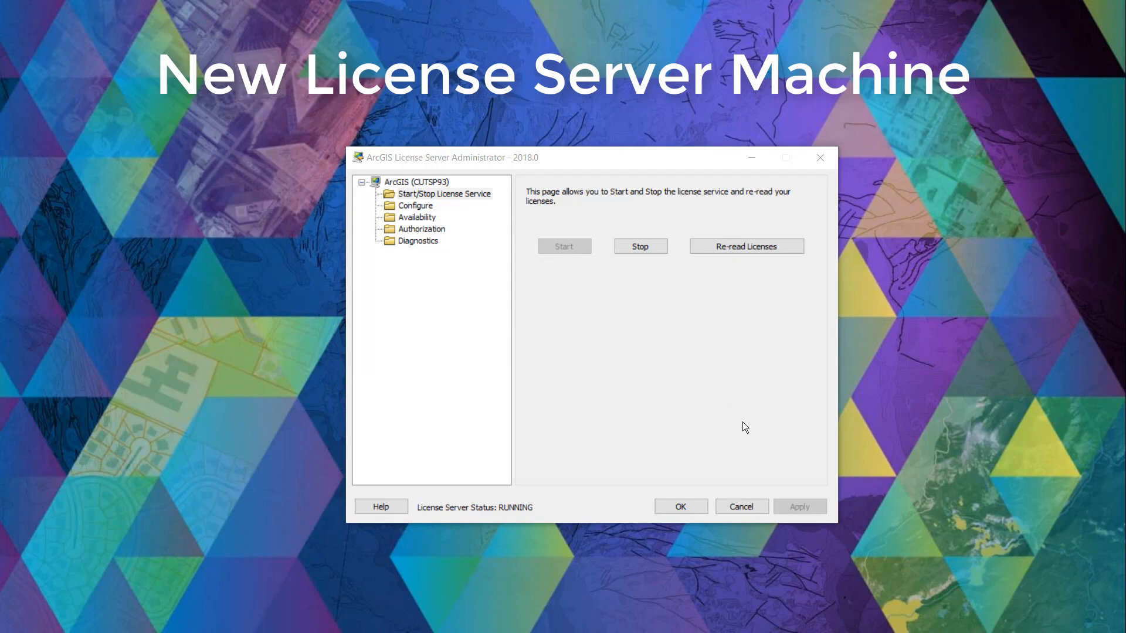
pyautogui.moveTo(756, 338)
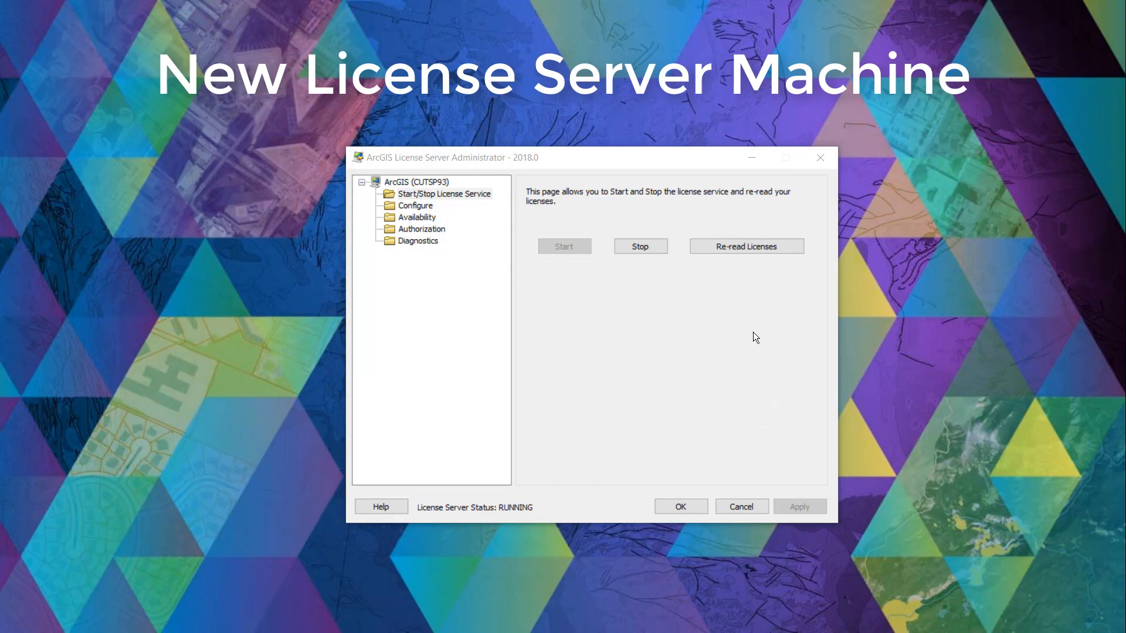
# Show the Authorization page on the new running license server
pyautogui.click(421, 229)
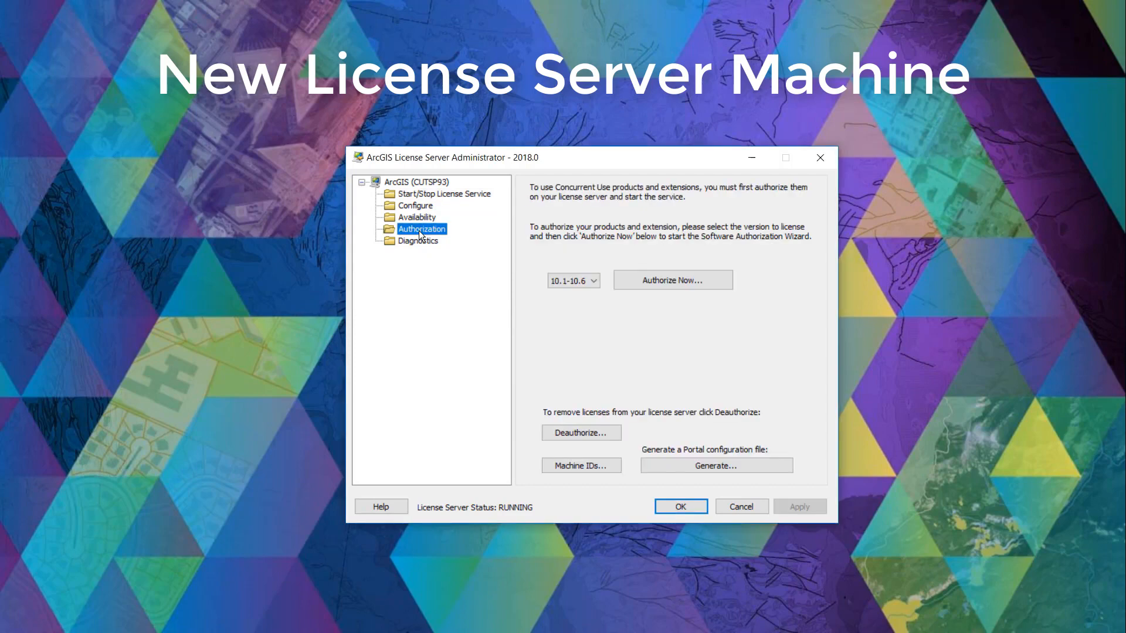
pyautogui.moveTo(483, 248)
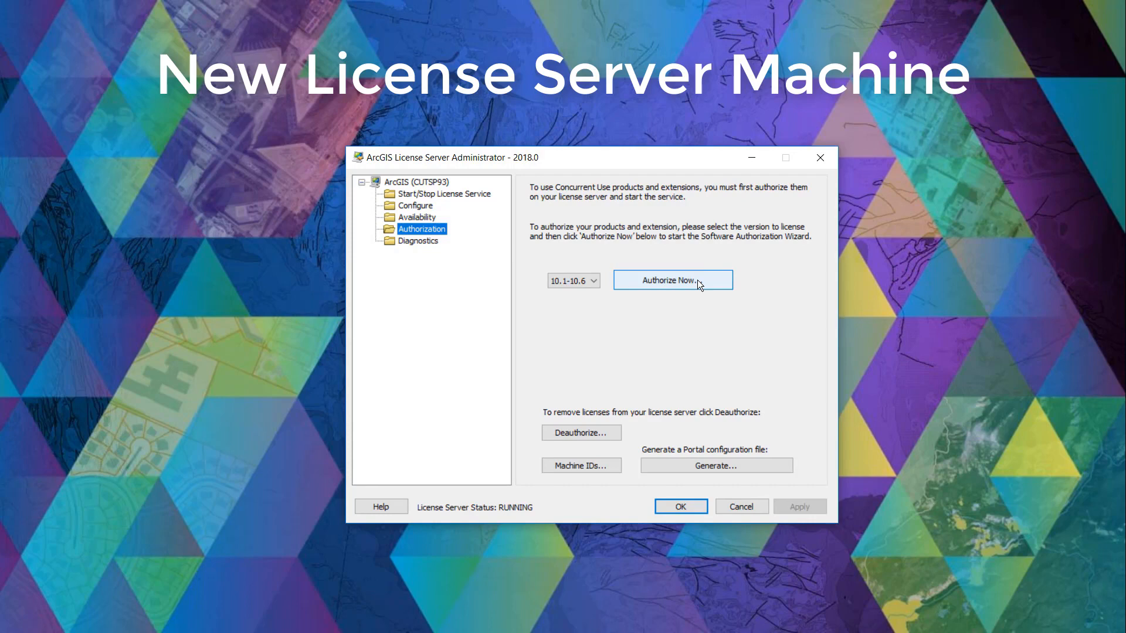
# Start the authorization wizard for ArcGIS Desktop, keeping online authorization with Esri
pyautogui.click(672, 280)
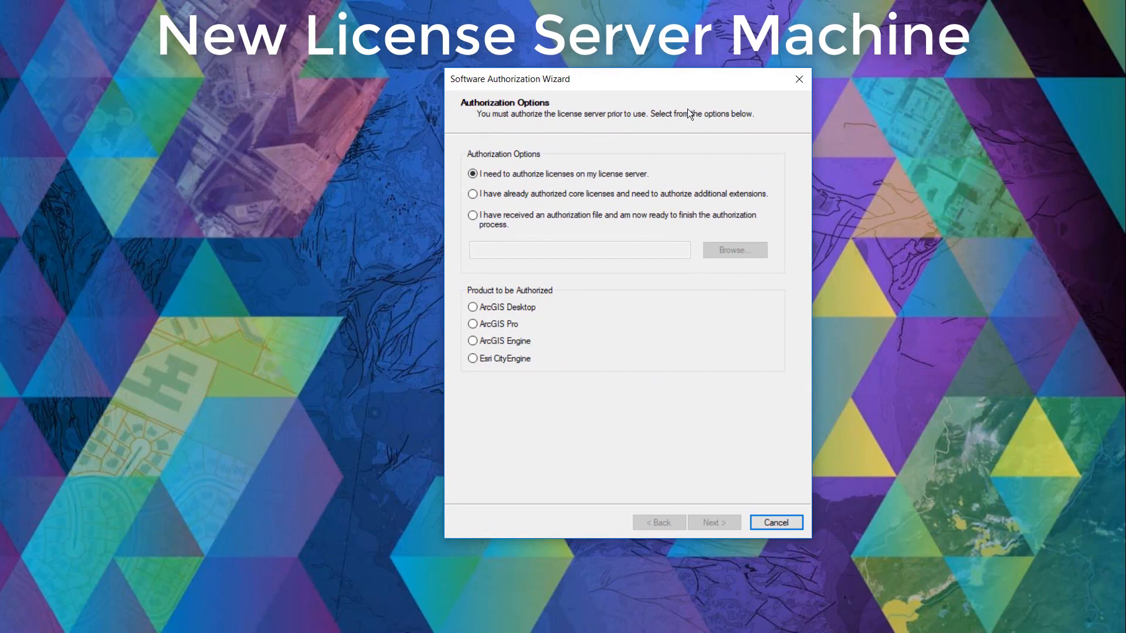
pyautogui.moveTo(660, 164)
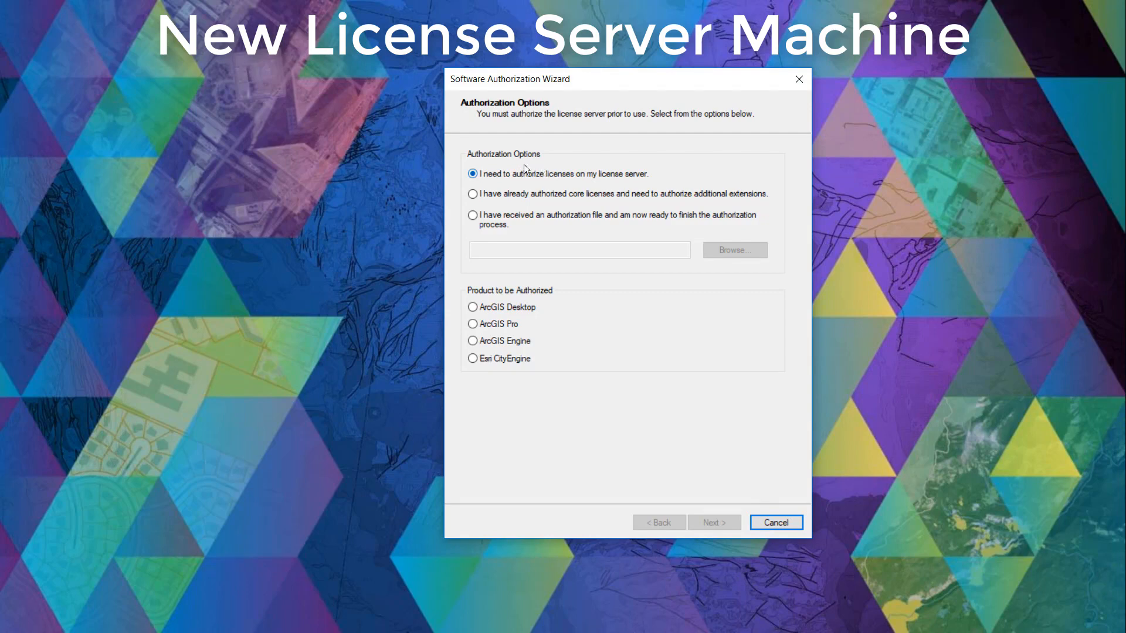
pyautogui.moveTo(562, 170)
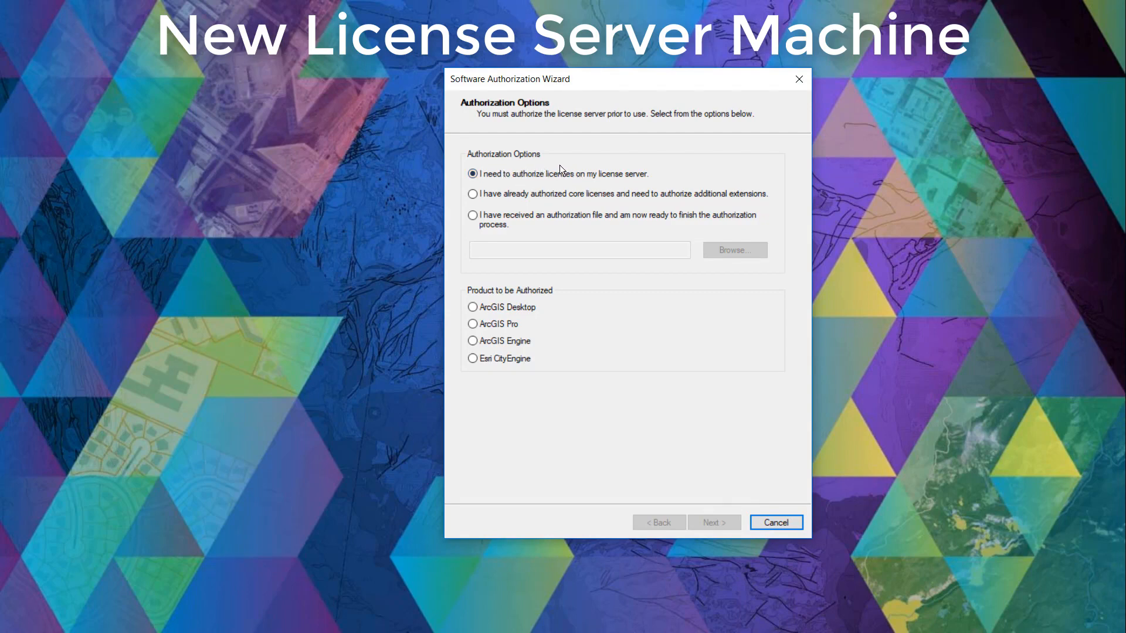
pyautogui.moveTo(552, 185)
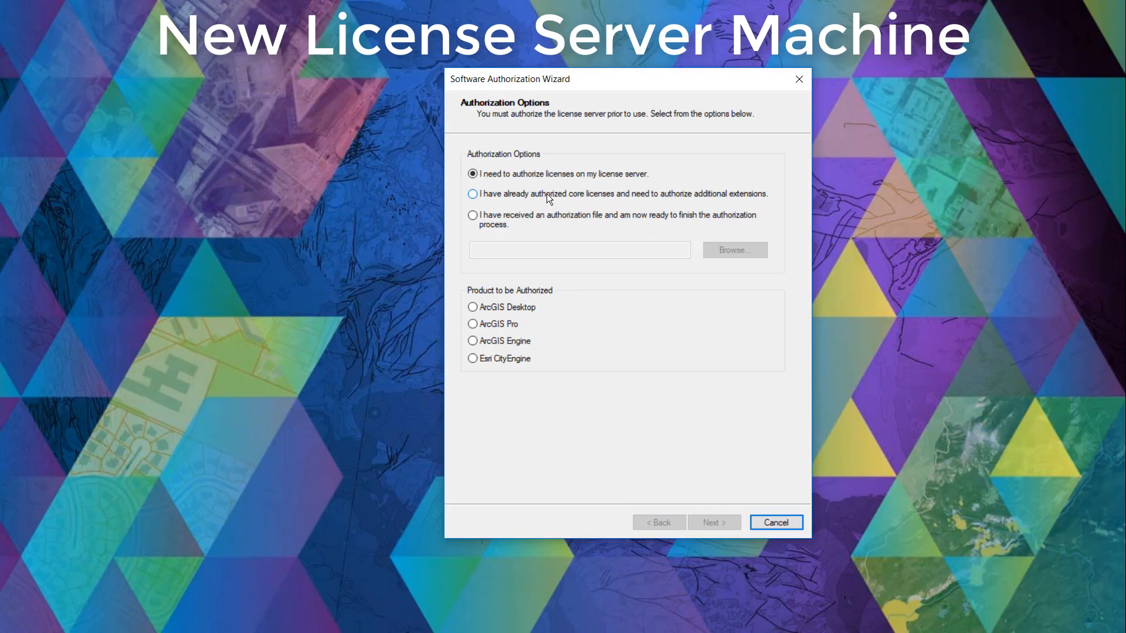
pyautogui.moveTo(501, 225)
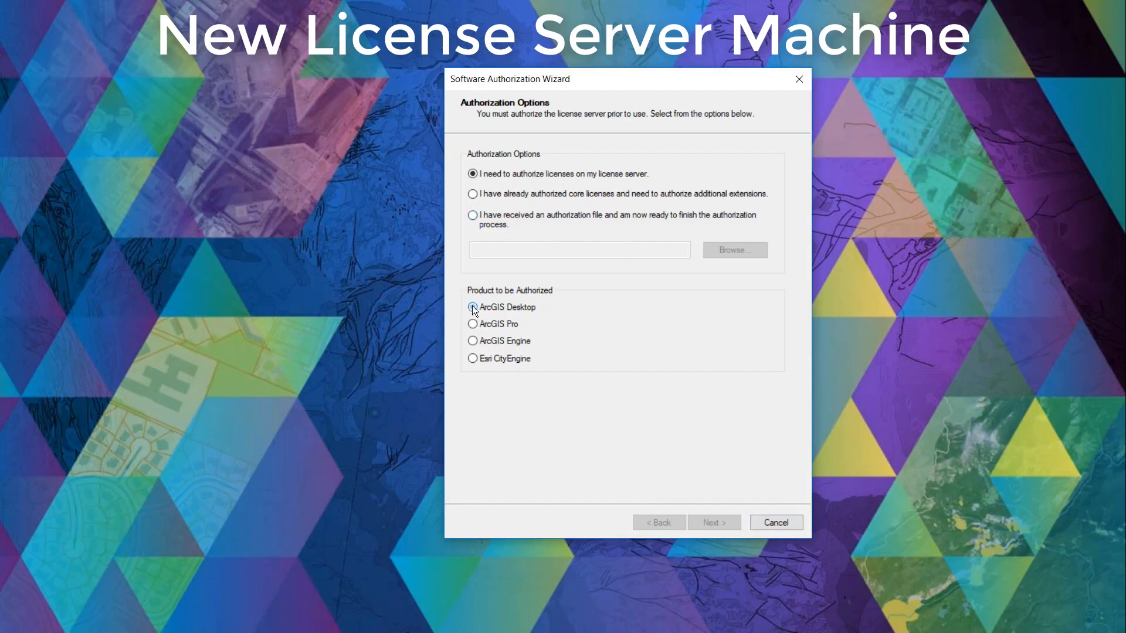
pyautogui.click(472, 308)
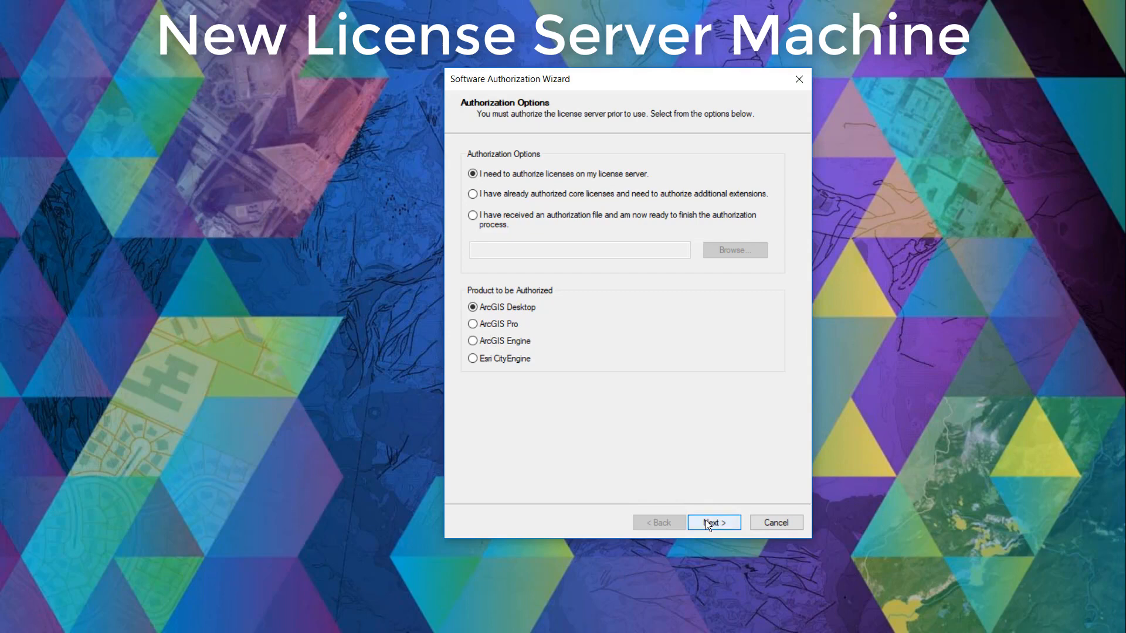
pyautogui.moveTo(730, 525)
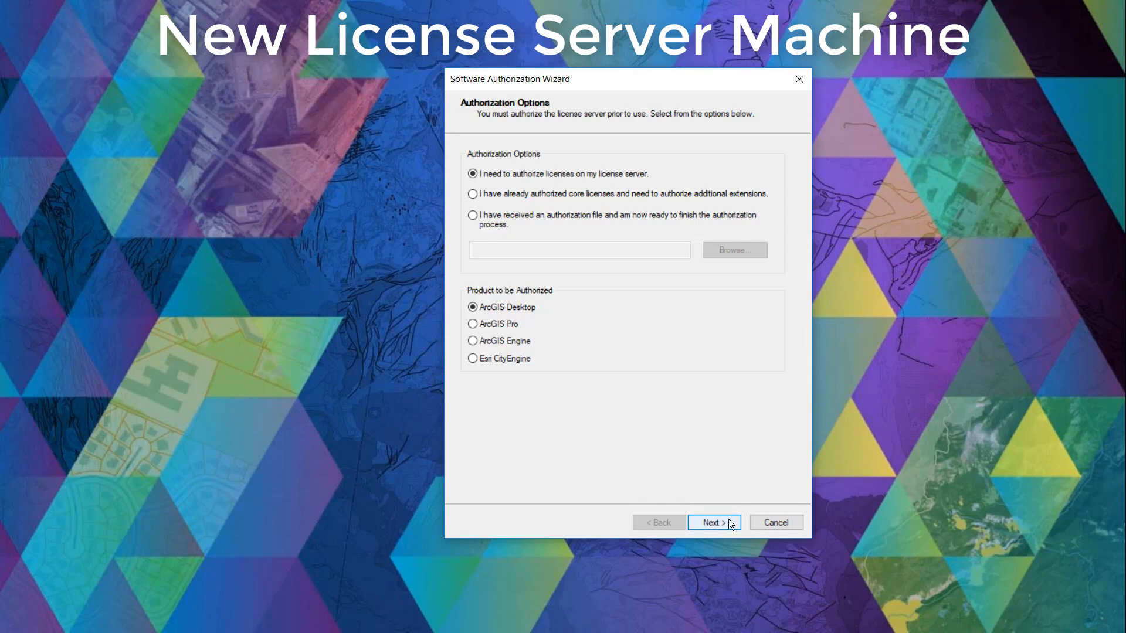
pyautogui.click(712, 522)
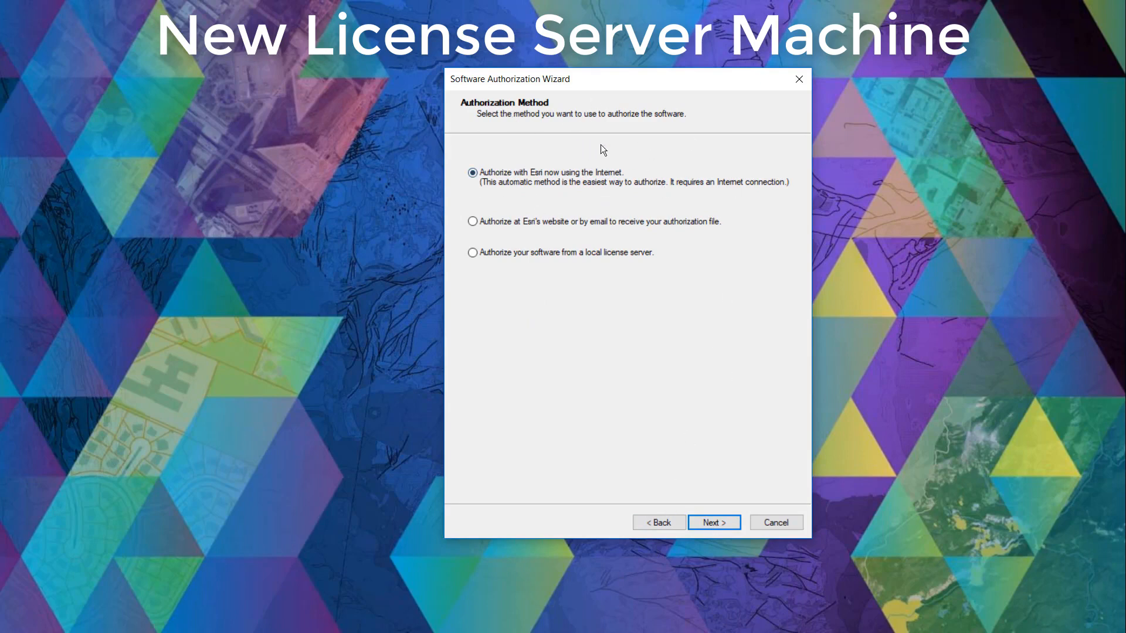
pyautogui.moveTo(623, 191)
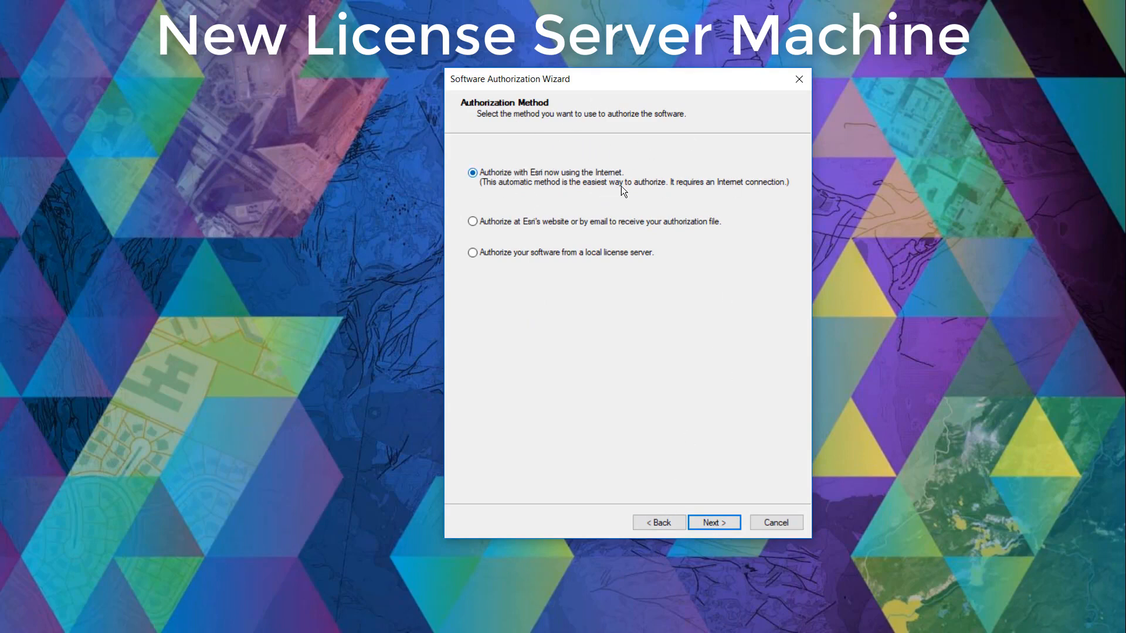
pyautogui.moveTo(789, 192)
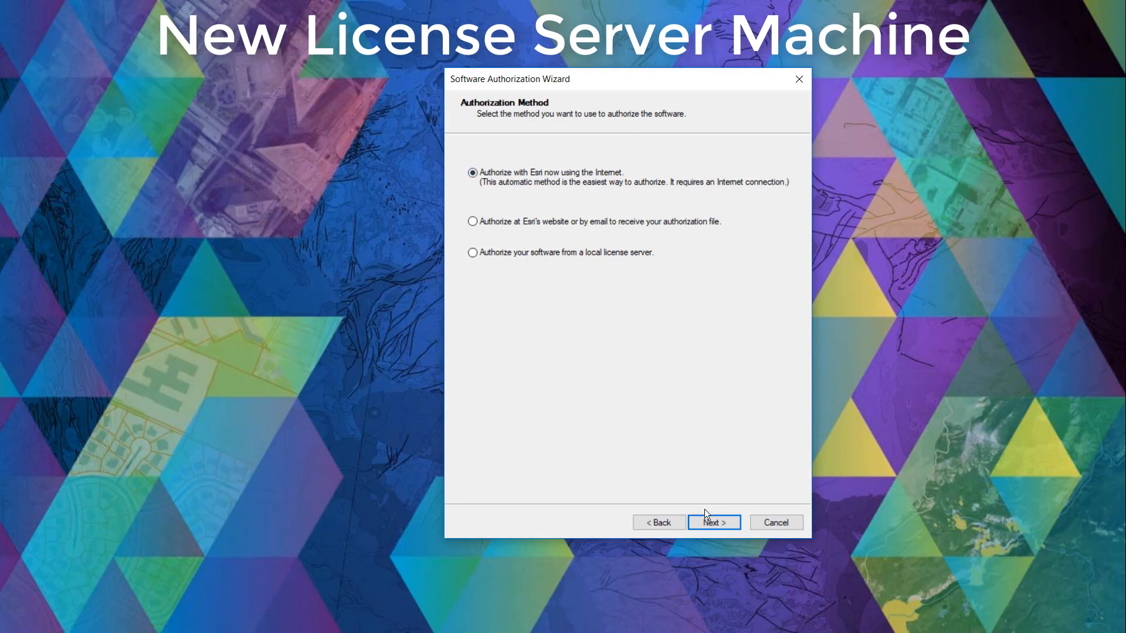
# Keep online authorization with Esri and accept the prefilled contact details
pyautogui.click(713, 522)
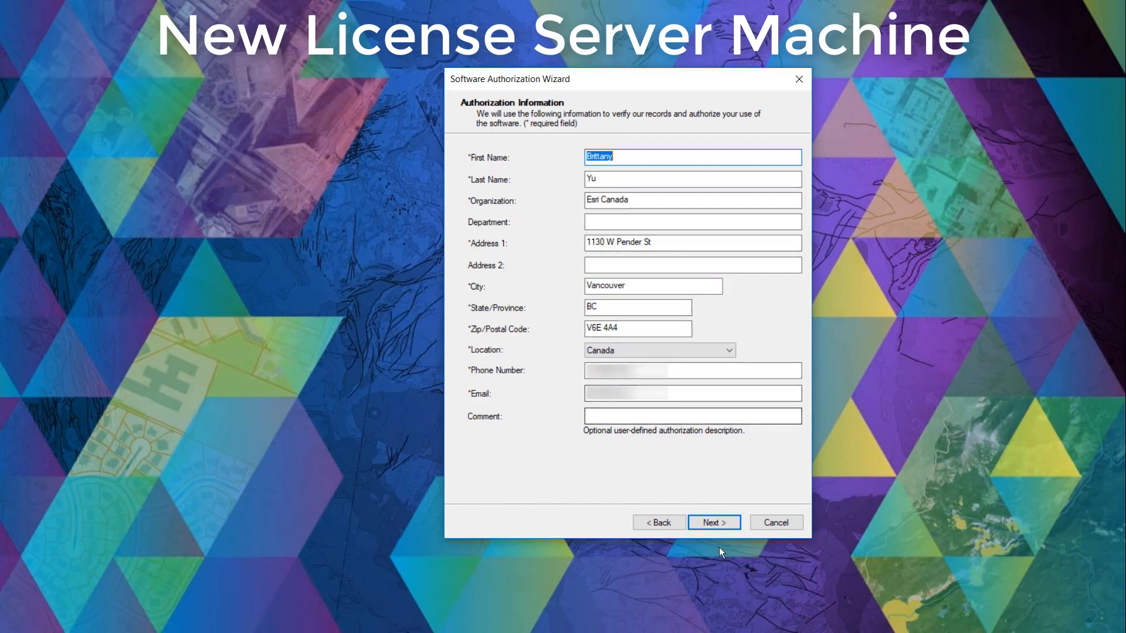
pyautogui.click(713, 522)
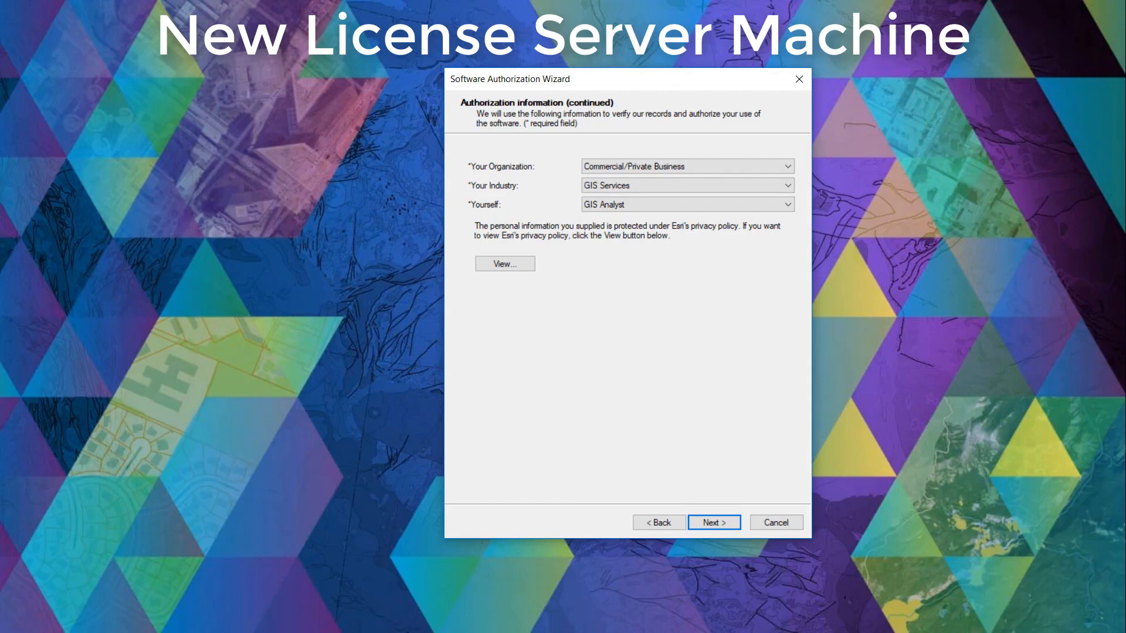
pyautogui.moveTo(640, 299)
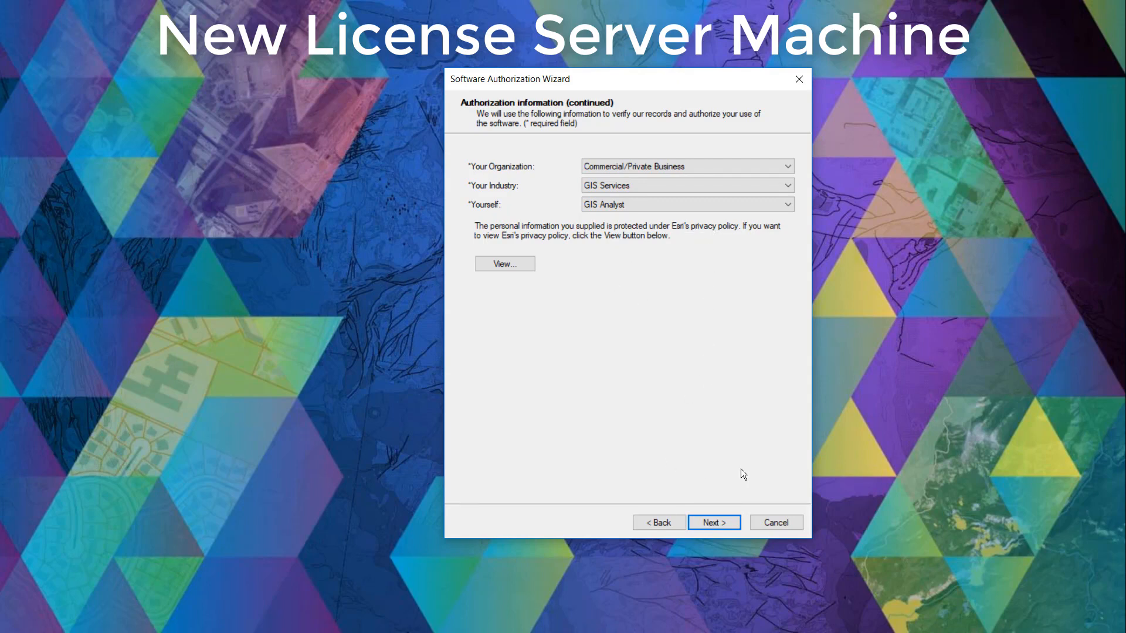
# Accept the organization and role details, then enter the Desktop Basic authorization number with 1 license
pyautogui.click(713, 522)
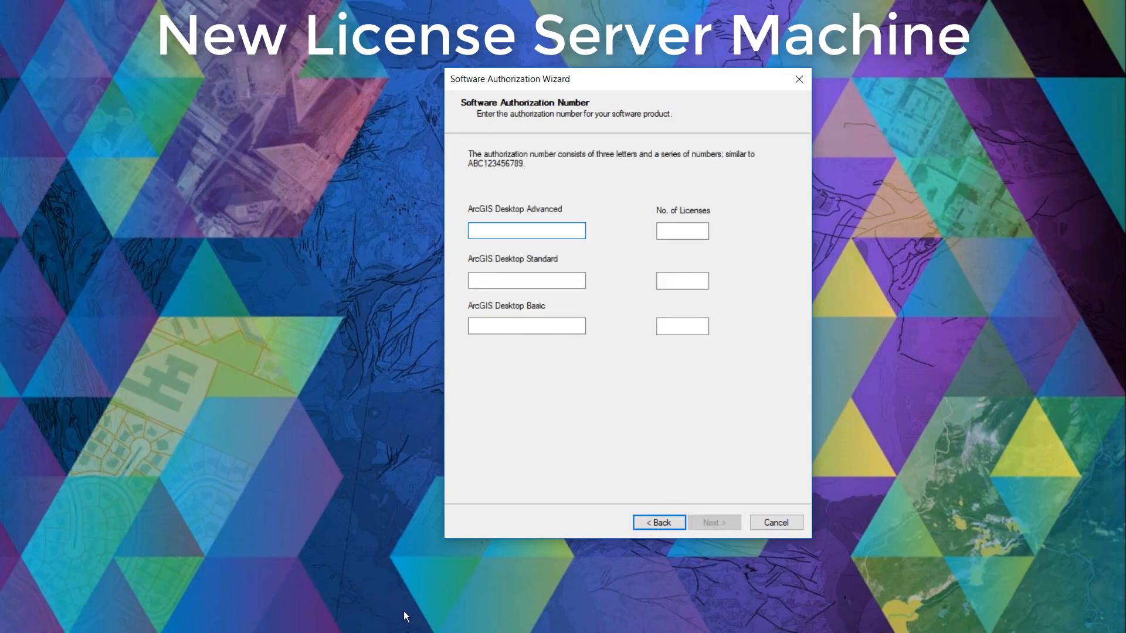
pyautogui.click(527, 229)
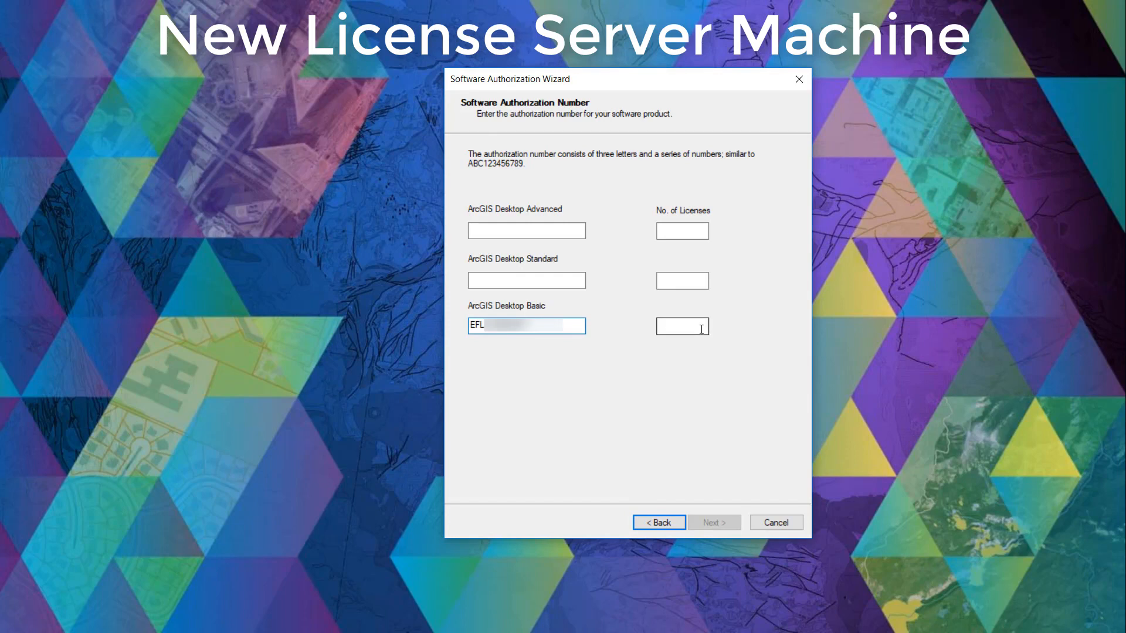
pyautogui.click(682, 326)
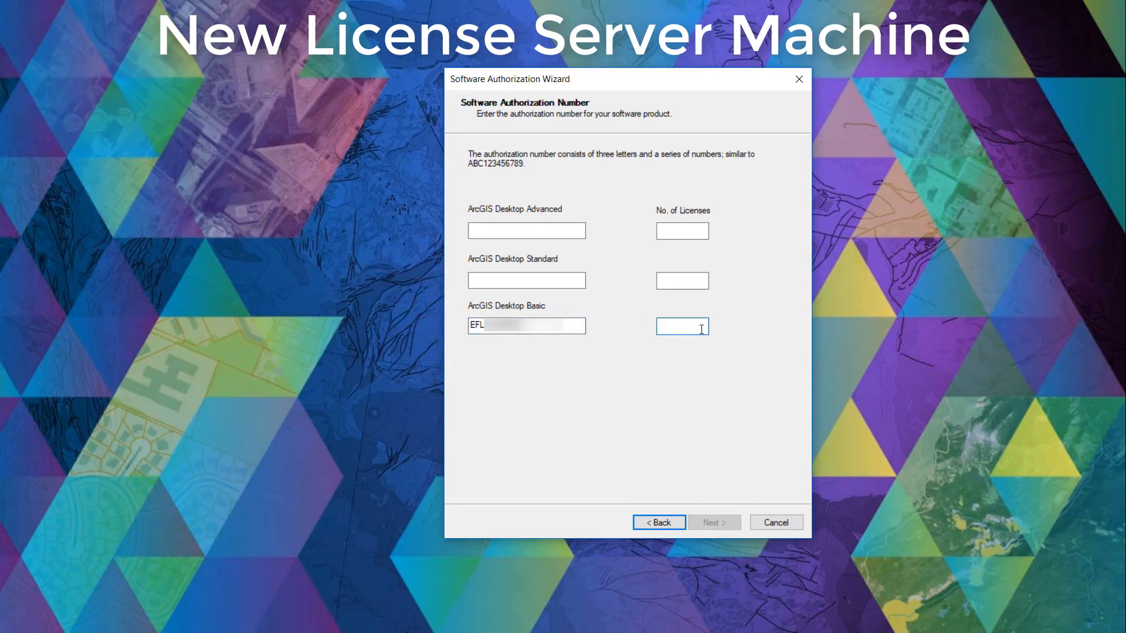
pyautogui.write('1')
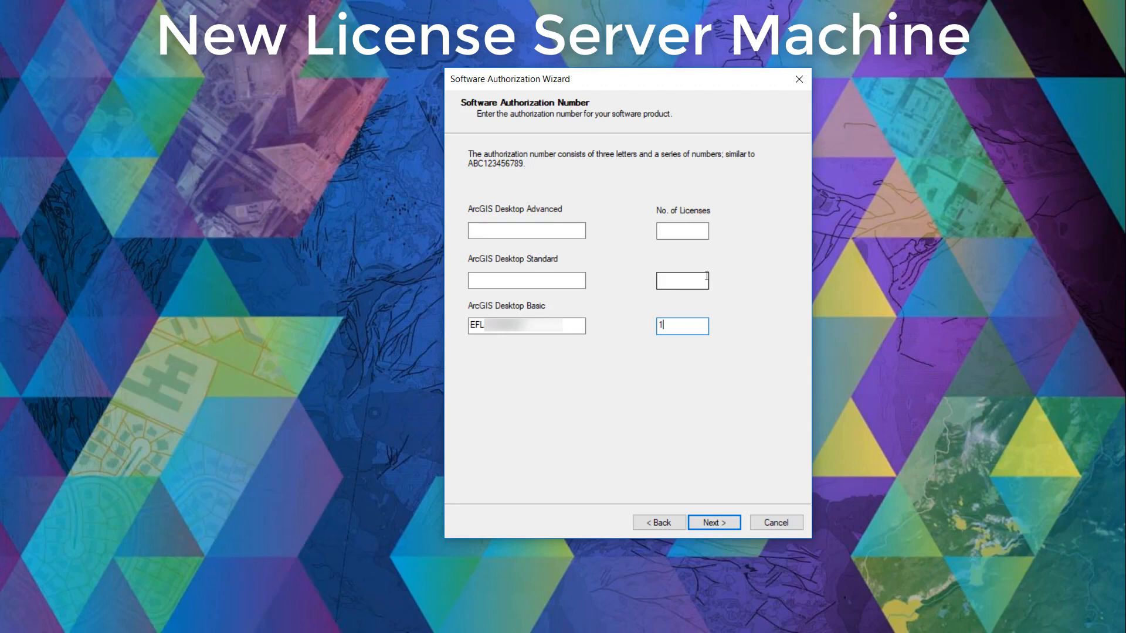
pyautogui.moveTo(714, 366)
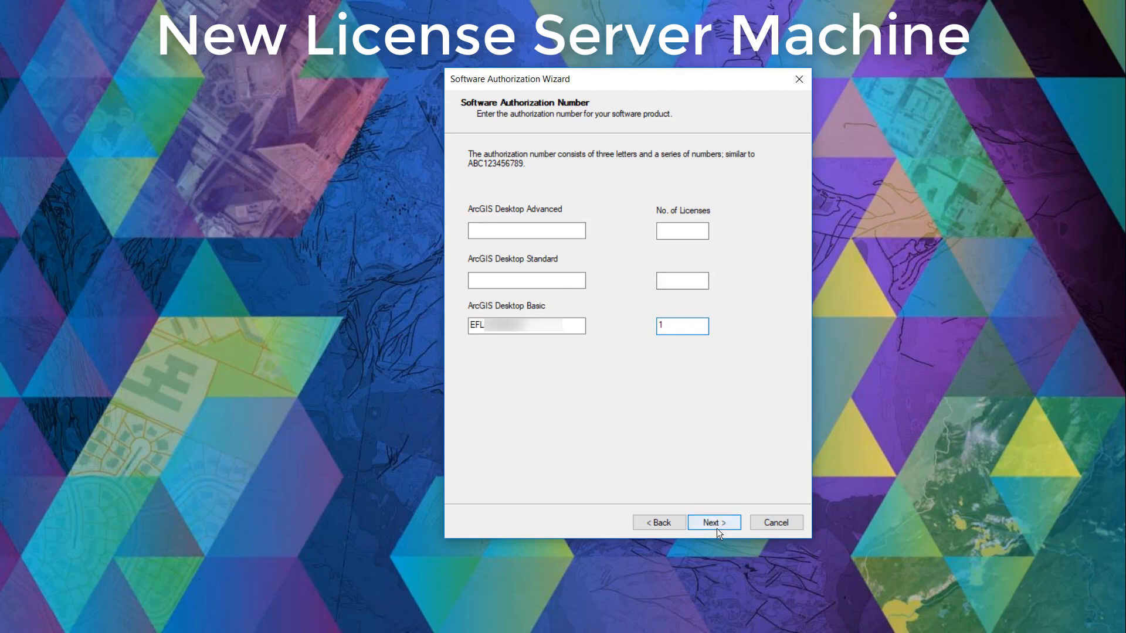
# Choose 'I have authorization number(s)' and enter numbers for 3D, Spatial and Network Analyst with 1 license each
pyautogui.click(714, 522)
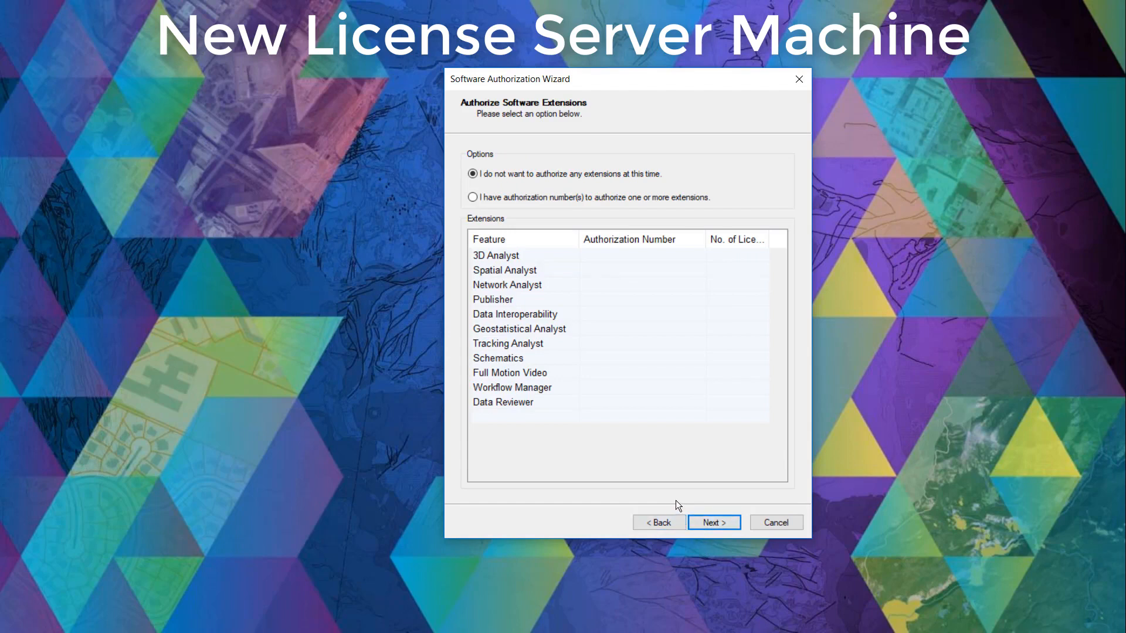
pyautogui.moveTo(736, 434)
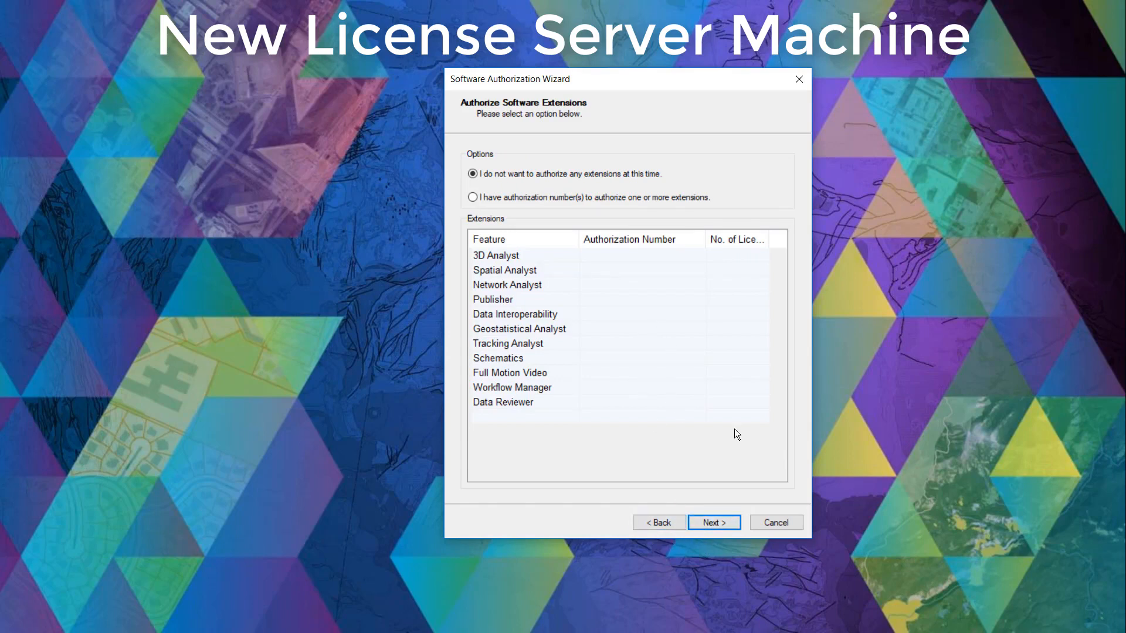
pyautogui.click(472, 197)
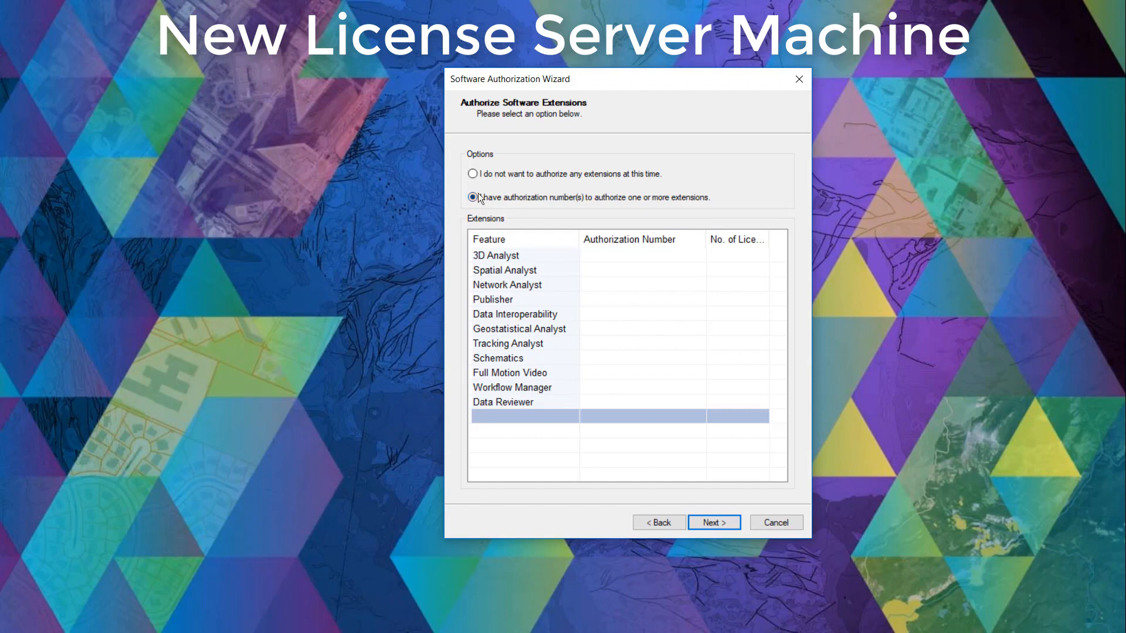
pyautogui.click(473, 197)
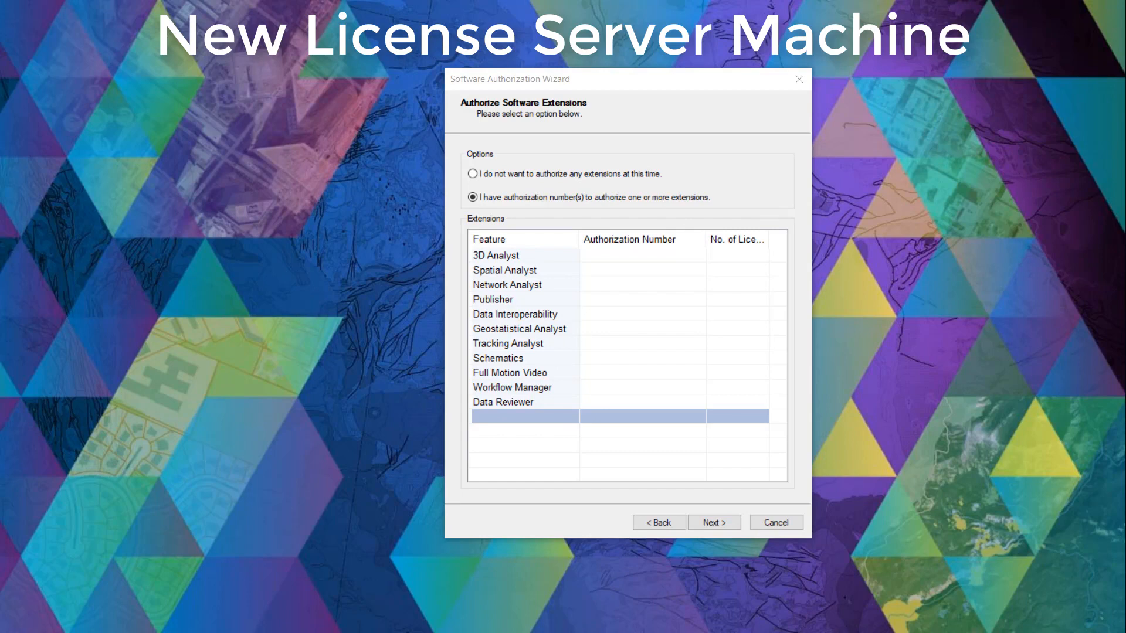
pyautogui.moveTo(664, 264)
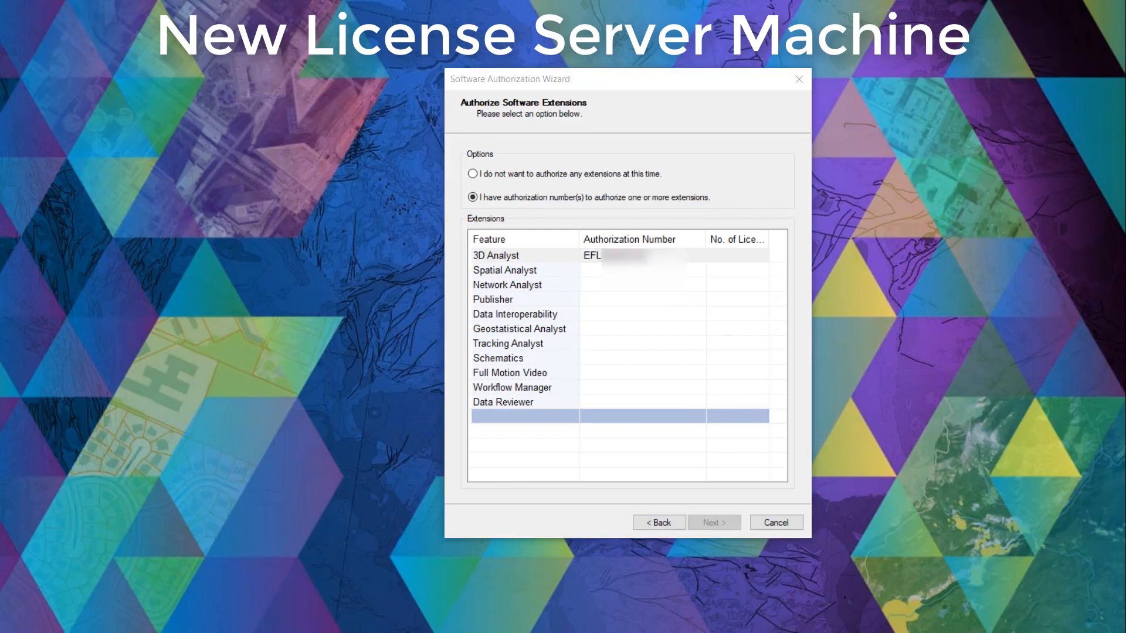
pyautogui.click(504, 270)
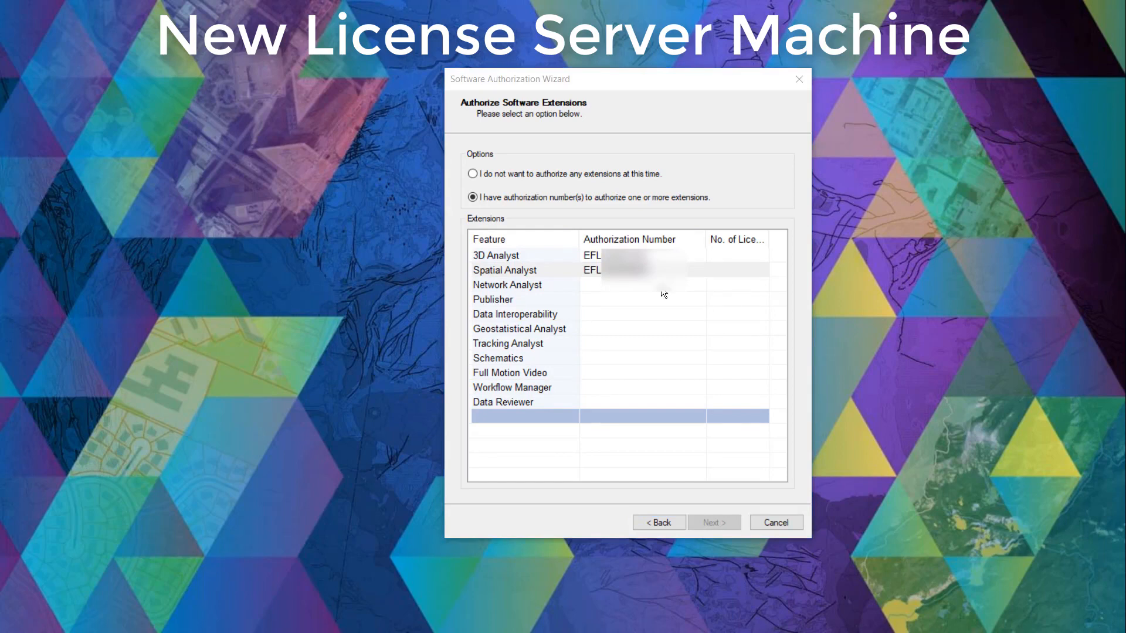
pyautogui.click(495, 254)
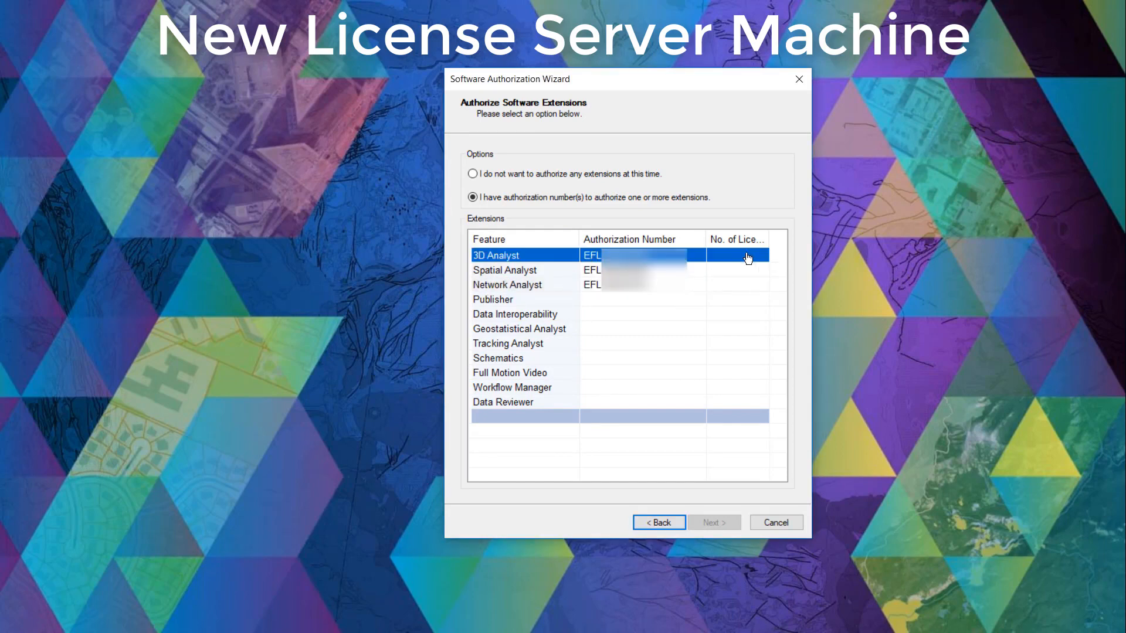
pyautogui.write('1')
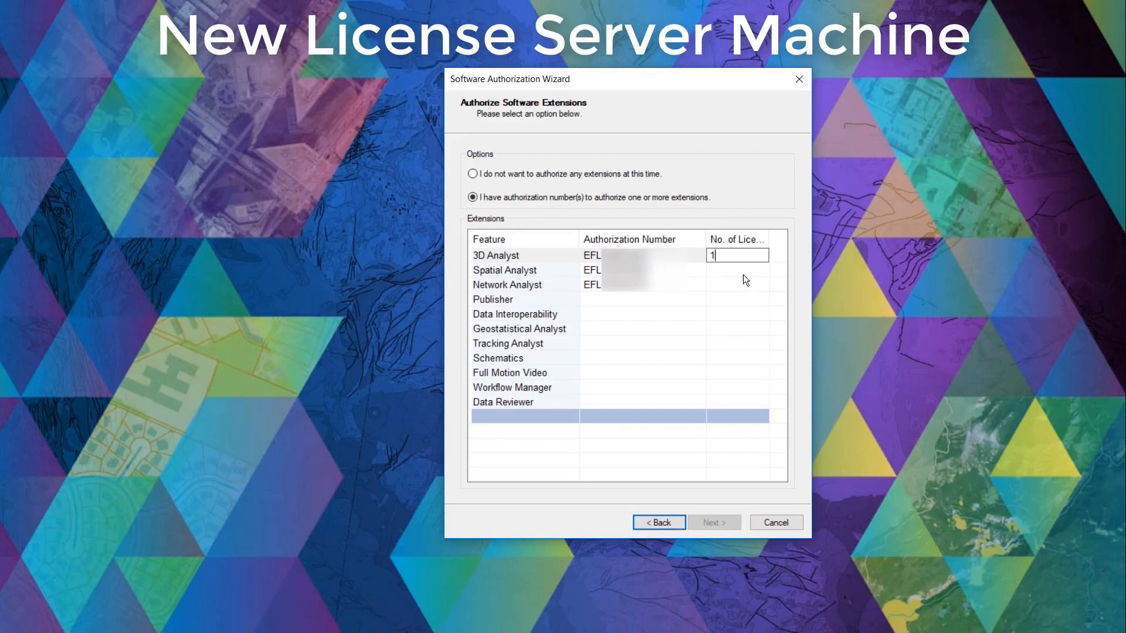
pyautogui.click(738, 270)
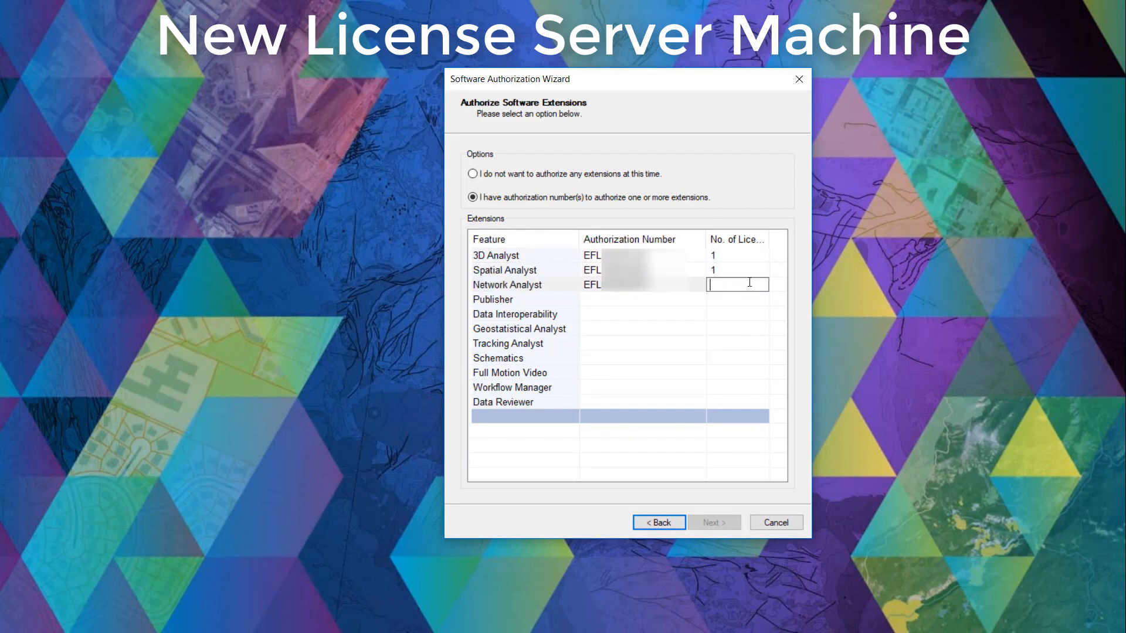
pyautogui.write('1')
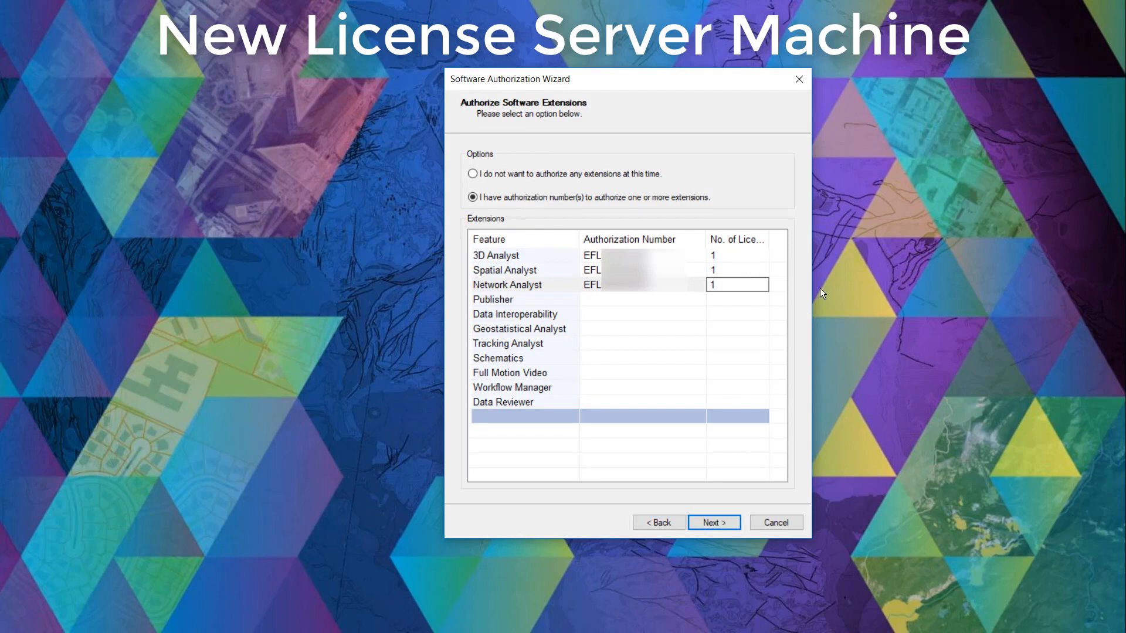
pyautogui.moveTo(574, 531)
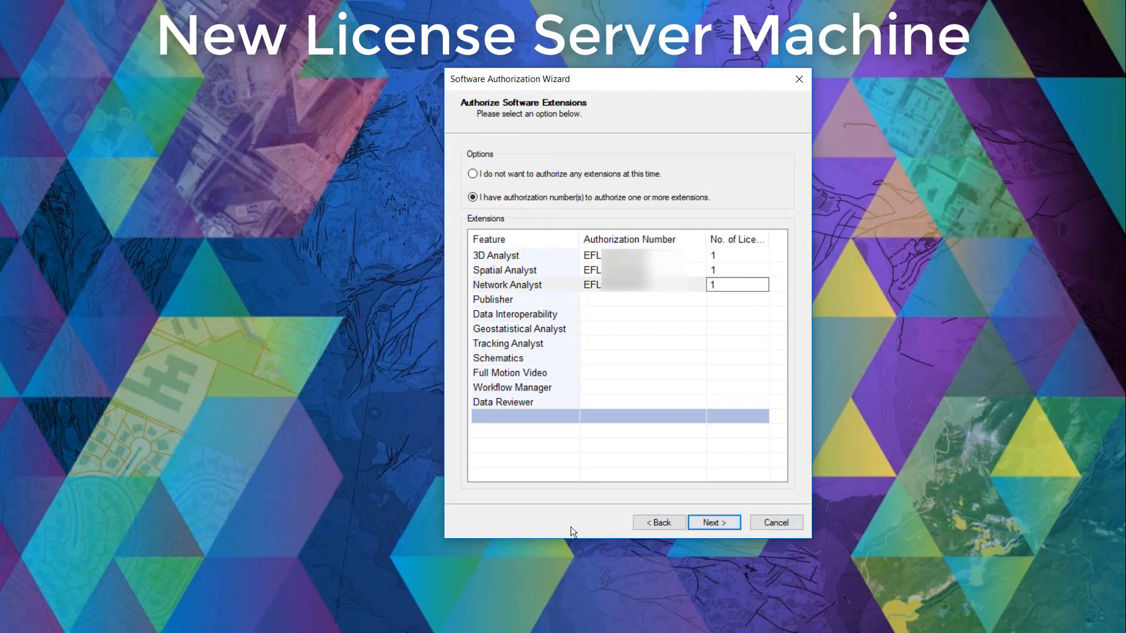
# Submit the authorizations and finish the wizard so licenses are re-read
pyautogui.click(713, 522)
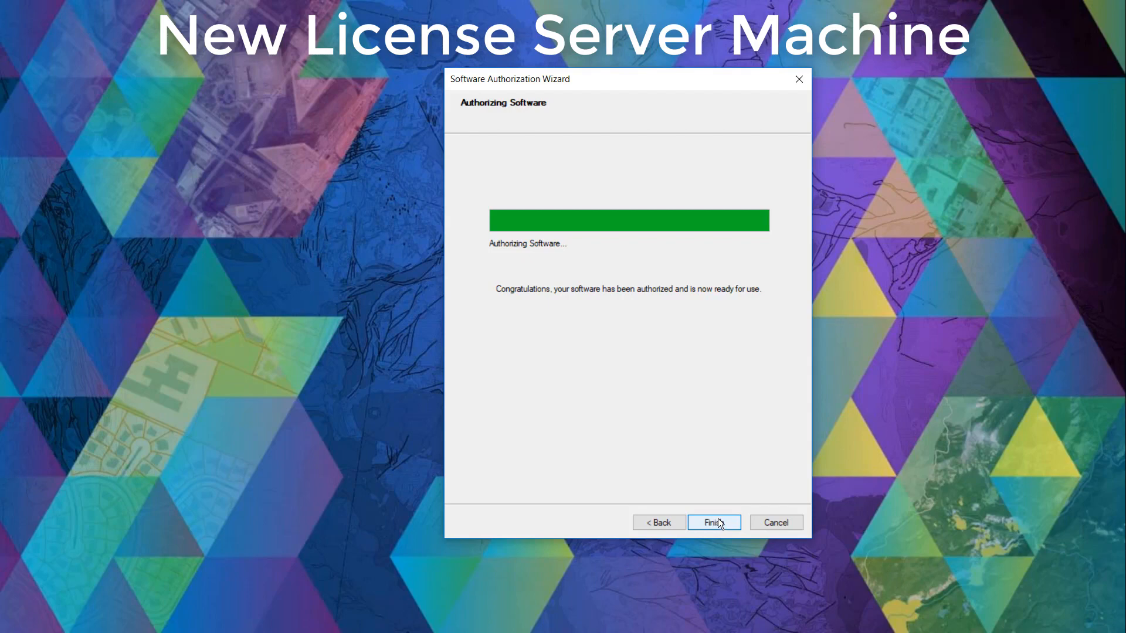
pyautogui.click(712, 522)
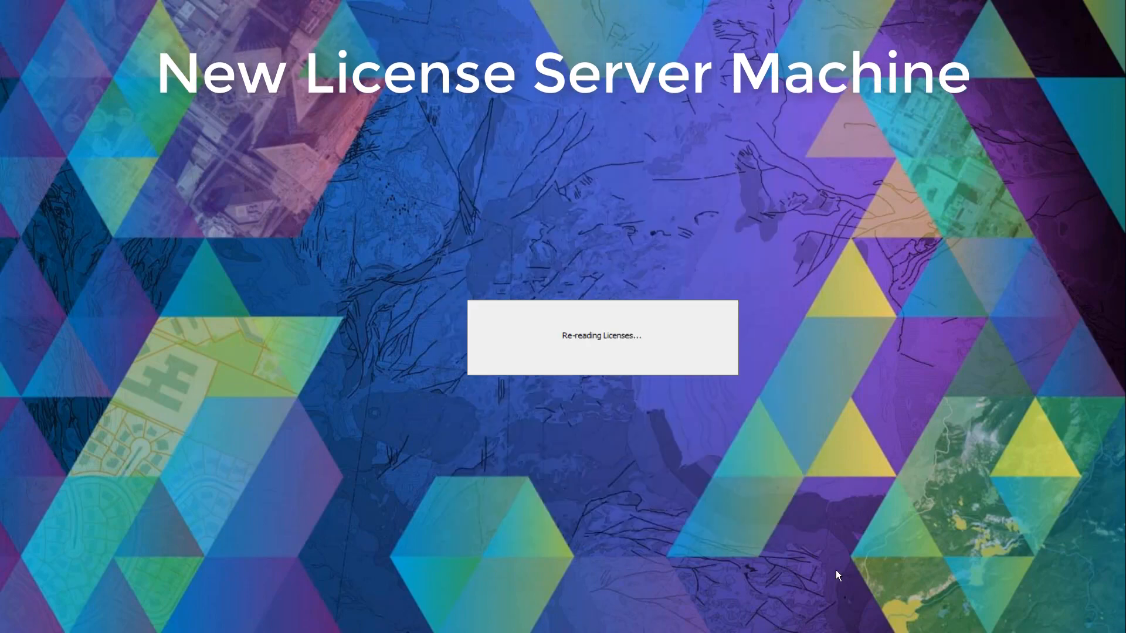
pyautogui.moveTo(1017, 587)
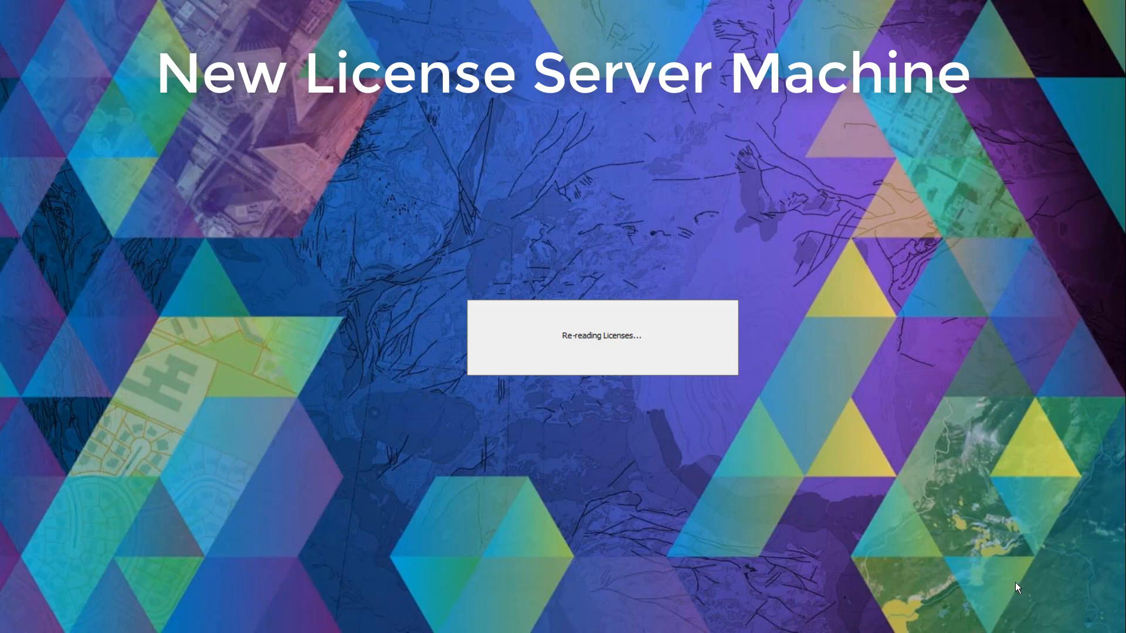
pyautogui.moveTo(1023, 622)
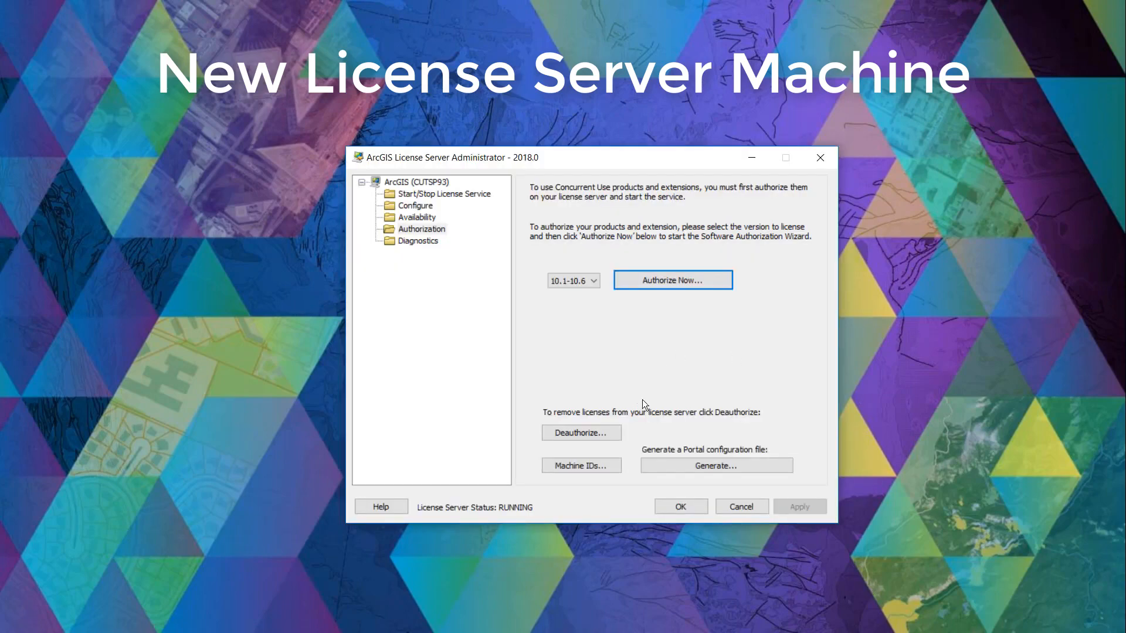
pyautogui.moveTo(183, 277)
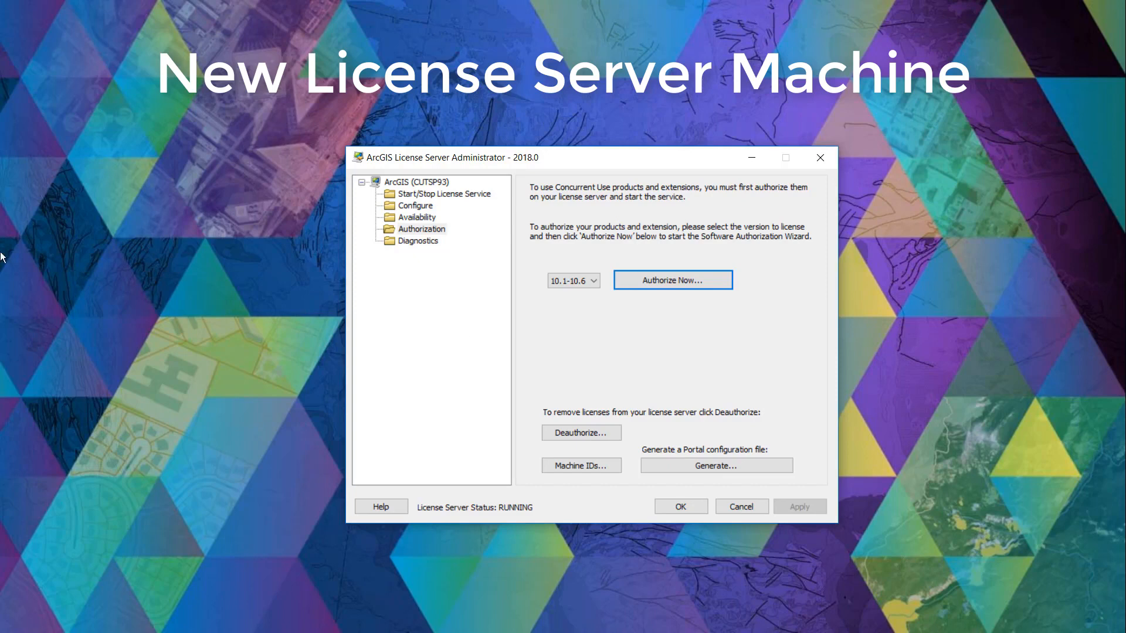
pyautogui.moveTo(409, 222)
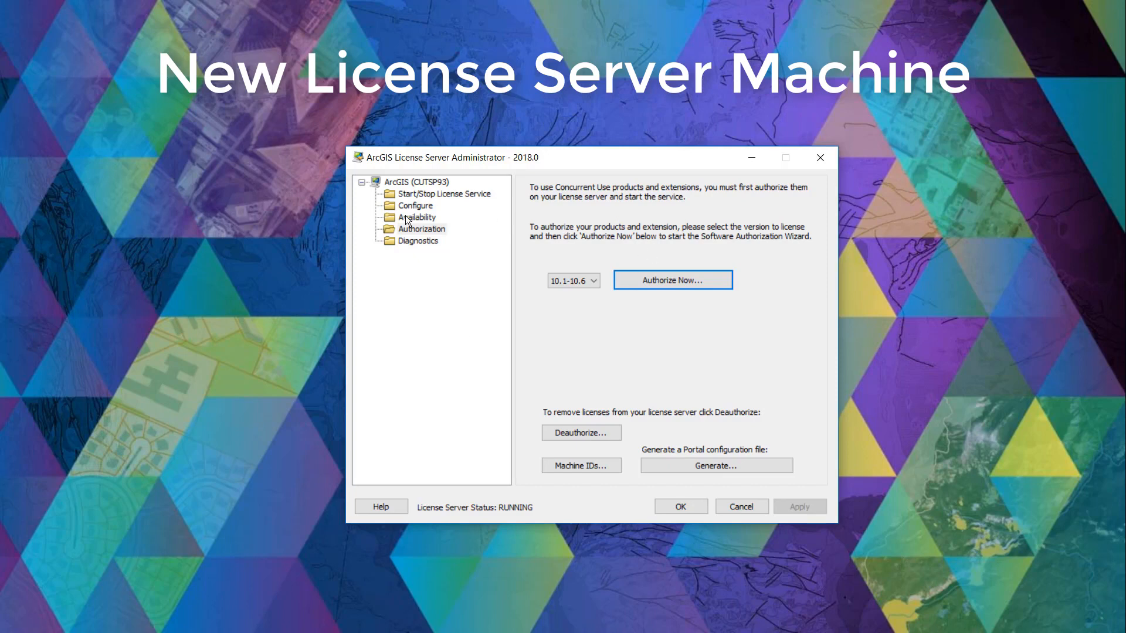
# Review the Availability list, checking the ArcGIS Pro Advanced and TIFFLZW entries
pyautogui.click(416, 217)
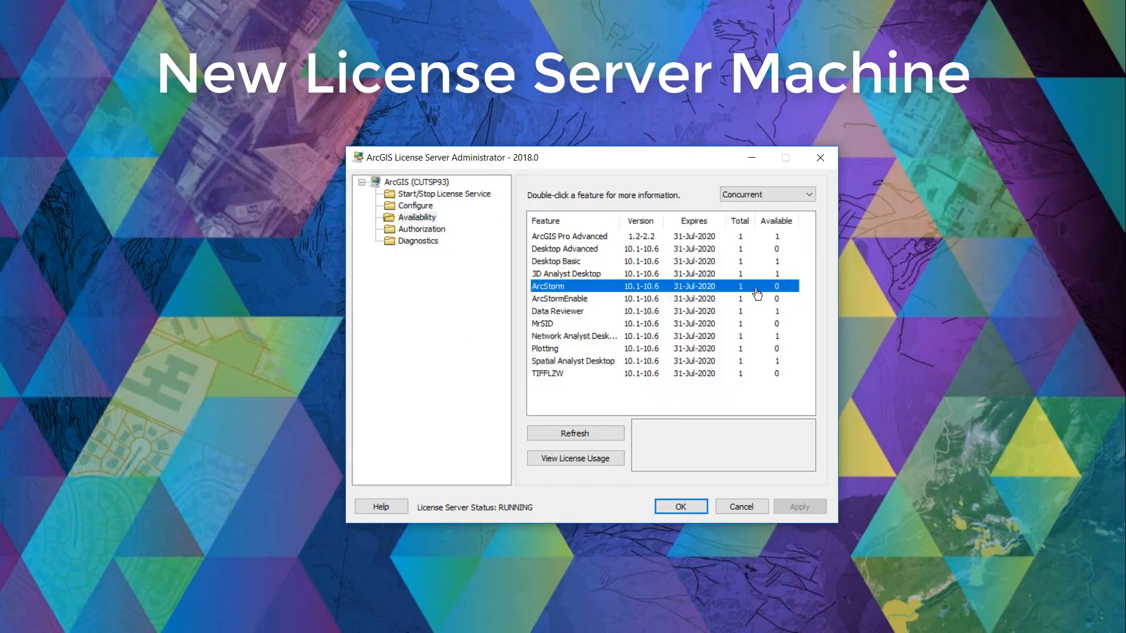
pyautogui.click(570, 236)
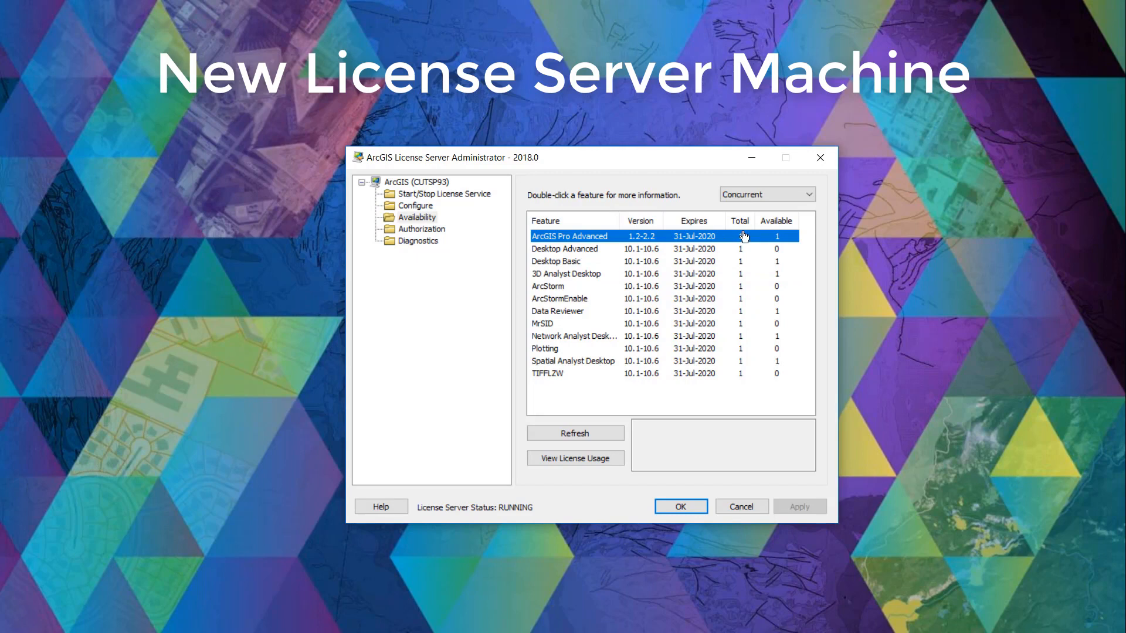
pyautogui.click(548, 373)
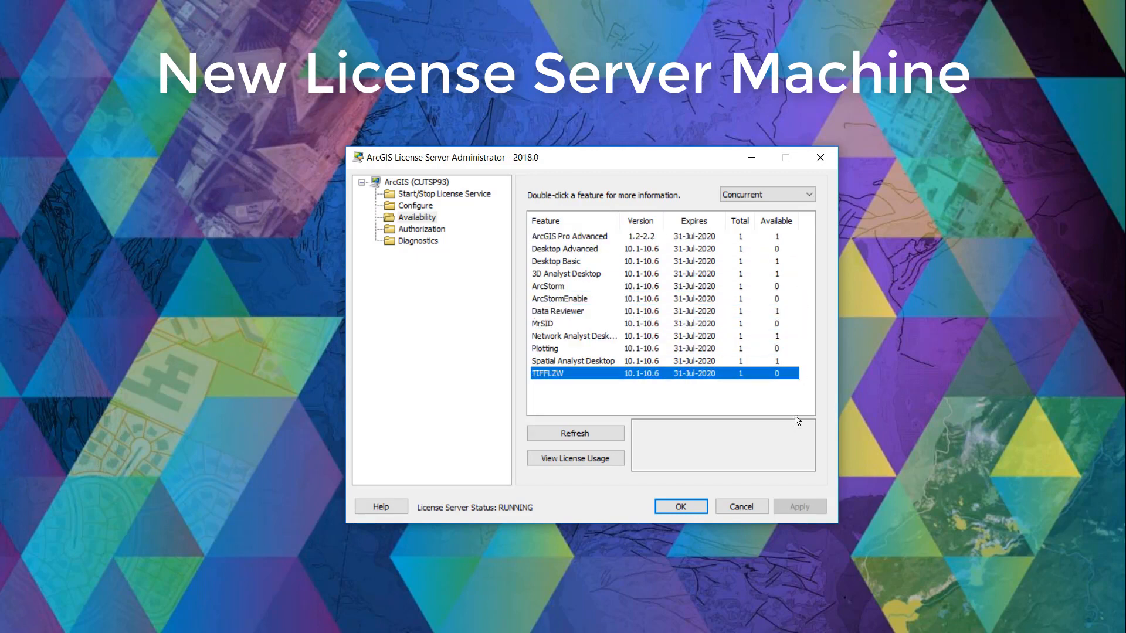
pyautogui.moveTo(544, 527)
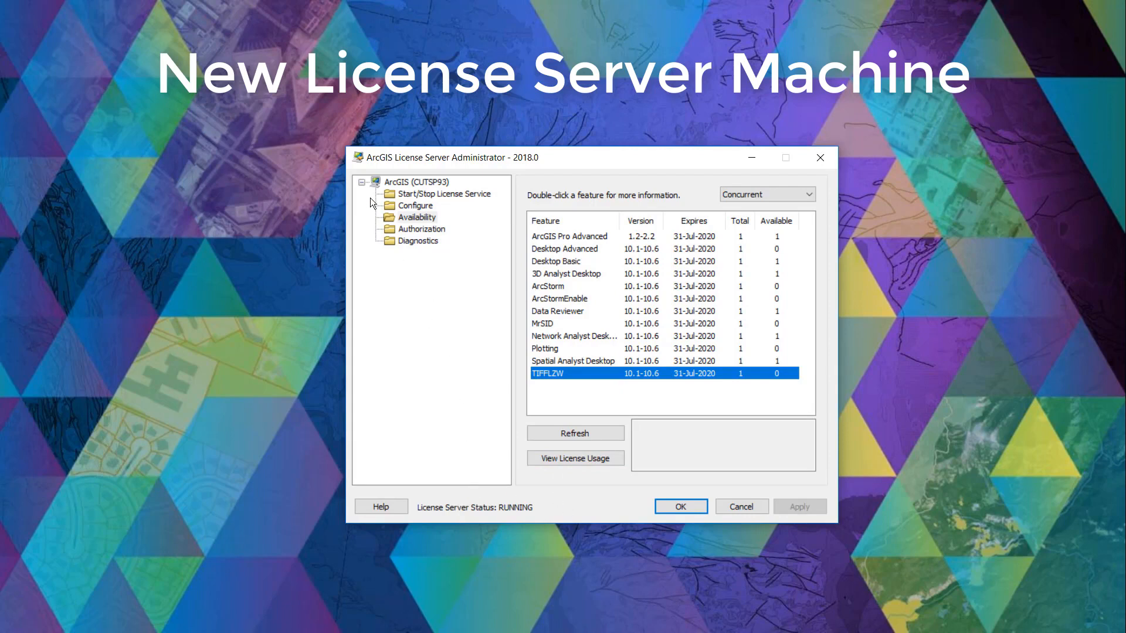
# View the Start/Stop License Service page, confirming the service is running
pyautogui.click(444, 193)
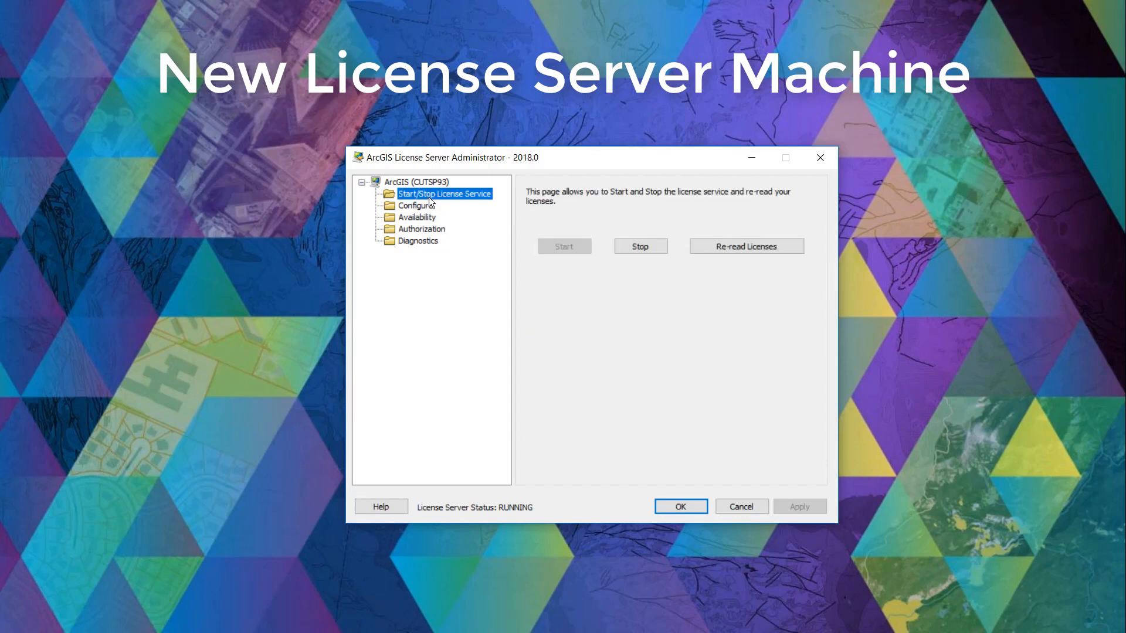
pyautogui.moveTo(541, 248)
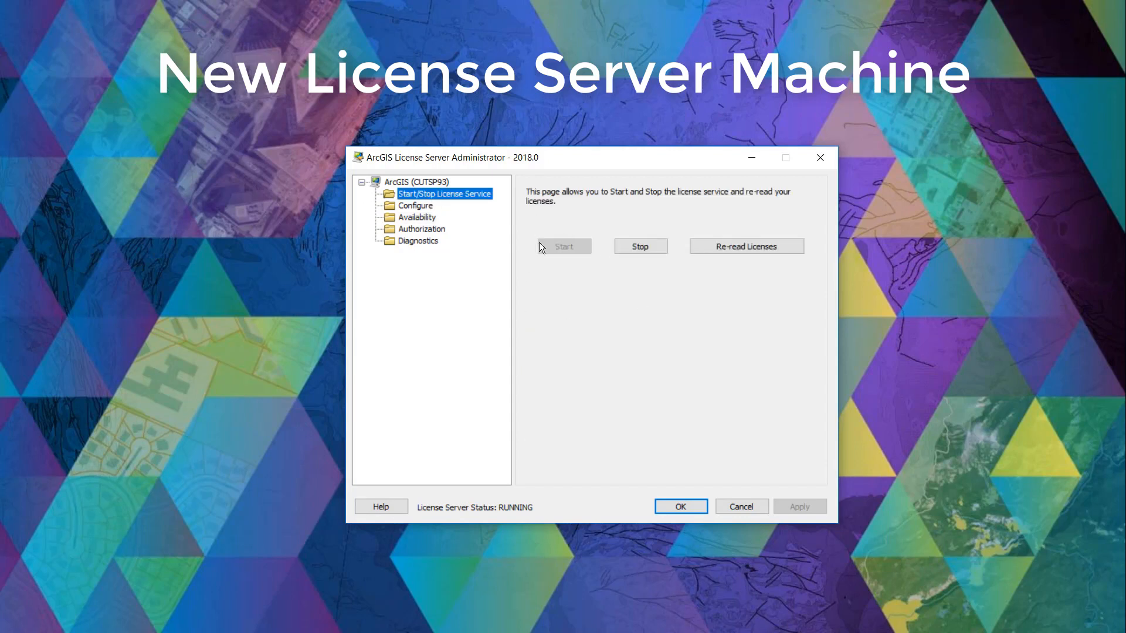
pyautogui.moveTo(490, 247)
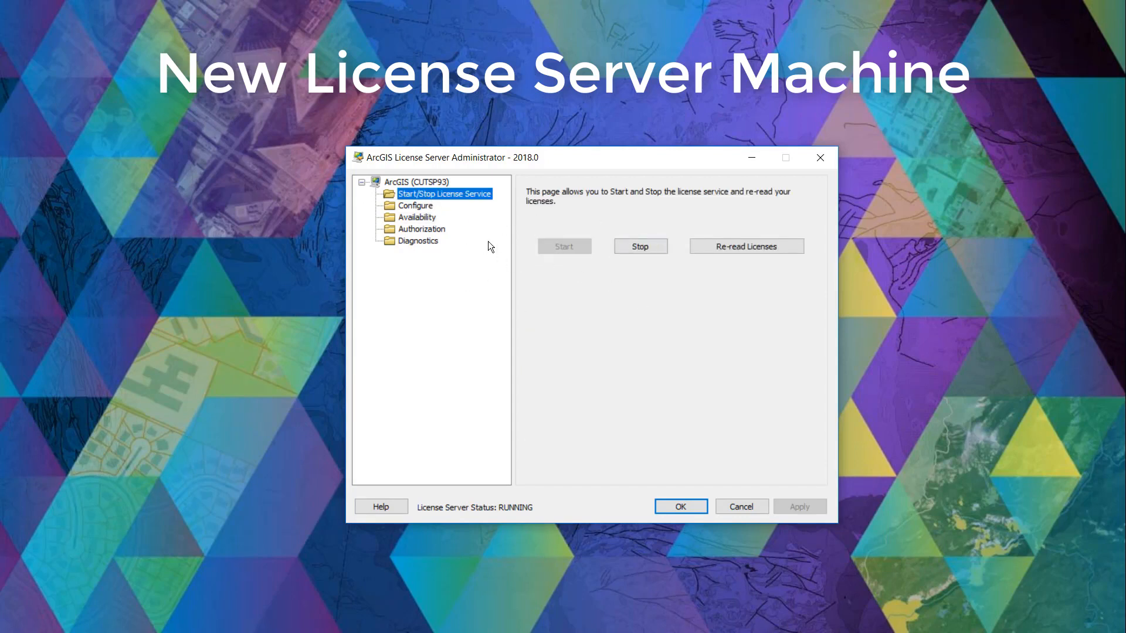